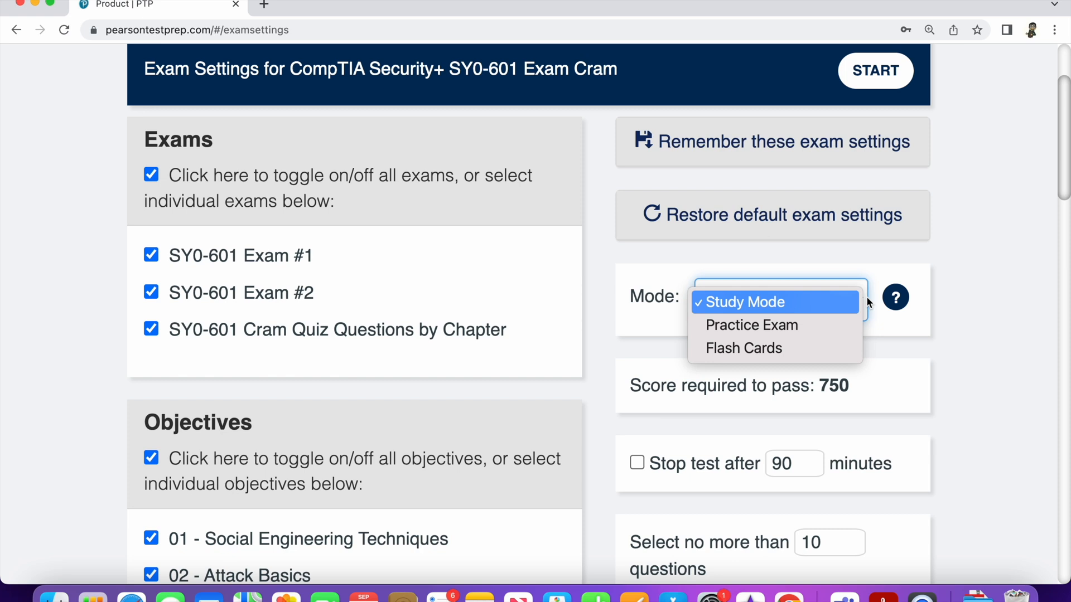
{"action": "mouse_move", "coordinate": [971, 312]}
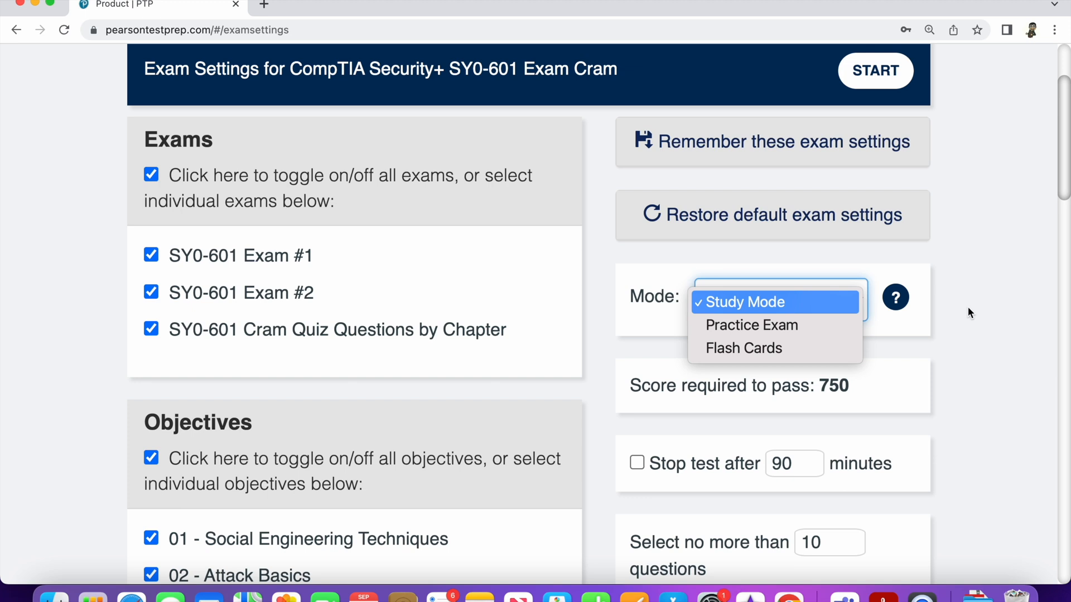
Step: Keep Study Mode for the SY0-601 exam cram and review the 10-question settings
{"action": "left_click", "coordinate": [751, 302]}
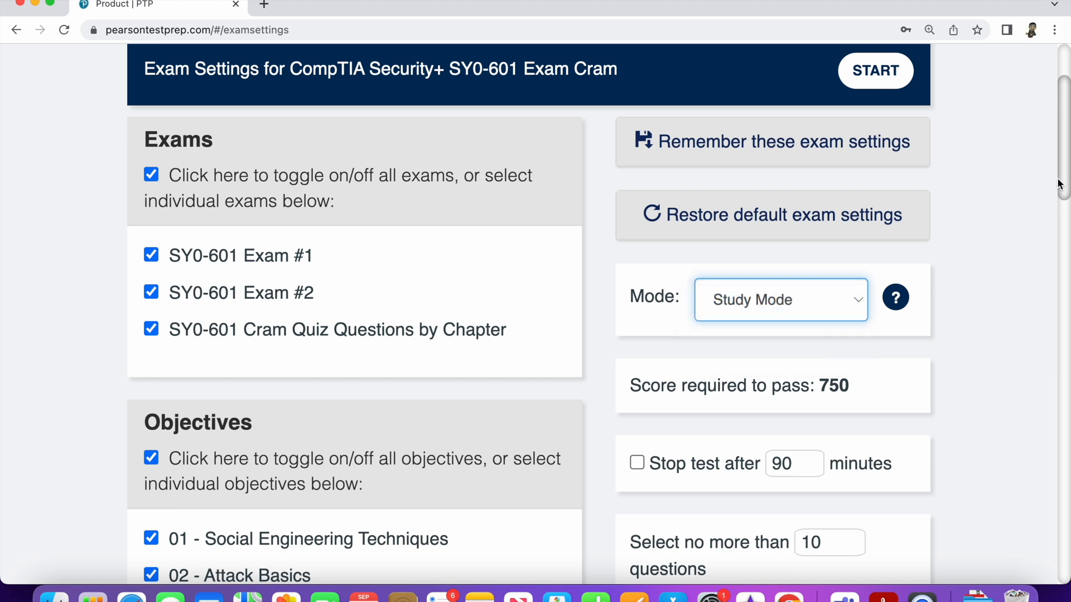
{"action": "mouse_move", "coordinate": [922, 156]}
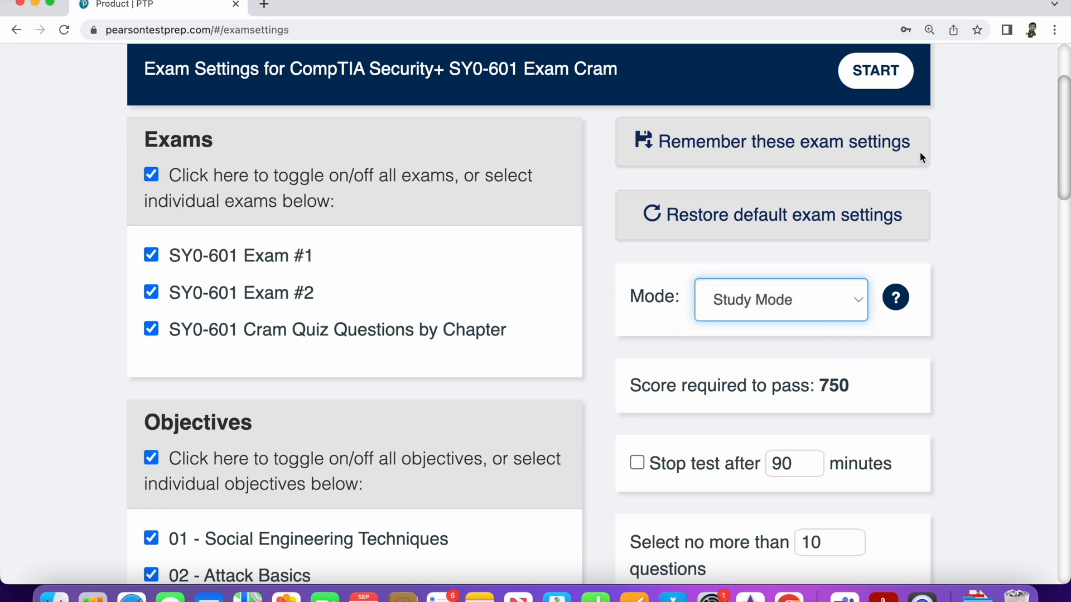
{"action": "mouse_move", "coordinate": [902, 143]}
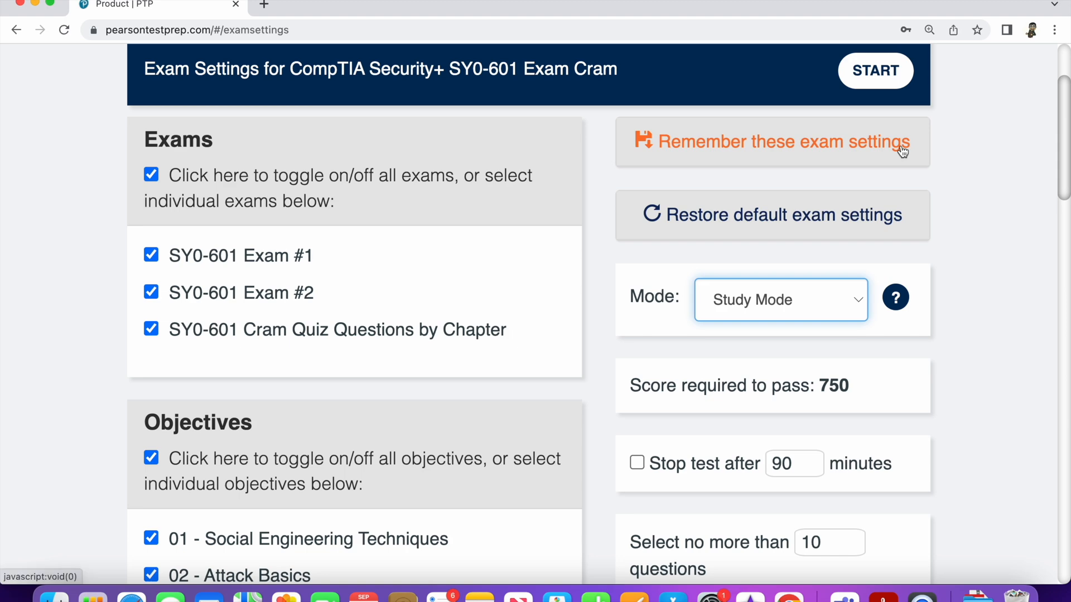
{"action": "scroll", "scroll_direction": "down", "scroll_amount": 3}
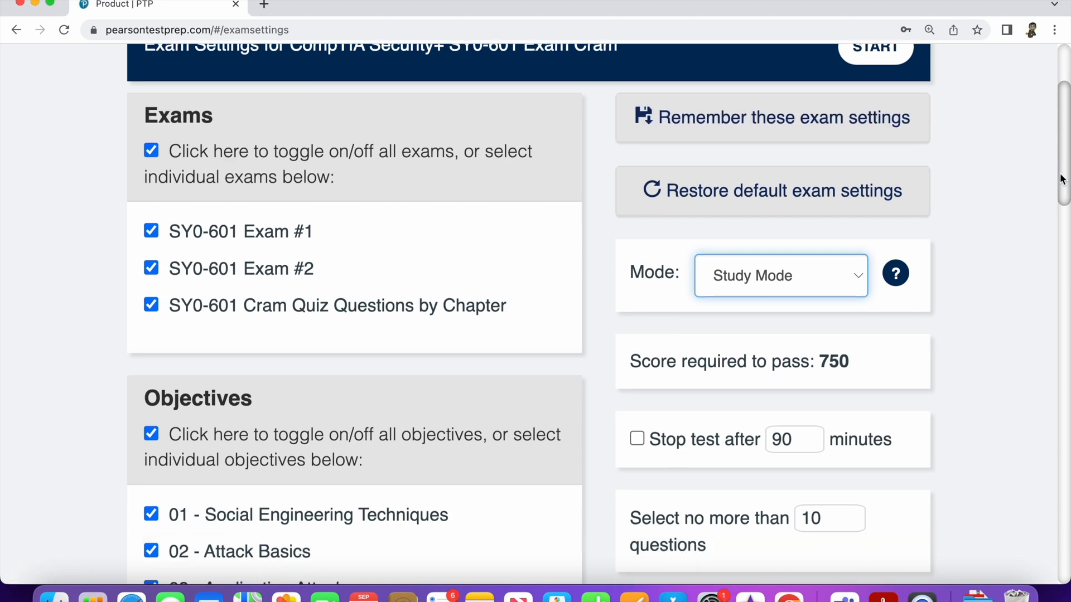
{"action": "scroll", "scroll_direction": "down", "scroll_amount": 3}
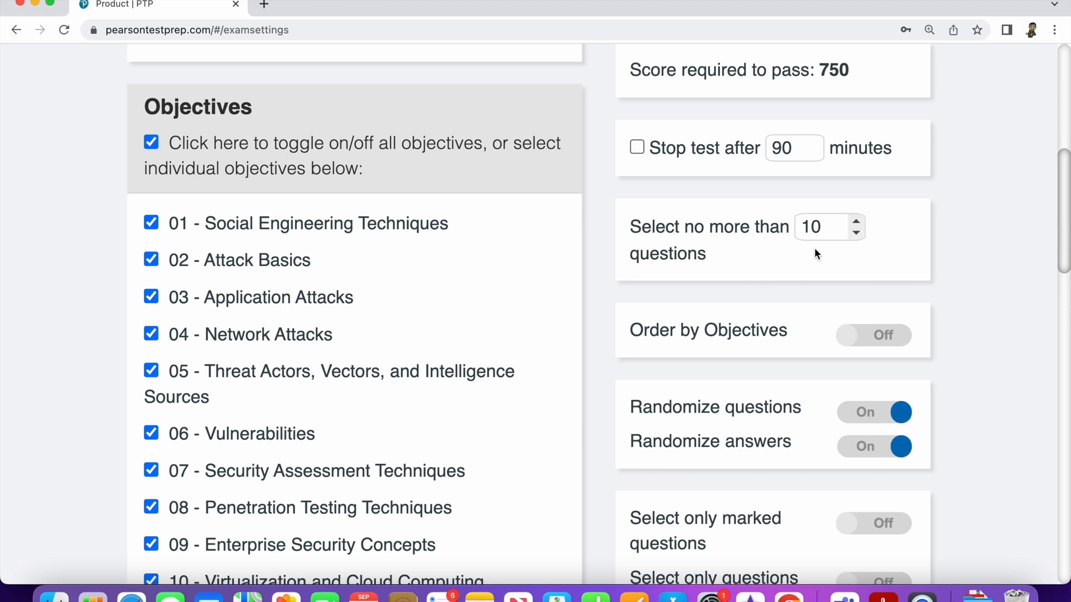
{"action": "mouse_move", "coordinate": [781, 246]}
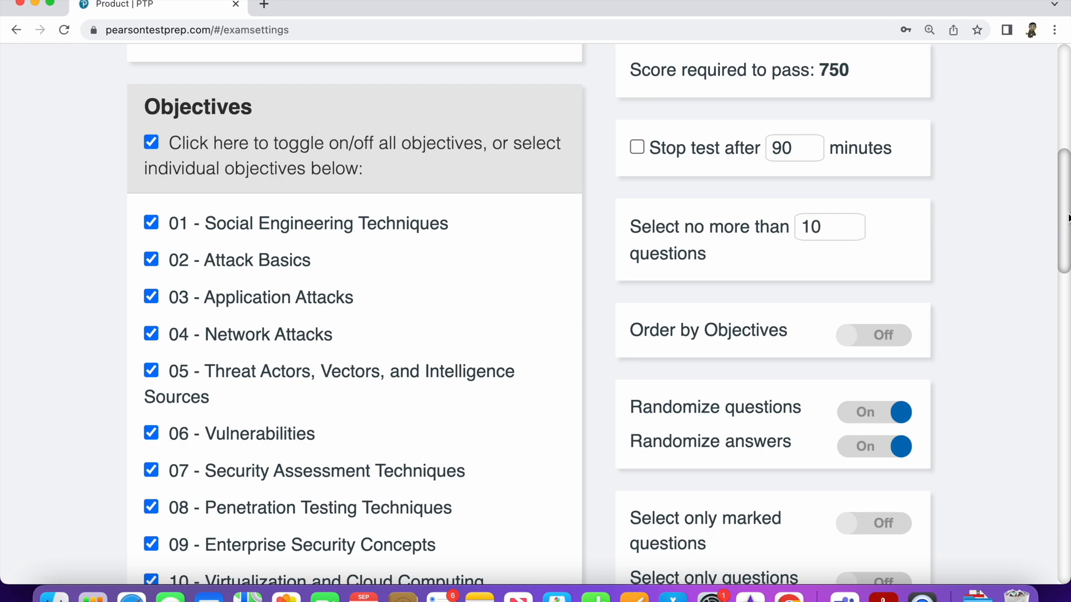
{"action": "mouse_move", "coordinate": [1062, 216]}
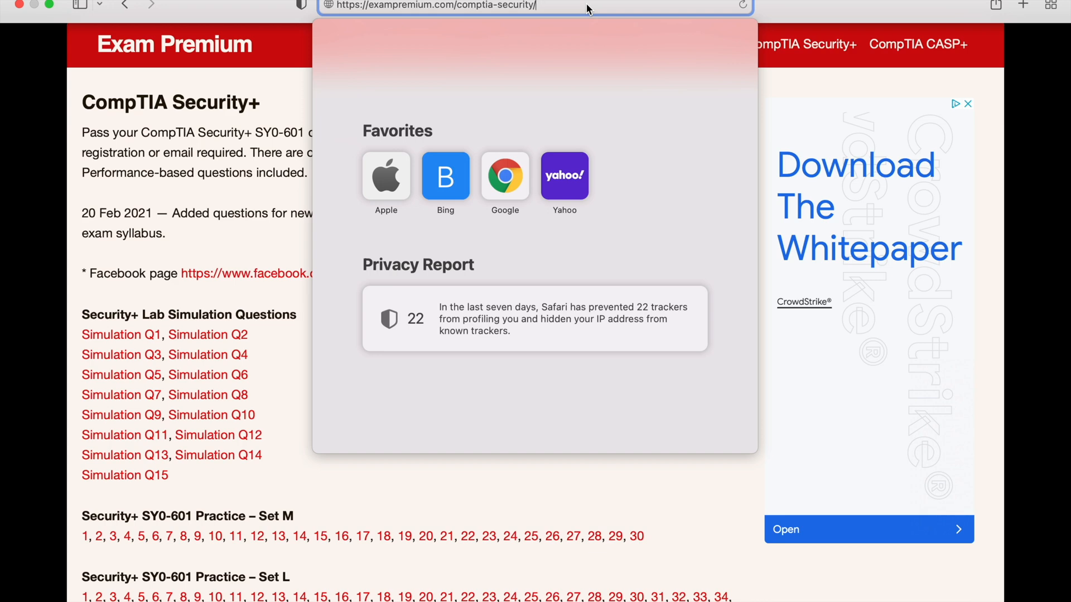
Step: Return to the Security+ practice page and reach the Lab Simulation Questions list
{"action": "left_click", "coordinate": [267, 196]}
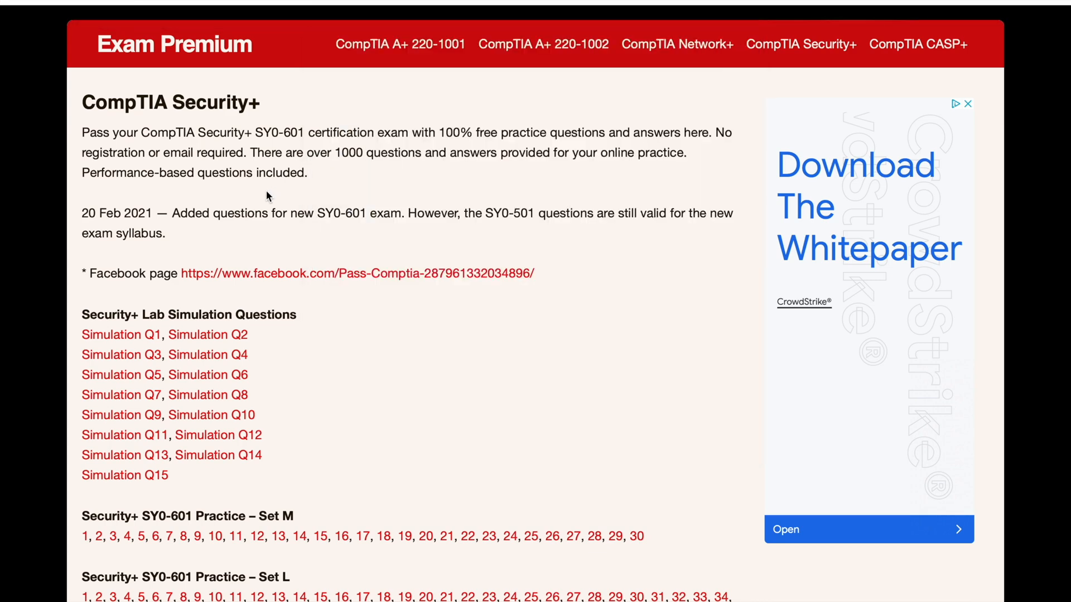
{"action": "scroll", "scroll_direction": "down", "scroll_amount": 3}
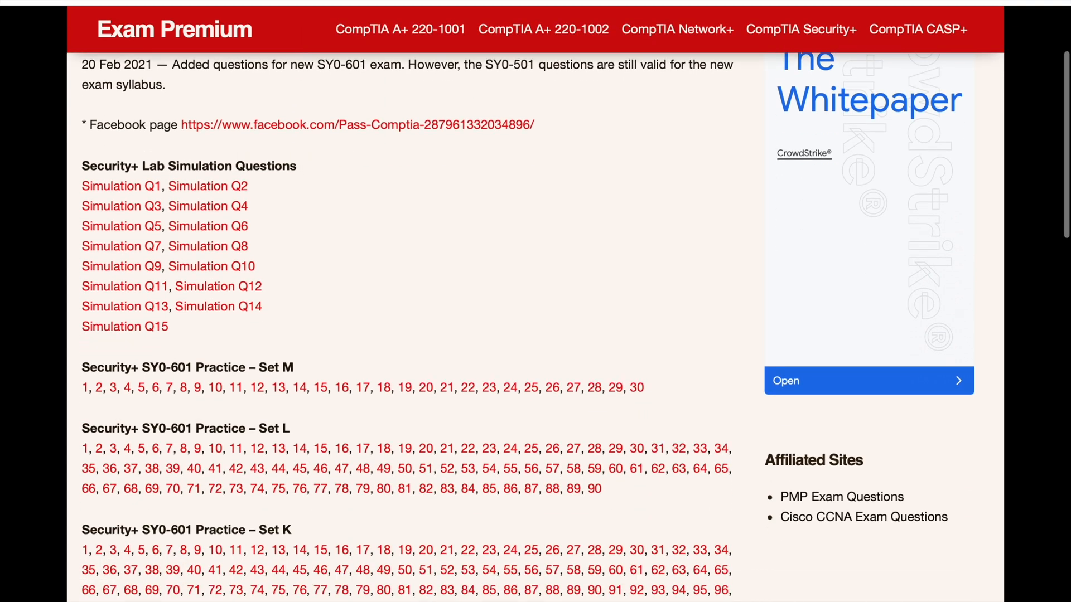
{"action": "mouse_move", "coordinate": [122, 186]}
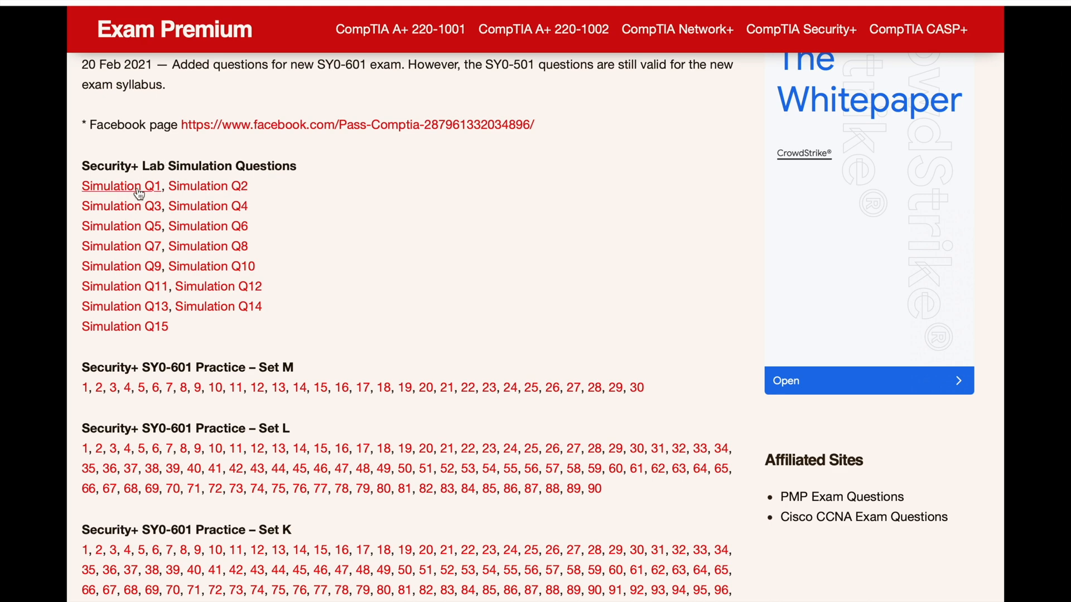
{"action": "mouse_move", "coordinate": [121, 206]}
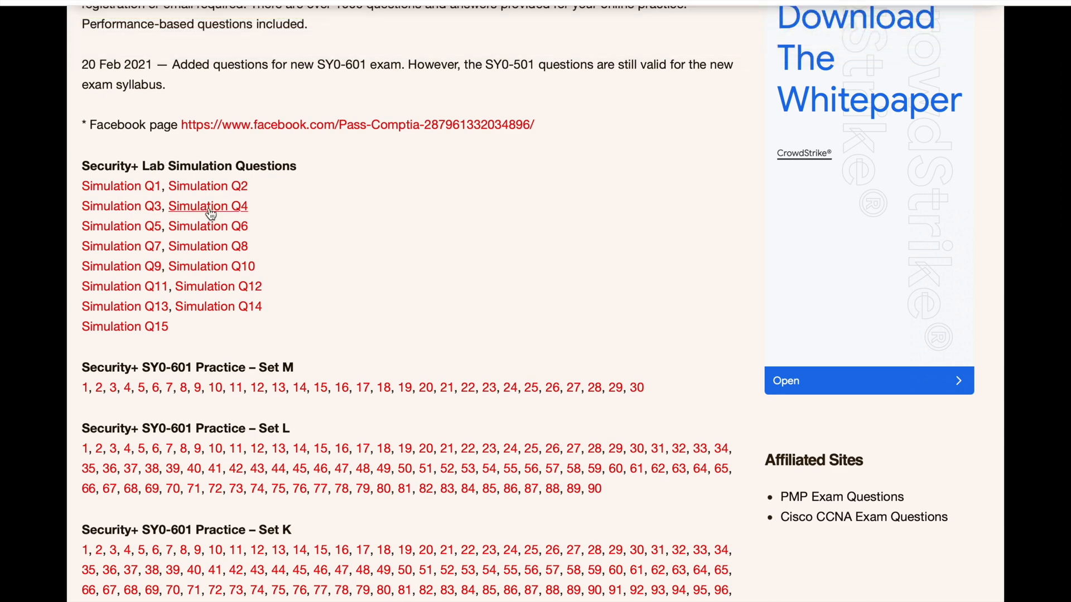
{"action": "mouse_move", "coordinate": [121, 206]}
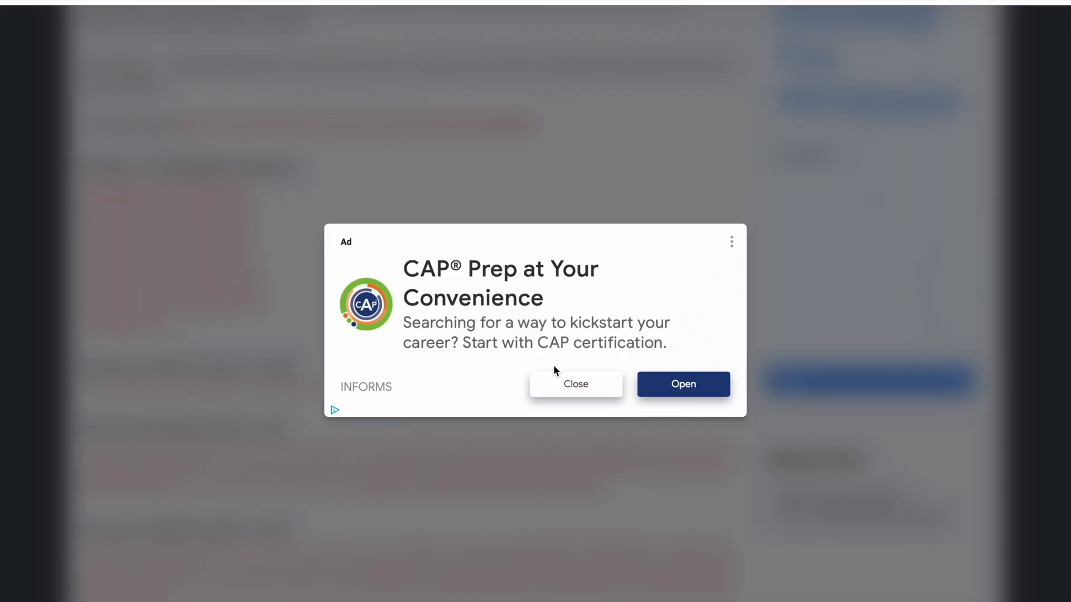
Step: Dismiss the advertisement and review Simulation 3's protocol-to-port matching question
{"action": "left_click", "coordinate": [575, 384]}
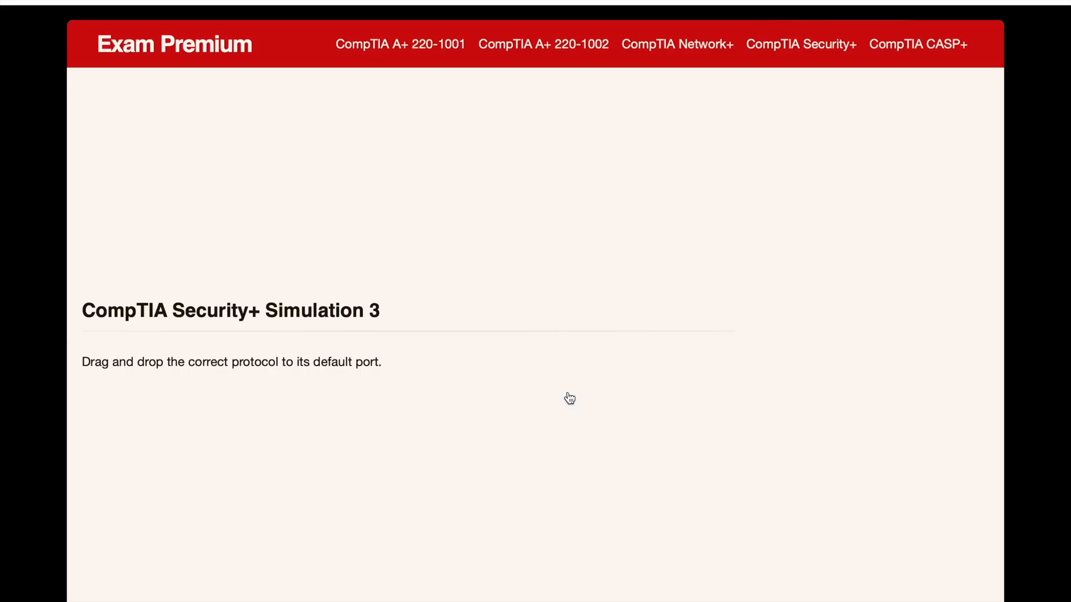
{"action": "scroll", "scroll_direction": "down", "scroll_amount": 3}
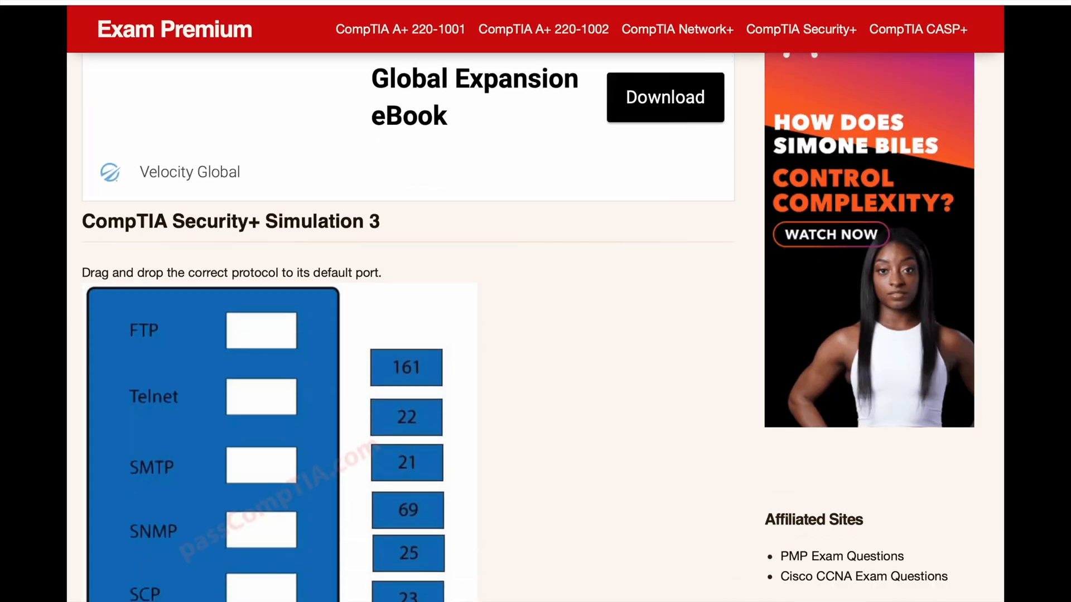
{"action": "scroll", "scroll_direction": "down", "scroll_amount": 3}
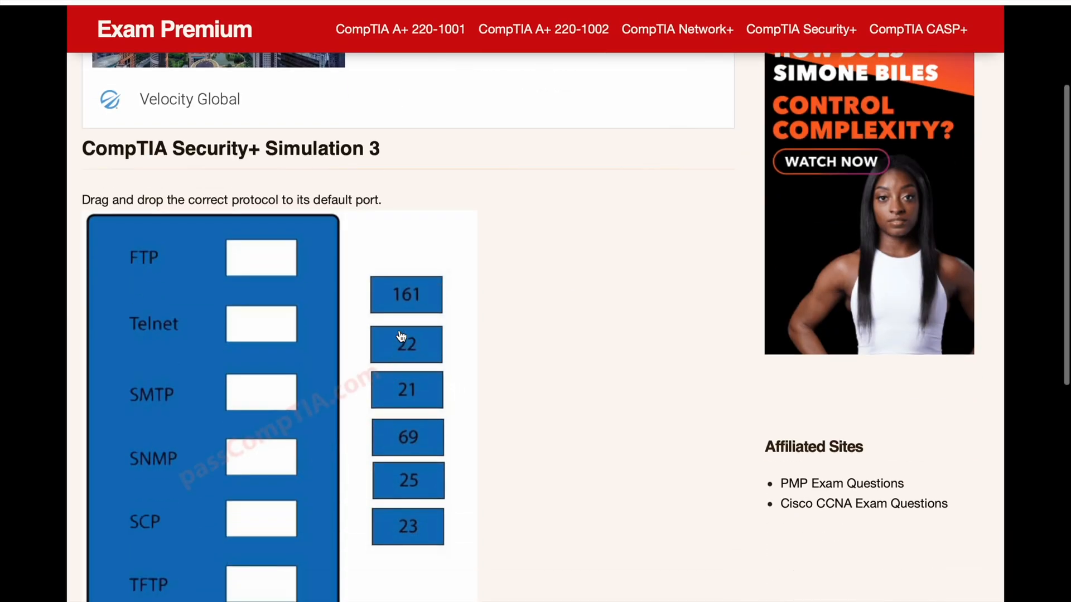
{"action": "scroll", "scroll_direction": "up", "scroll_amount": 3}
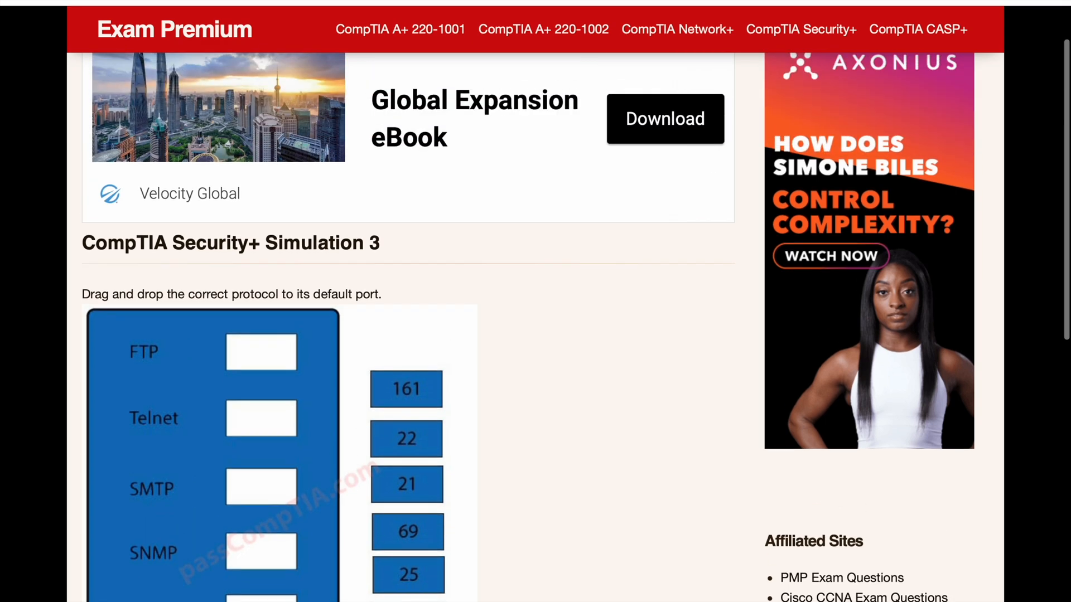
{"action": "scroll", "scroll_direction": "up", "scroll_amount": 3}
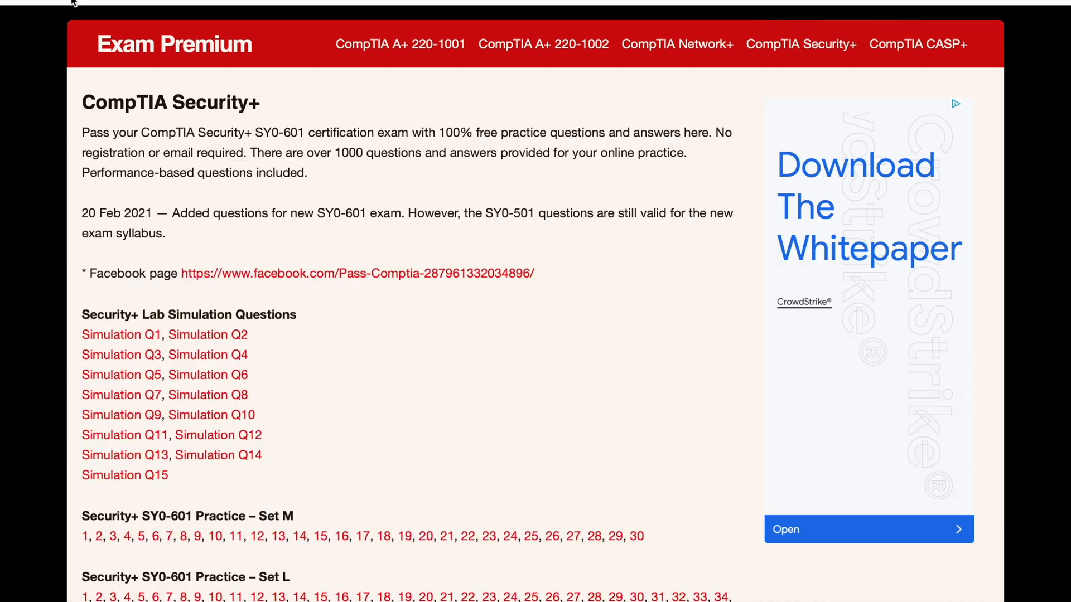
{"action": "scroll", "scroll_direction": "down", "scroll_amount": 3}
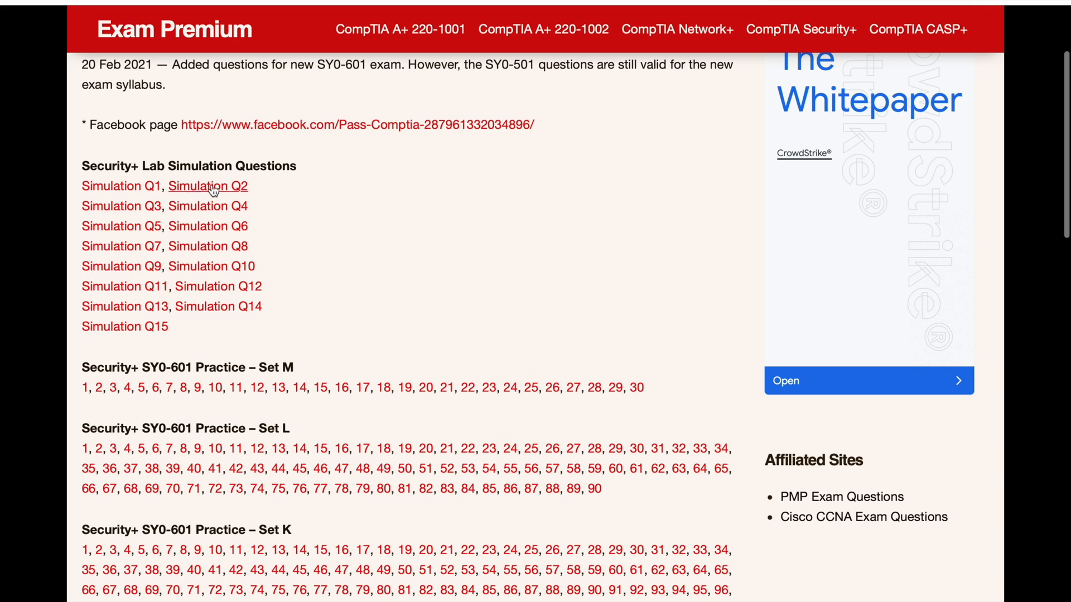
Step: Review Simulation 2's attack-types question from the Security+ list
{"action": "left_click", "coordinate": [208, 185]}
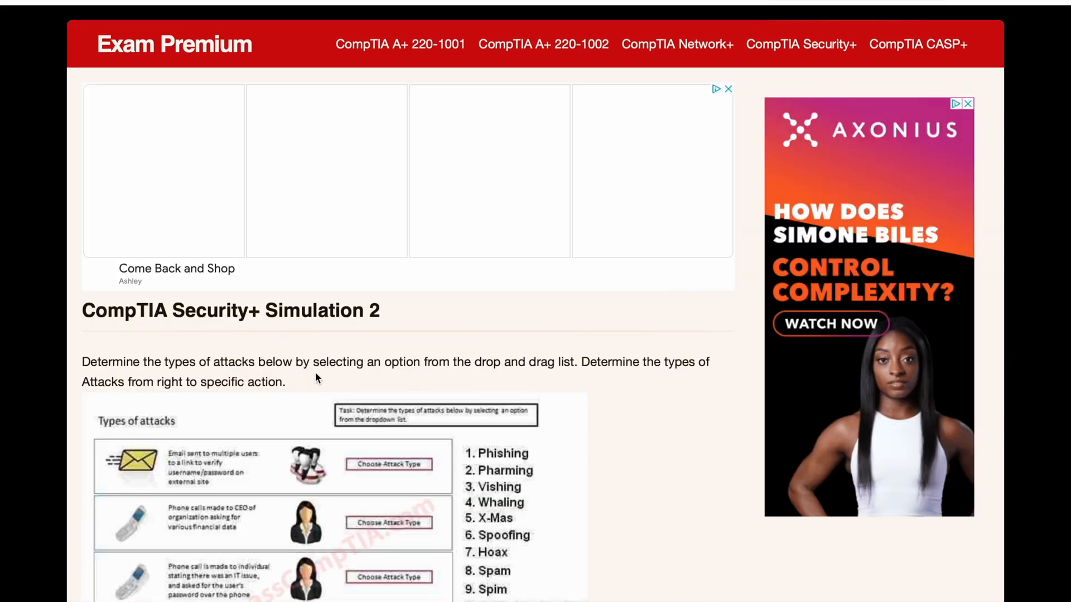
{"action": "scroll", "scroll_direction": "down", "scroll_amount": 3}
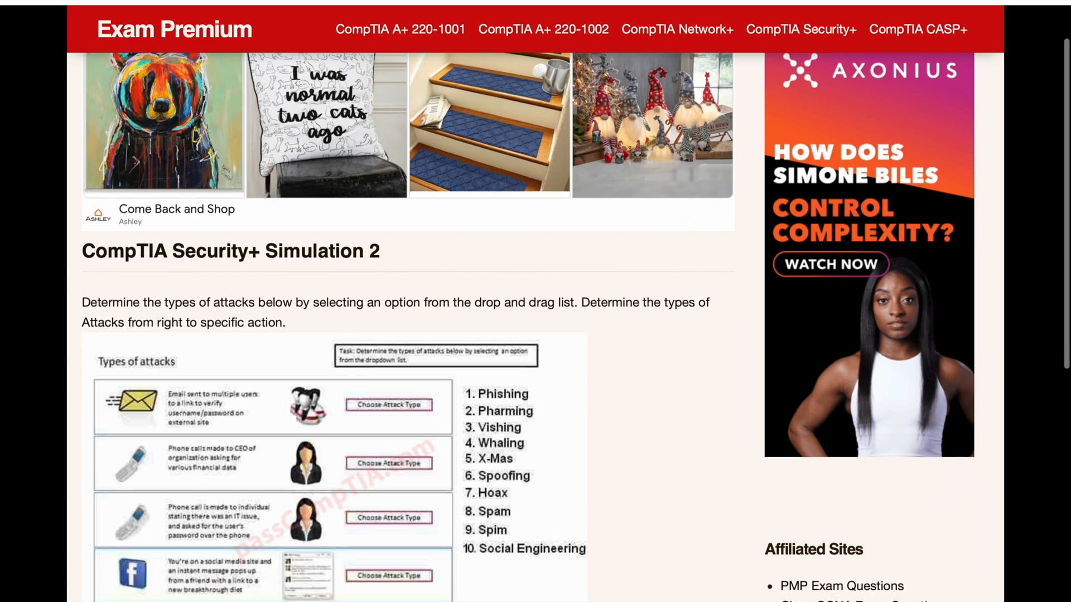
{"action": "scroll", "scroll_direction": "down", "scroll_amount": 3}
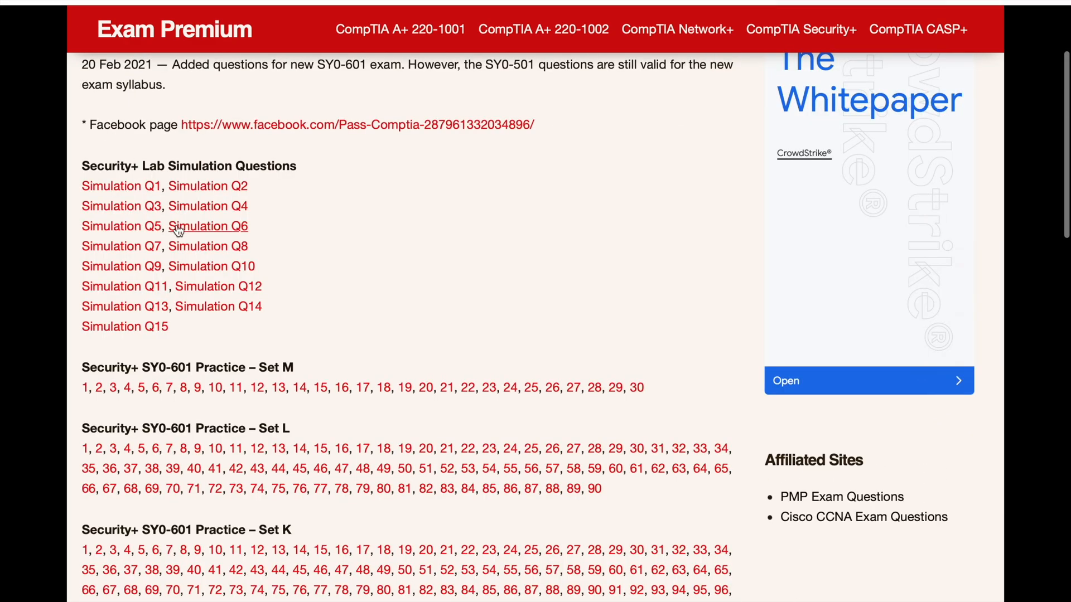
{"action": "mouse_move", "coordinate": [208, 225]}
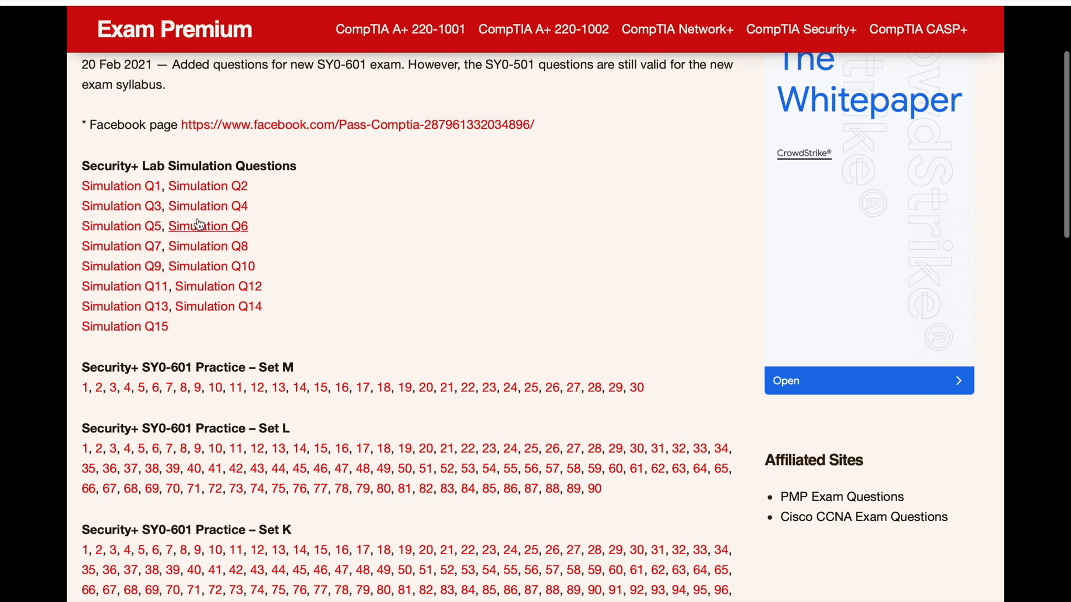
Step: Review Simulation 6 on RAID configuration and reveal its correct answer
{"action": "left_click", "coordinate": [207, 226]}
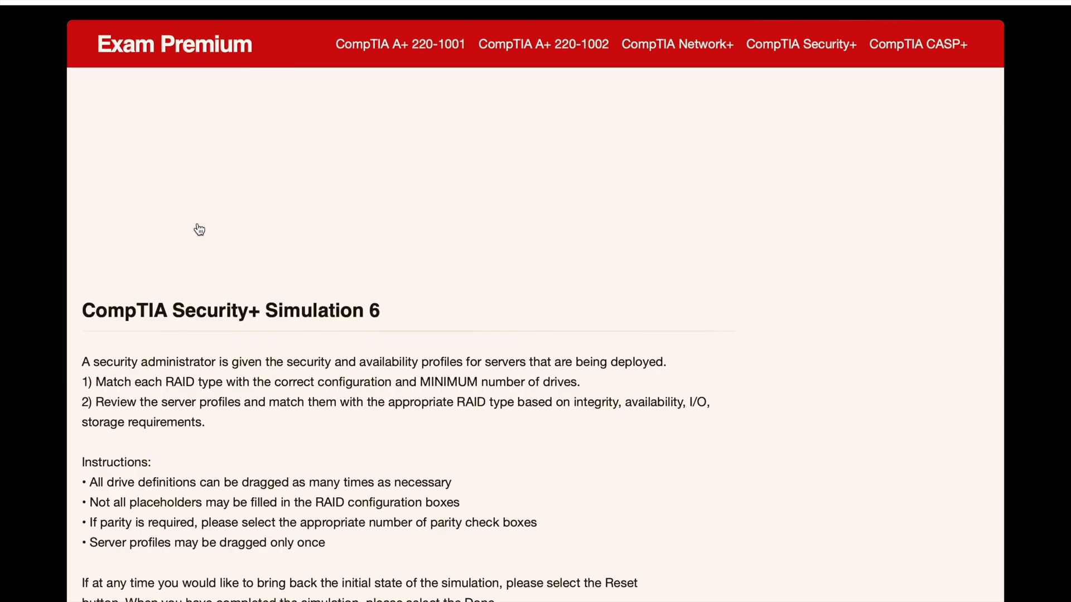
{"action": "scroll", "scroll_direction": "down", "scroll_amount": 3}
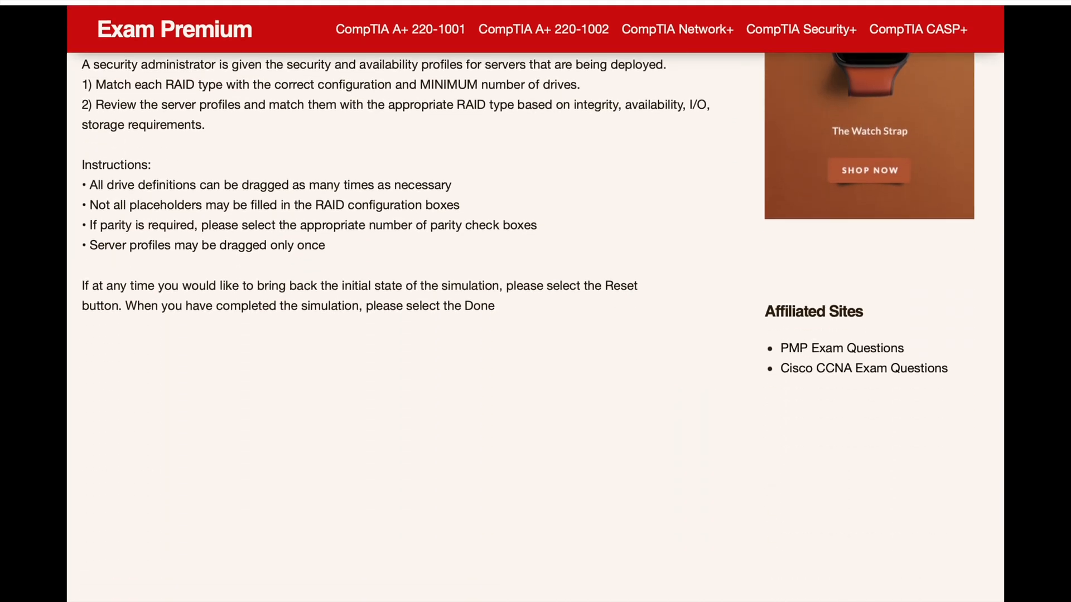
{"action": "scroll", "scroll_direction": "down", "scroll_amount": 3}
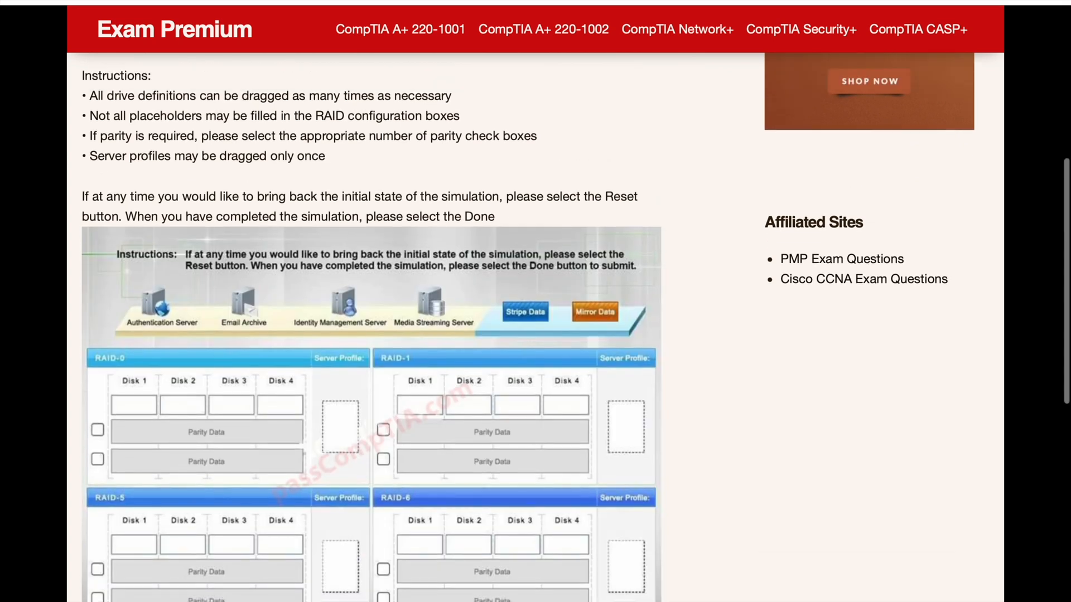
{"action": "scroll", "scroll_direction": "up", "scroll_amount": 3}
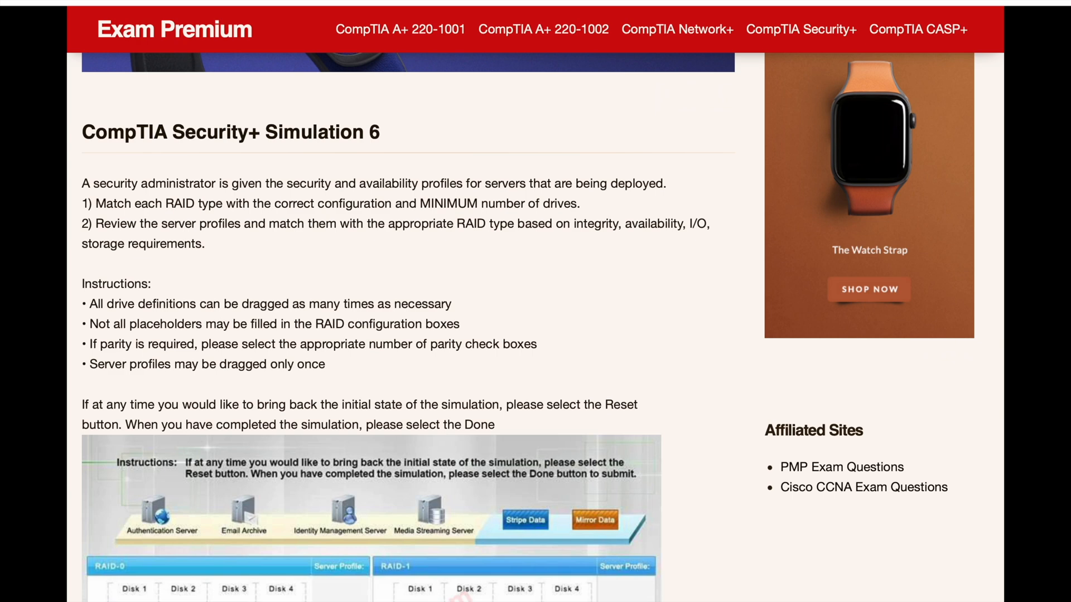
{"action": "scroll", "scroll_direction": "down", "scroll_amount": 3}
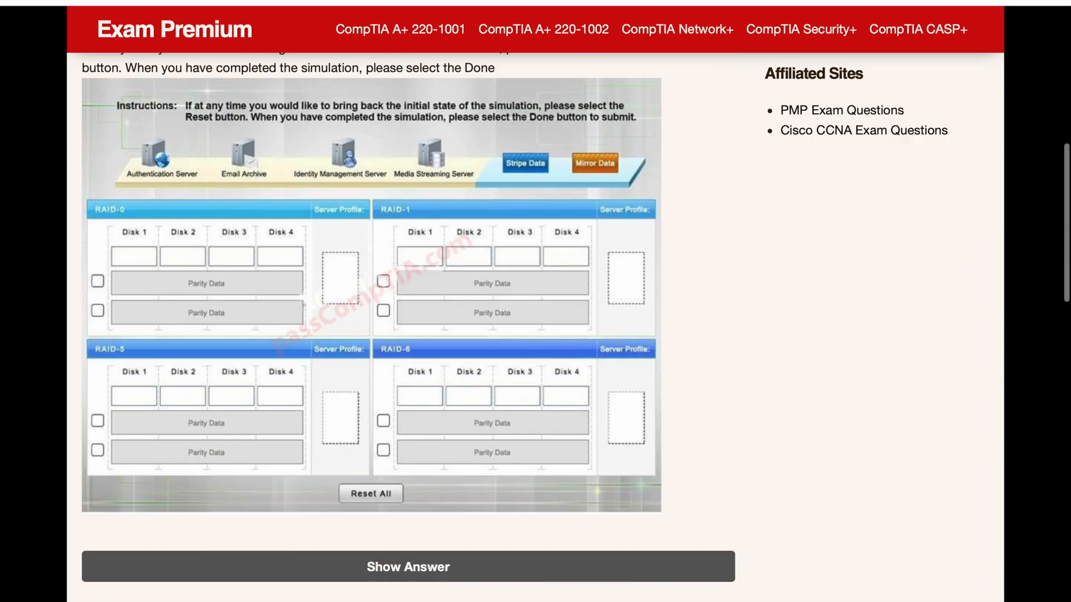
{"action": "left_click", "coordinate": [408, 567]}
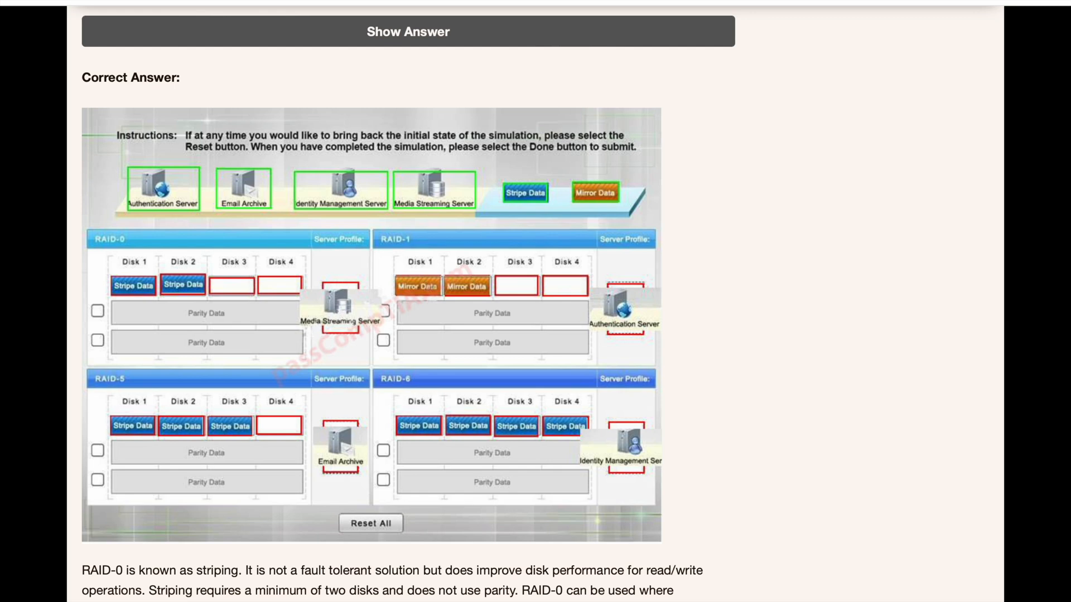
{"action": "mouse_move", "coordinate": [442, 71]}
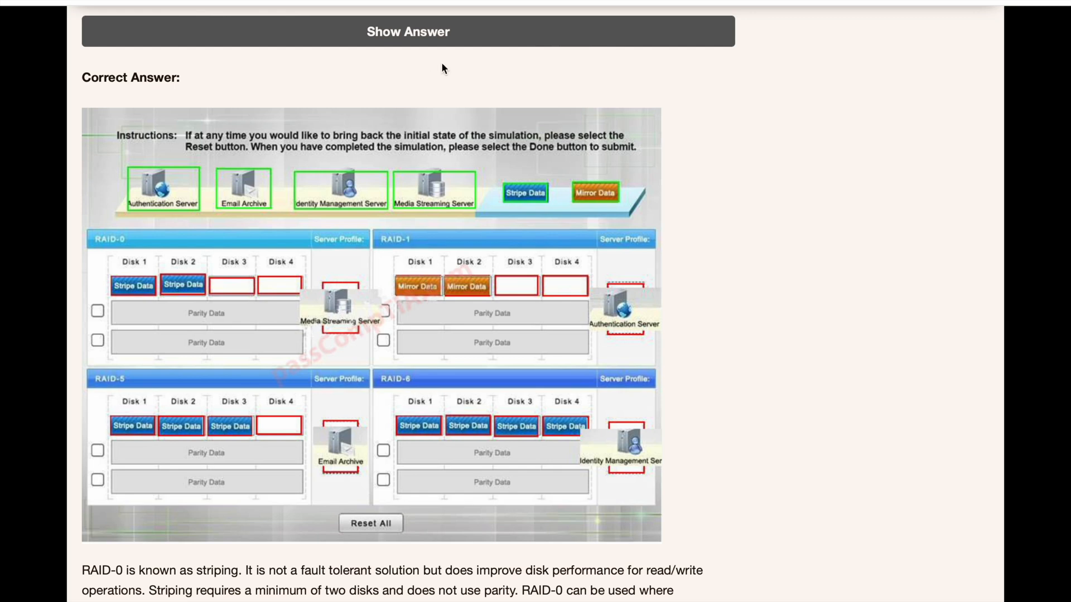
{"action": "mouse_move", "coordinate": [273, 4]}
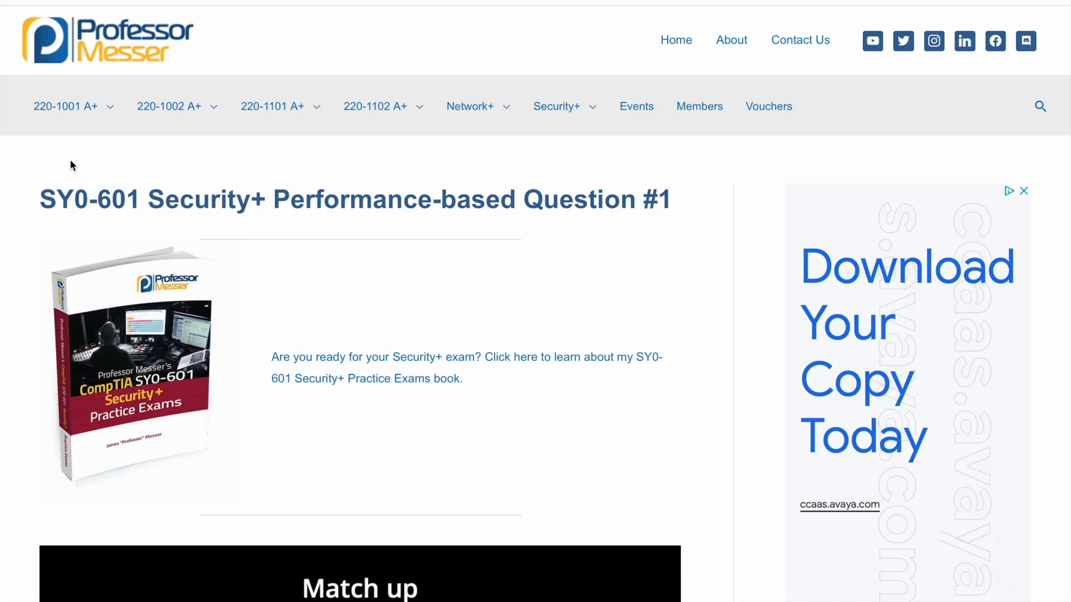
{"action": "scroll", "scroll_direction": "down", "scroll_amount": 3}
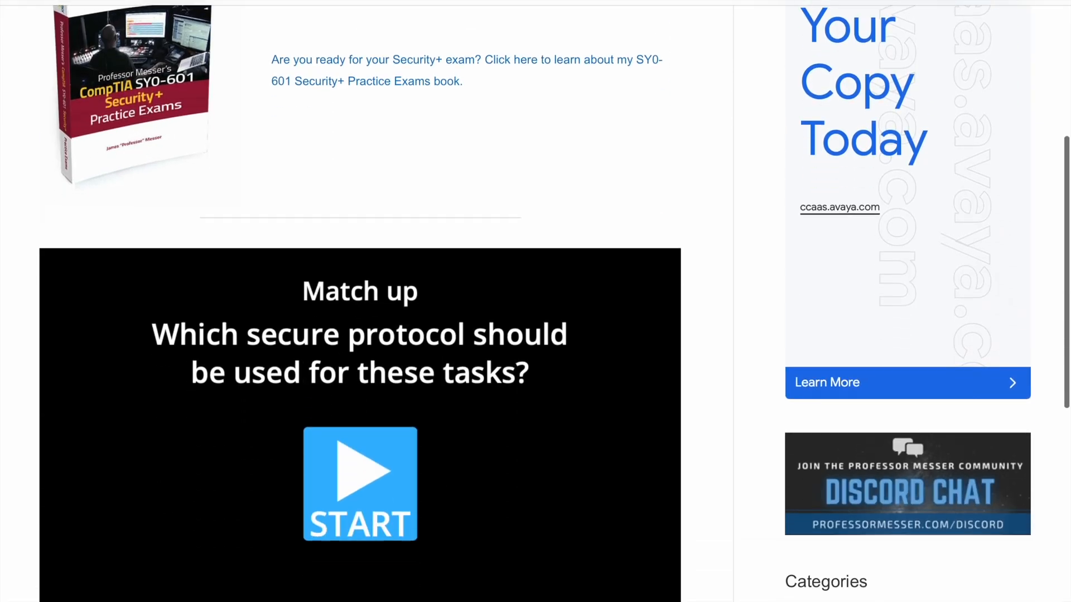
{"action": "scroll", "scroll_direction": "down", "scroll_amount": 3}
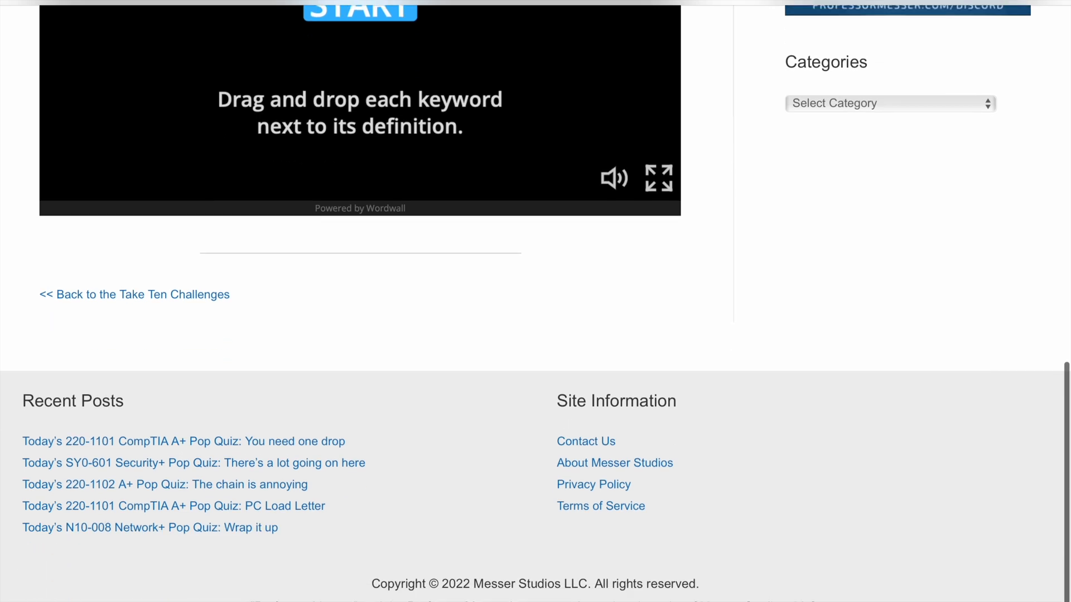
{"action": "mouse_move", "coordinate": [3, 368]}
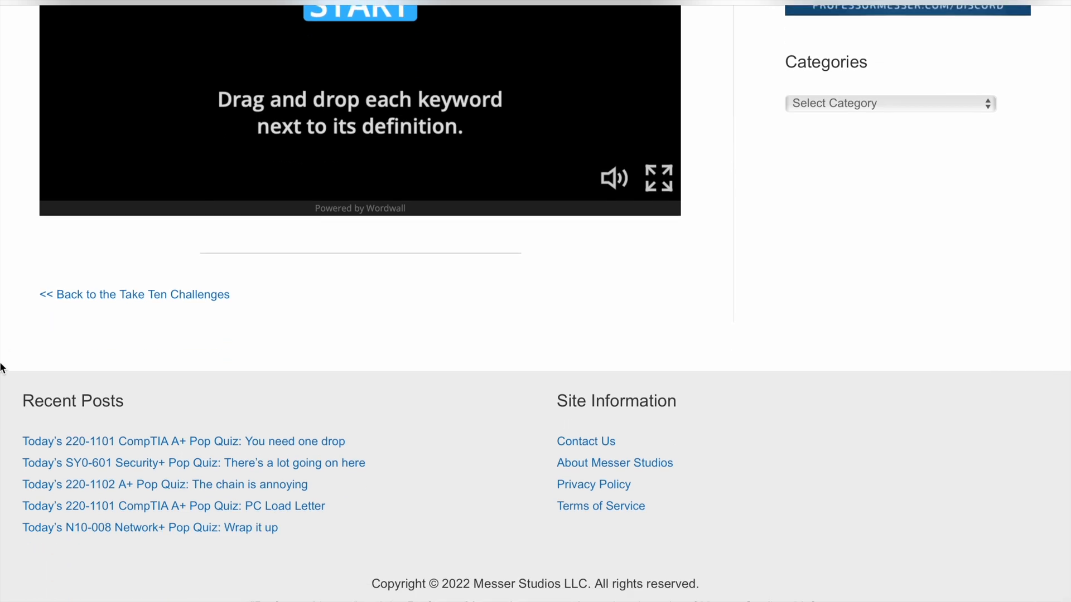
{"action": "mouse_move", "coordinate": [321, 471]}
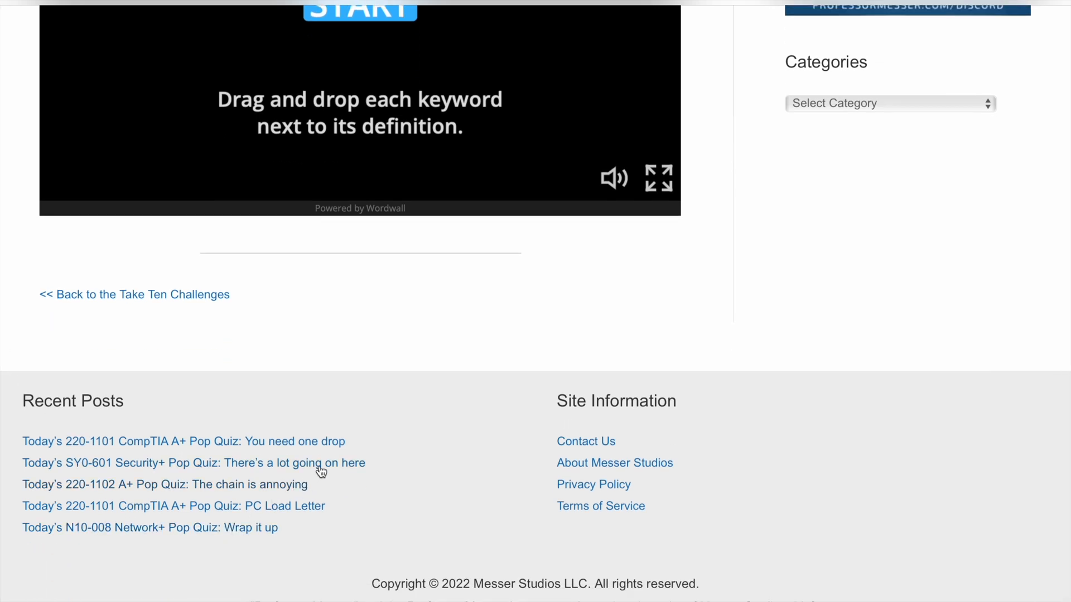
Step: Answer today's SY0-601 pop quiz with NIST RMF and read its correct-answer explanation
{"action": "left_click", "coordinate": [194, 463]}
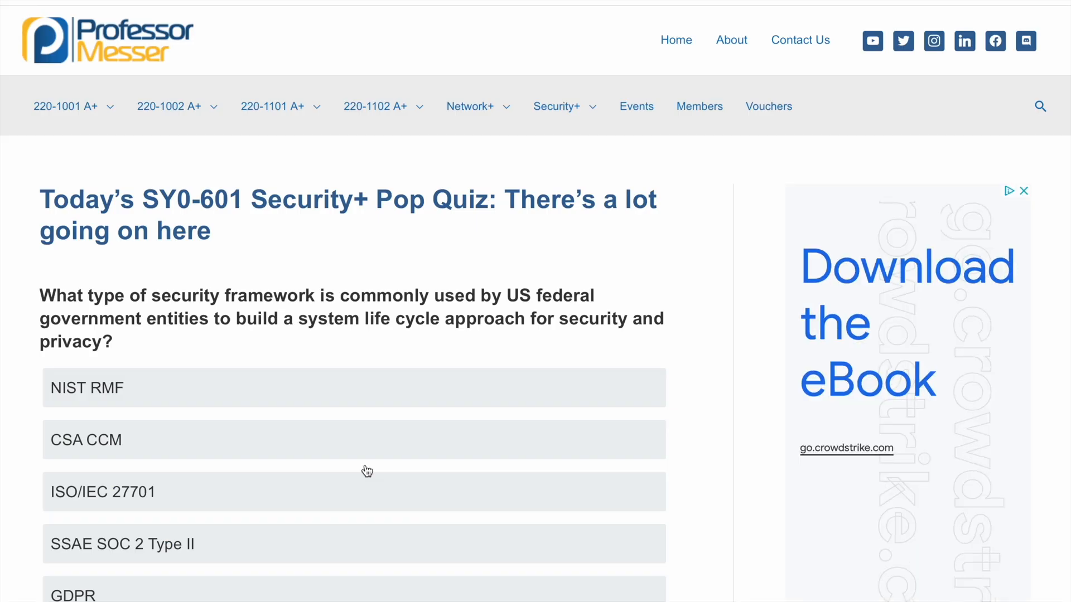
{"action": "mouse_move", "coordinate": [414, 304]}
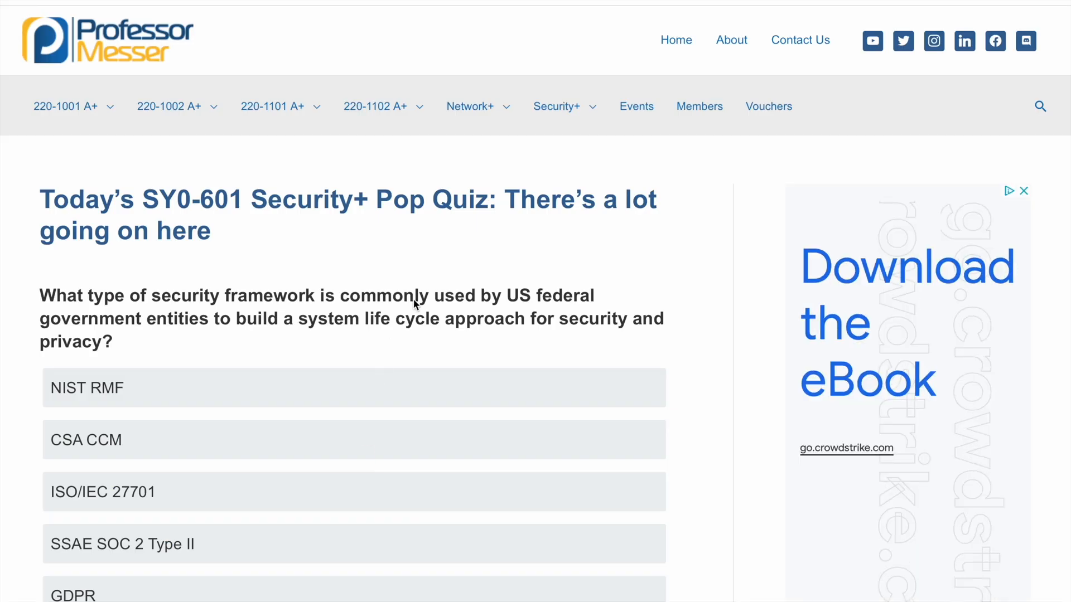
{"action": "scroll", "scroll_direction": "down", "scroll_amount": 3}
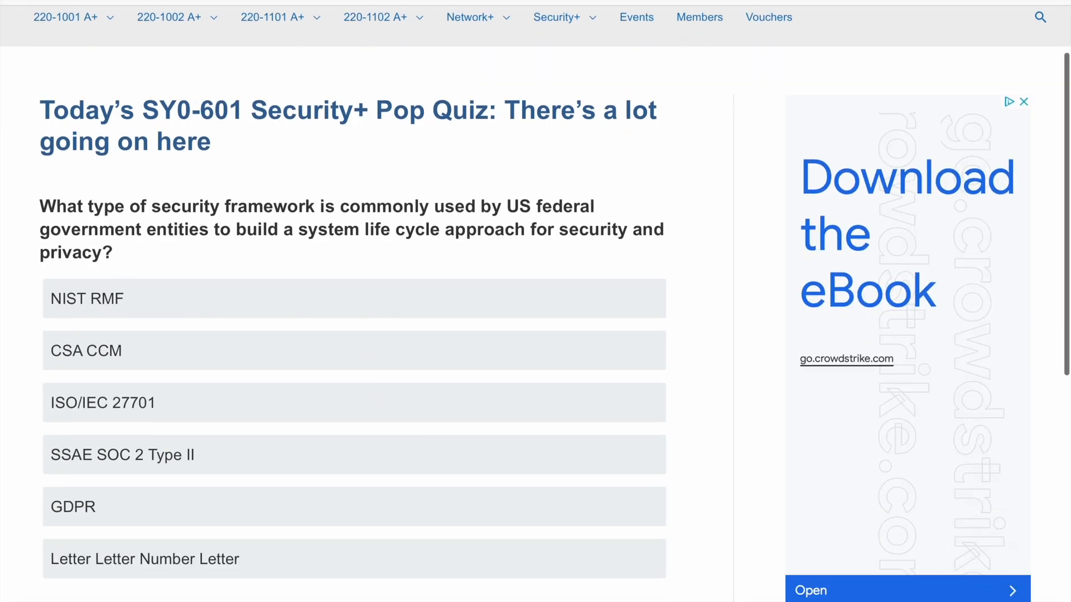
{"action": "scroll", "scroll_direction": "up", "scroll_amount": 3}
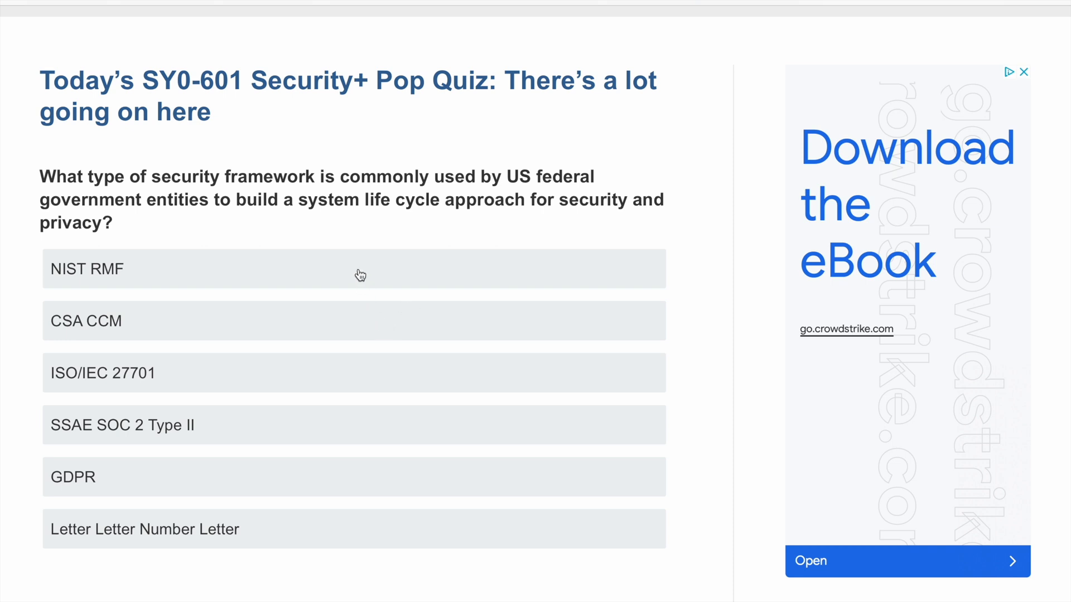
{"action": "mouse_move", "coordinate": [274, 192]}
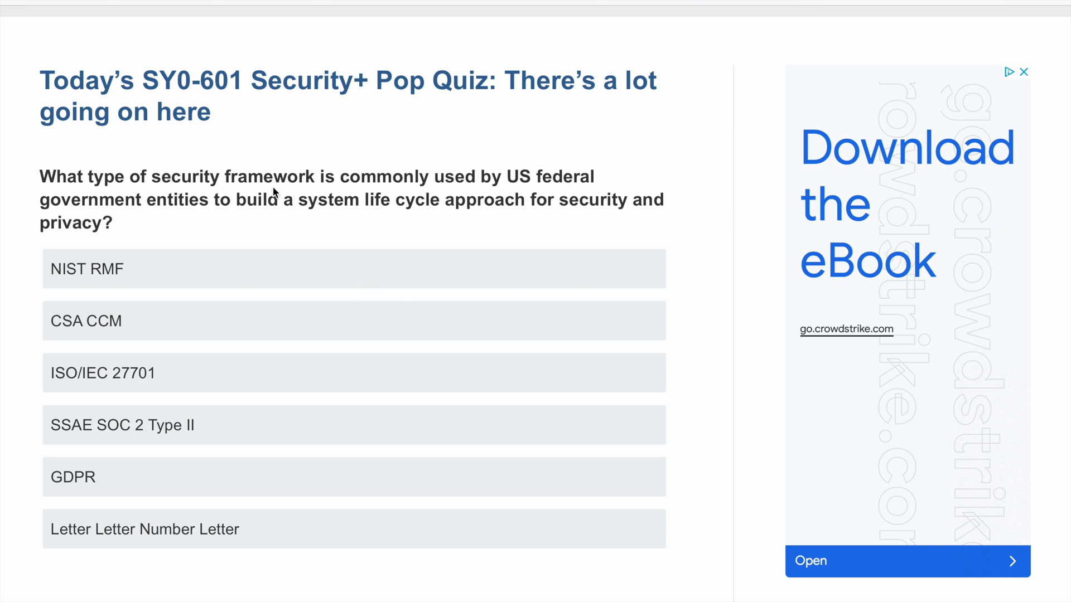
{"action": "mouse_move", "coordinate": [365, 218]}
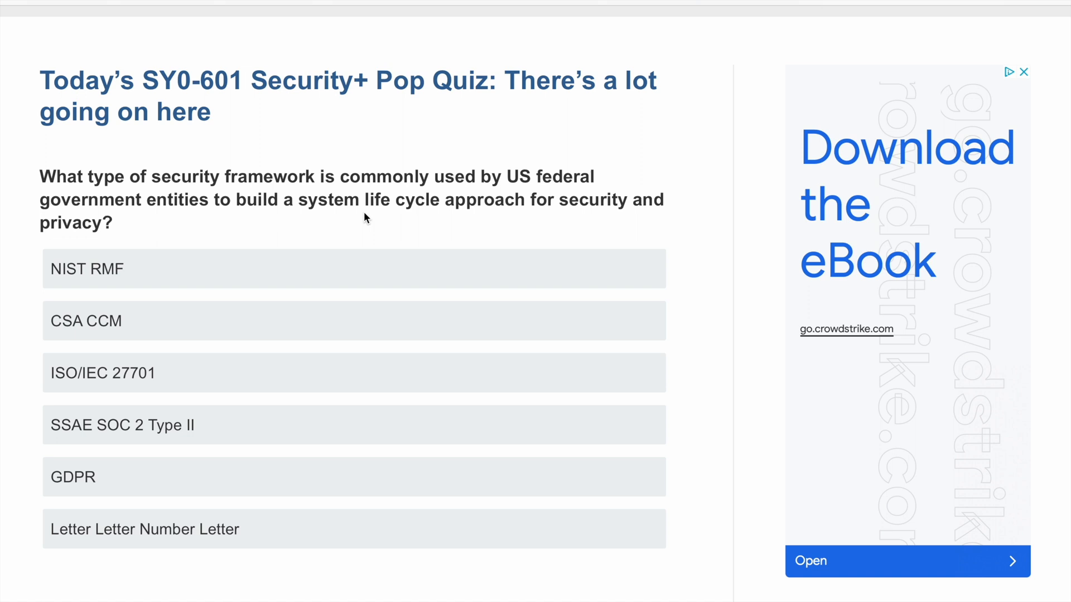
{"action": "mouse_move", "coordinate": [369, 271]}
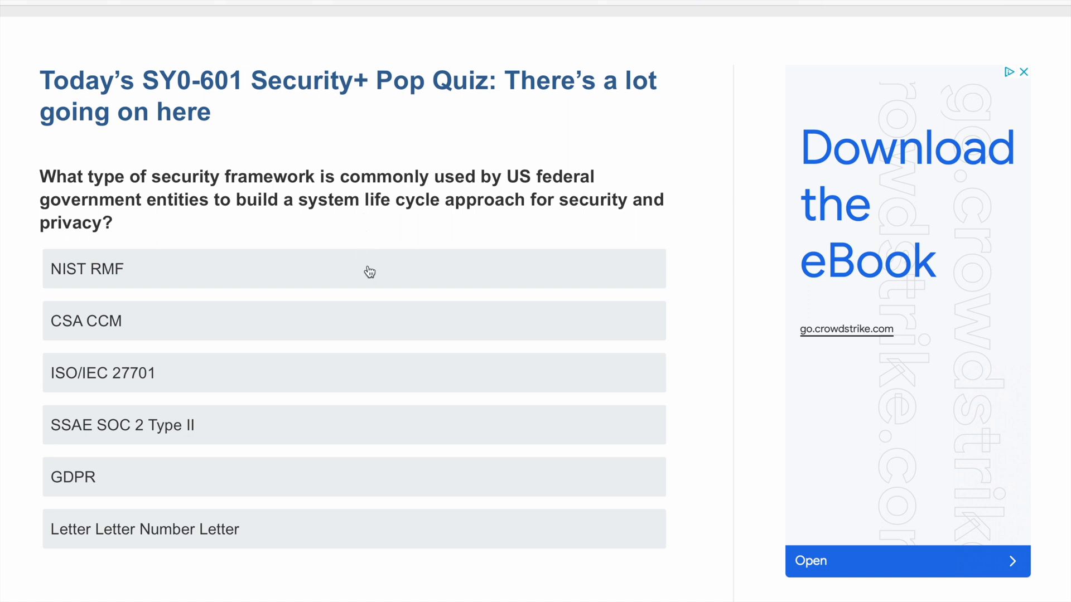
{"action": "left_click", "coordinate": [353, 268]}
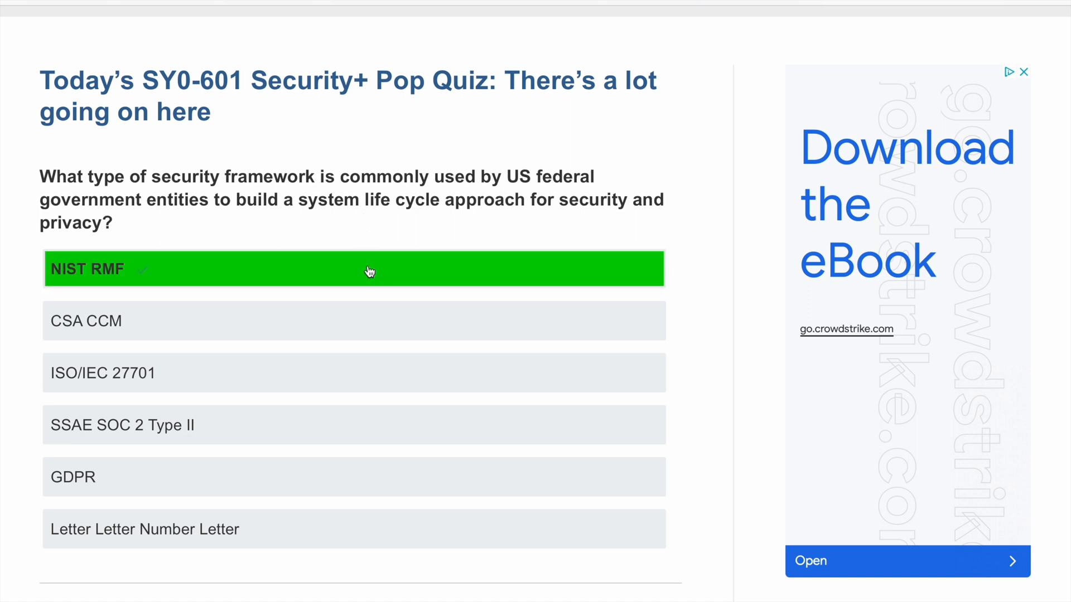
{"action": "mouse_move", "coordinate": [390, 235]}
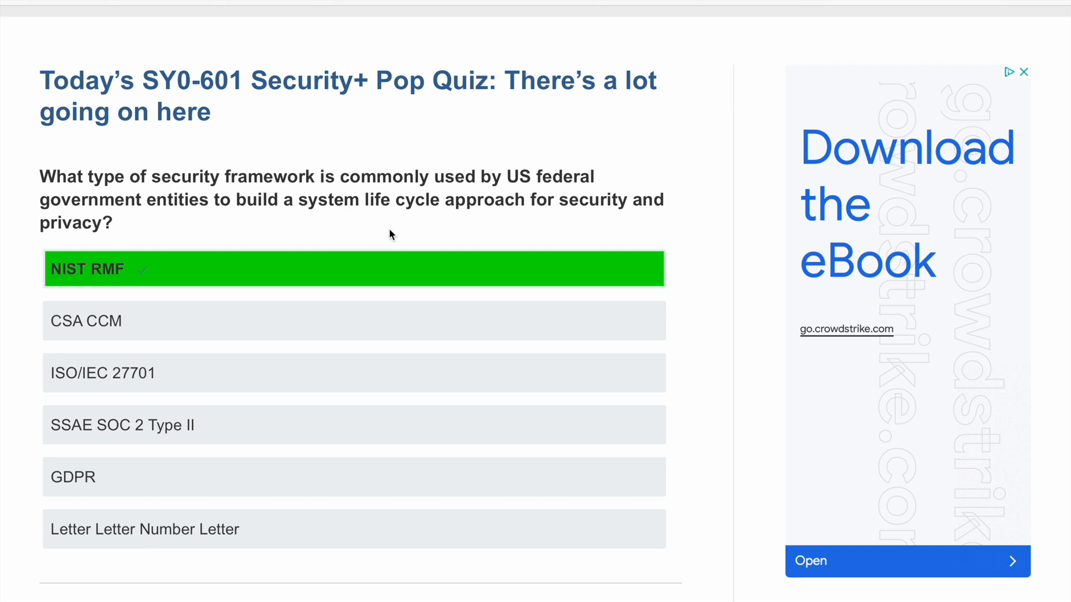
{"action": "scroll", "scroll_direction": "down", "scroll_amount": 3}
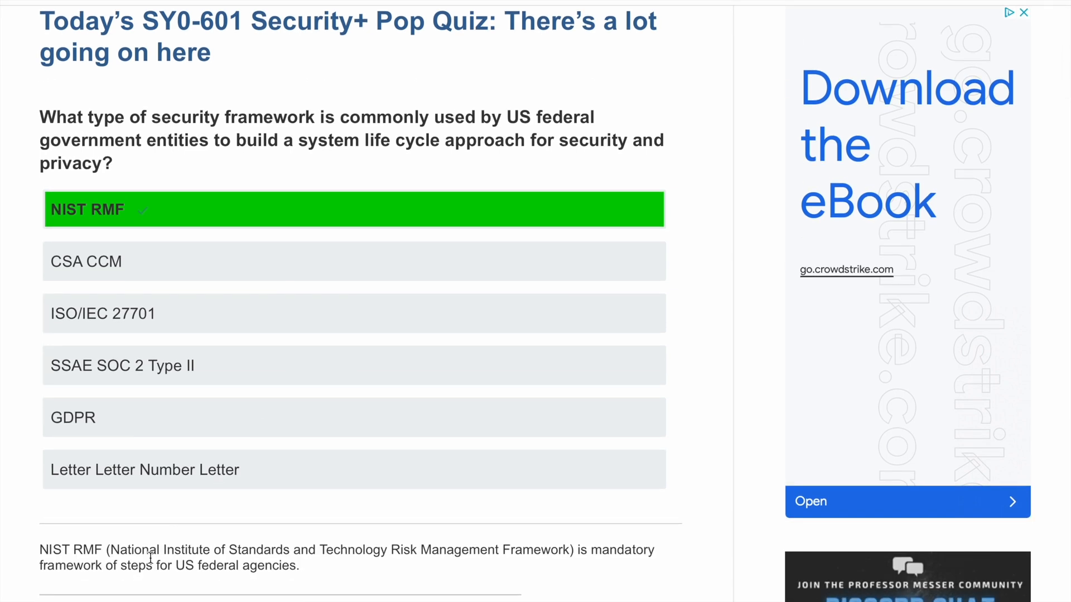
{"action": "mouse_move", "coordinate": [182, 586]}
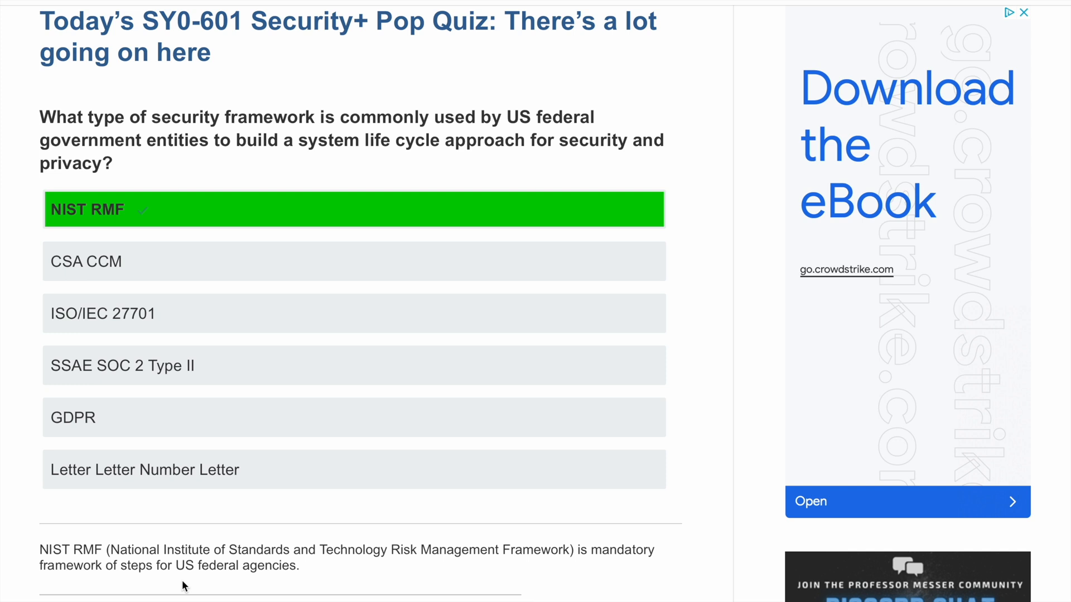
{"action": "mouse_move", "coordinate": [280, 567]}
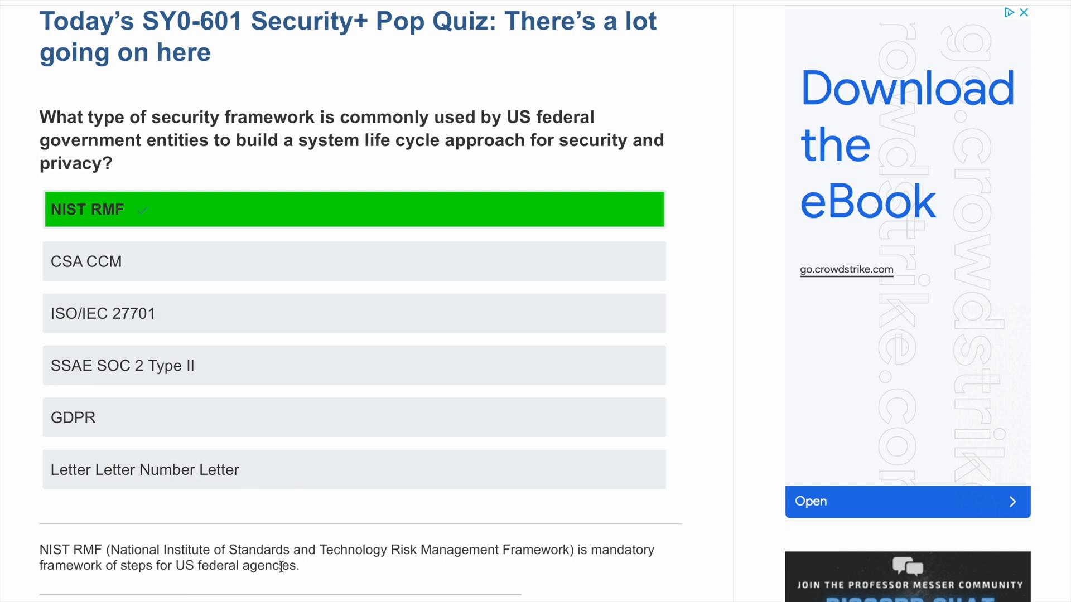
{"action": "mouse_move", "coordinate": [310, 578]}
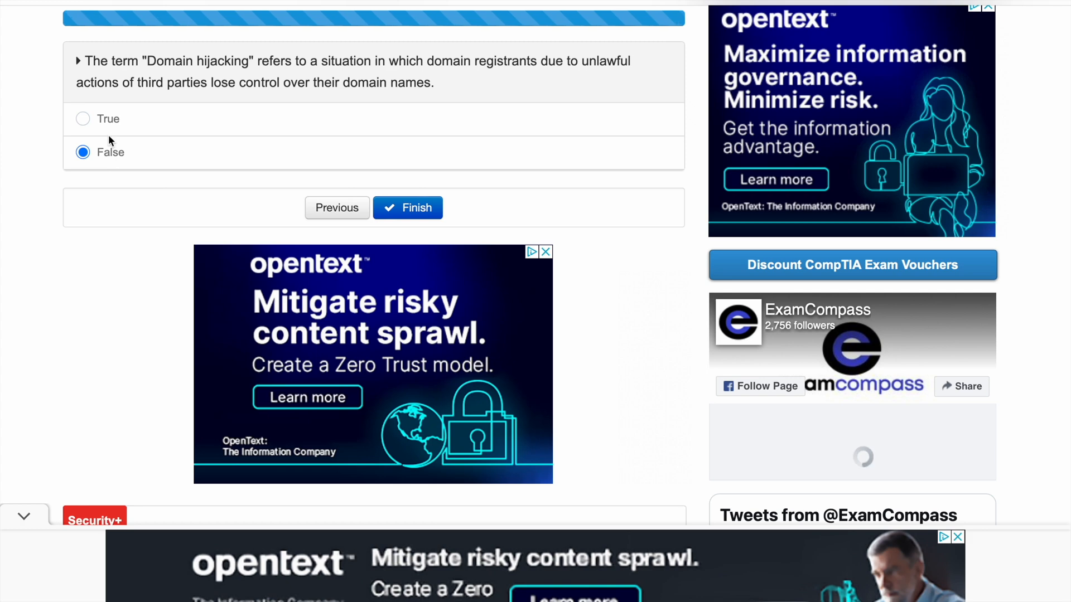
Step: Answer True to the domain hijacking question and finish Practice Test 4
{"action": "left_click", "coordinate": [82, 119]}
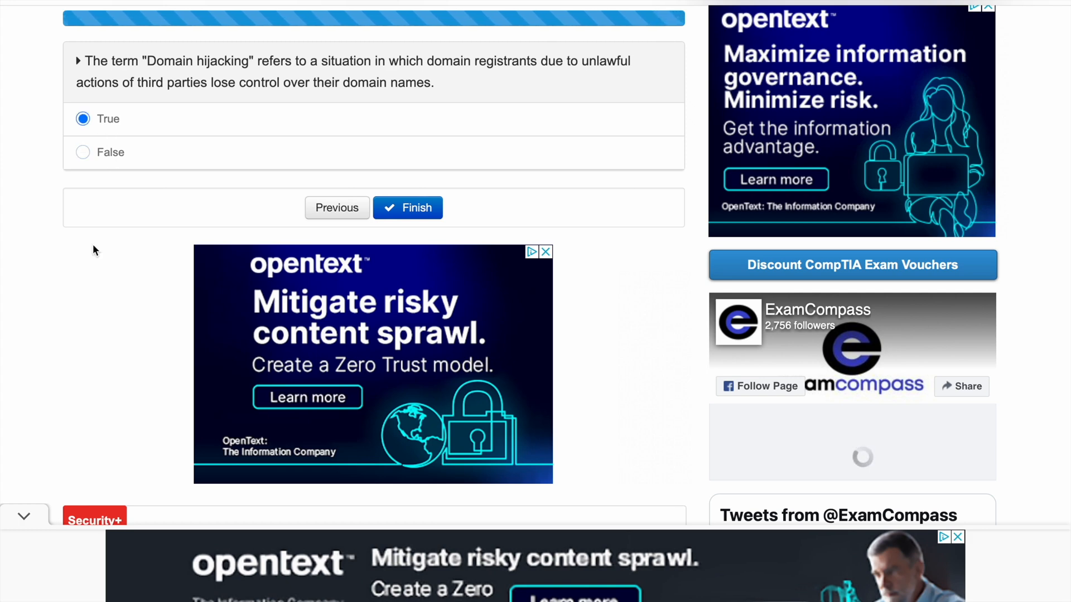
{"action": "scroll", "scroll_direction": "up", "scroll_amount": 3}
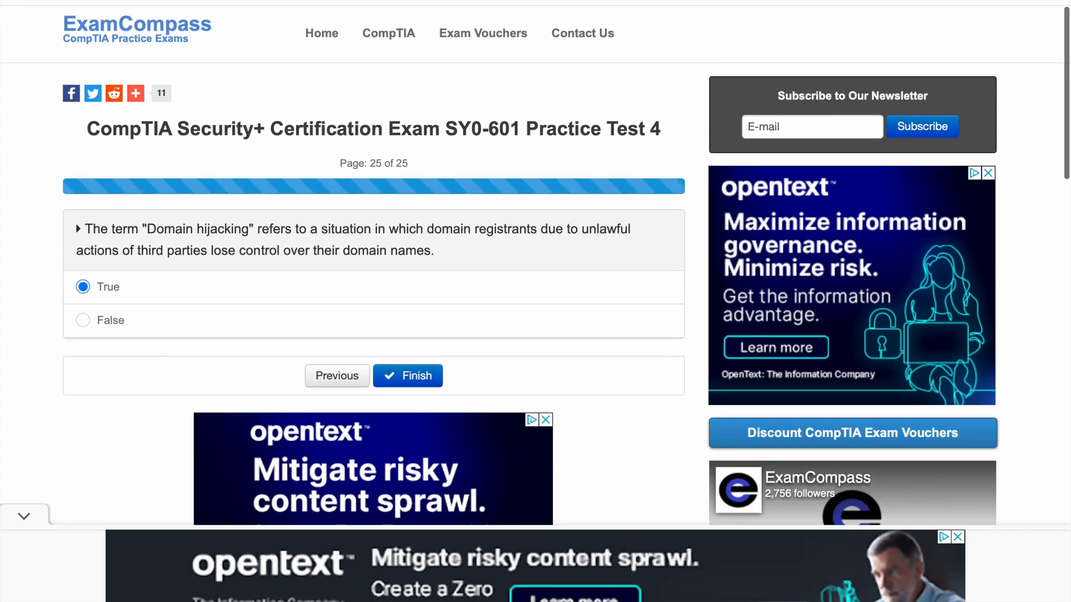
{"action": "mouse_move", "coordinate": [430, 373]}
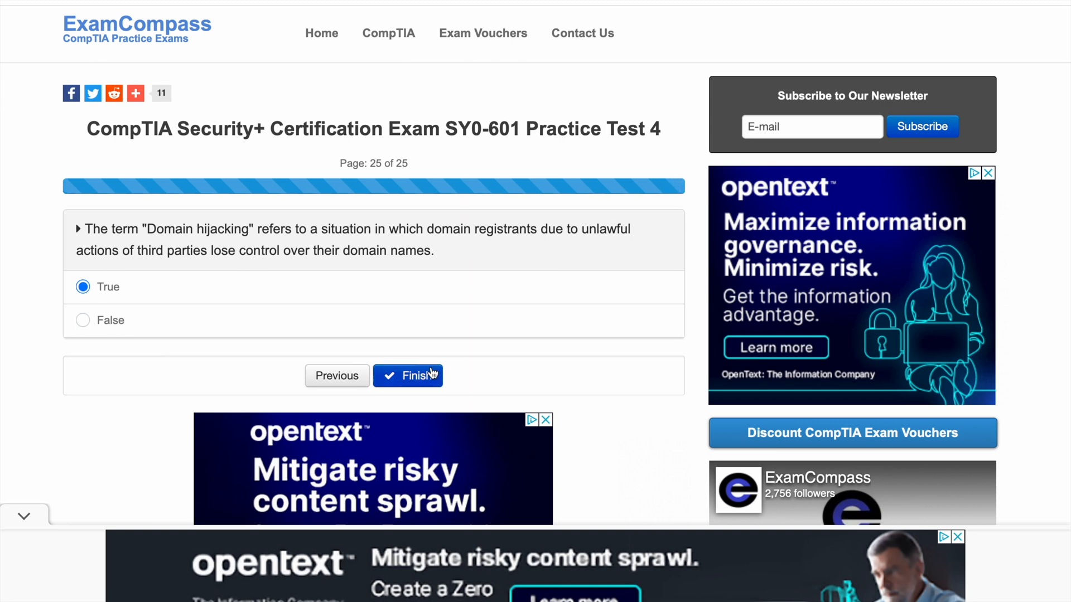
{"action": "mouse_move", "coordinate": [499, 386]}
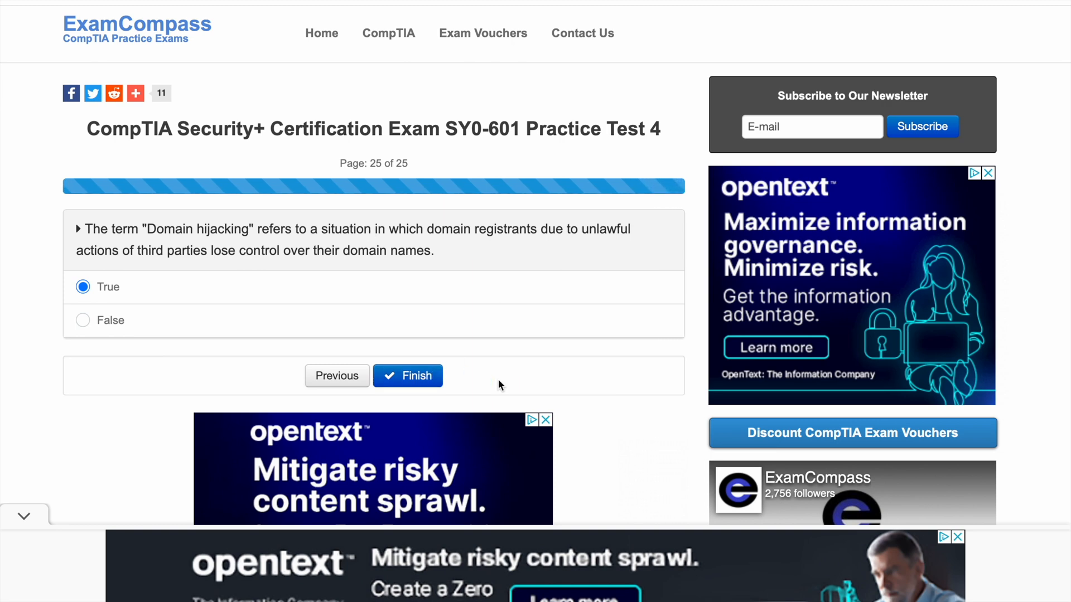
{"action": "mouse_move", "coordinate": [408, 375]}
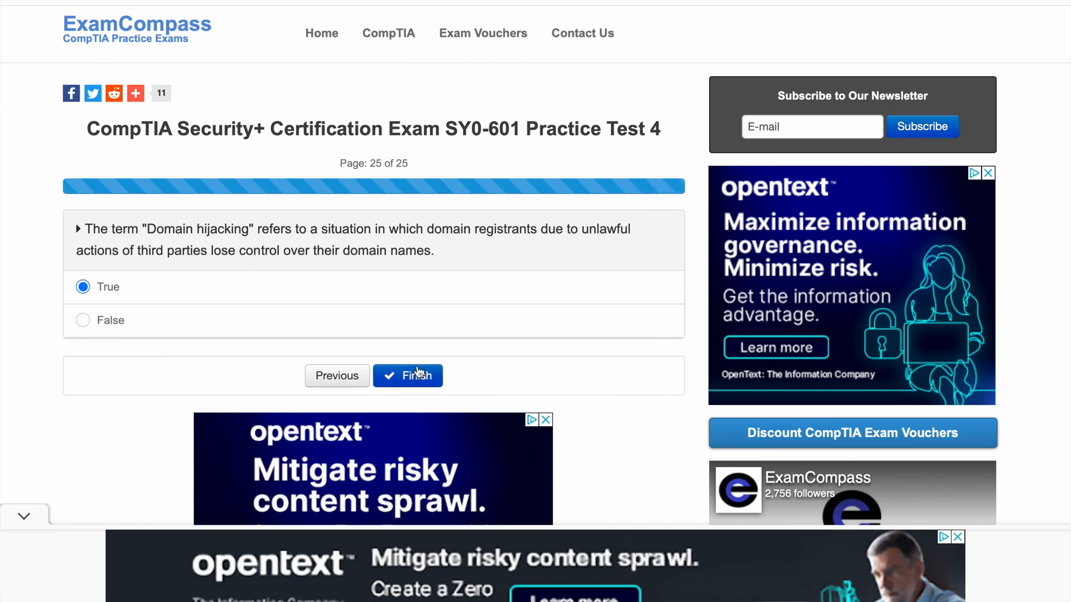
{"action": "left_click", "coordinate": [408, 376]}
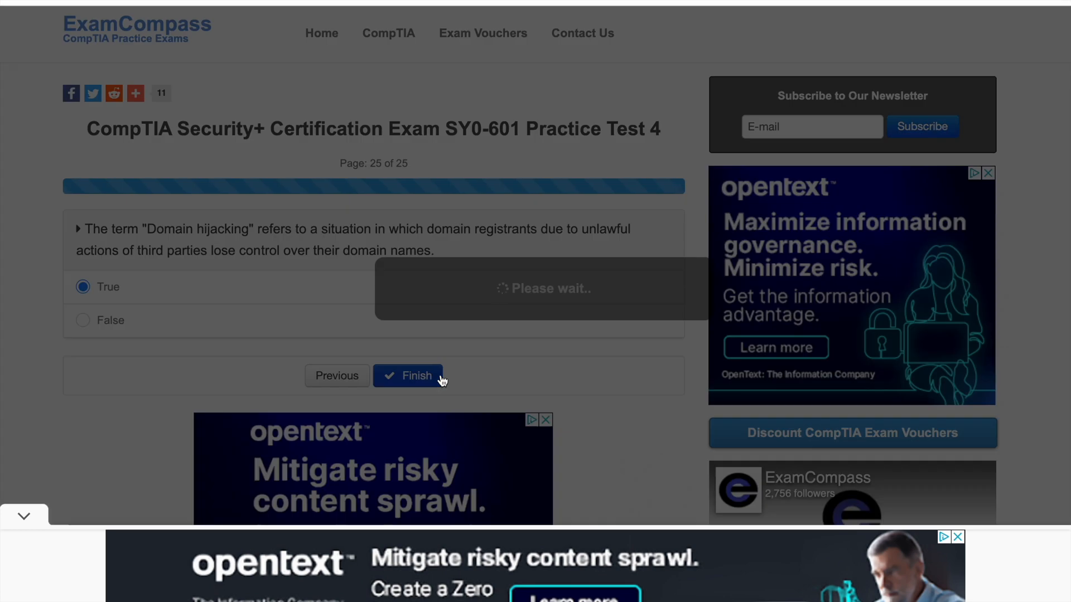
{"action": "left_click", "coordinate": [408, 376]}
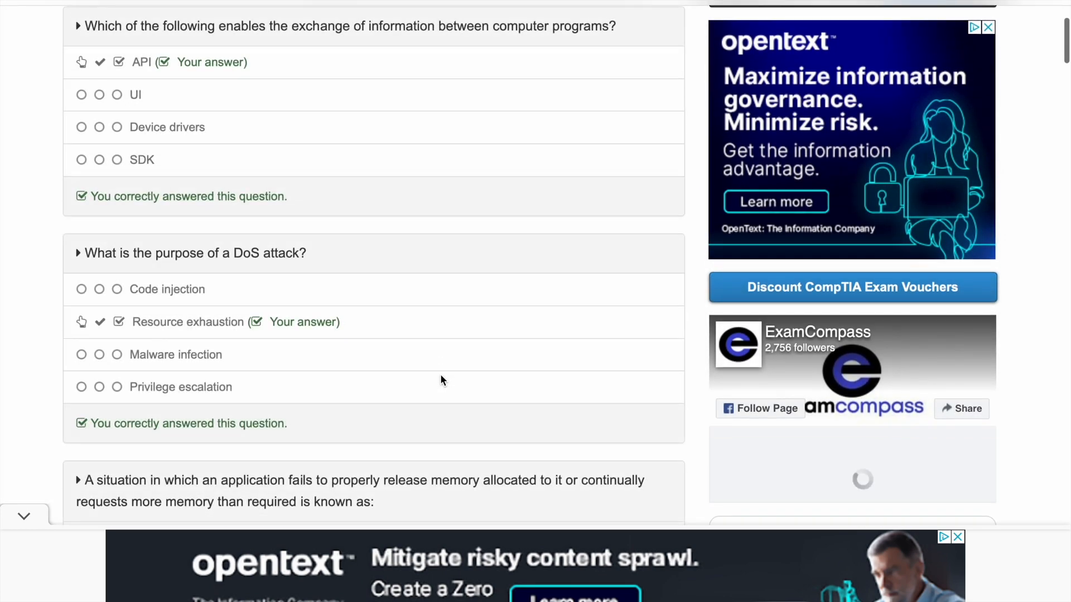
{"action": "scroll", "scroll_direction": "up", "scroll_amount": 3}
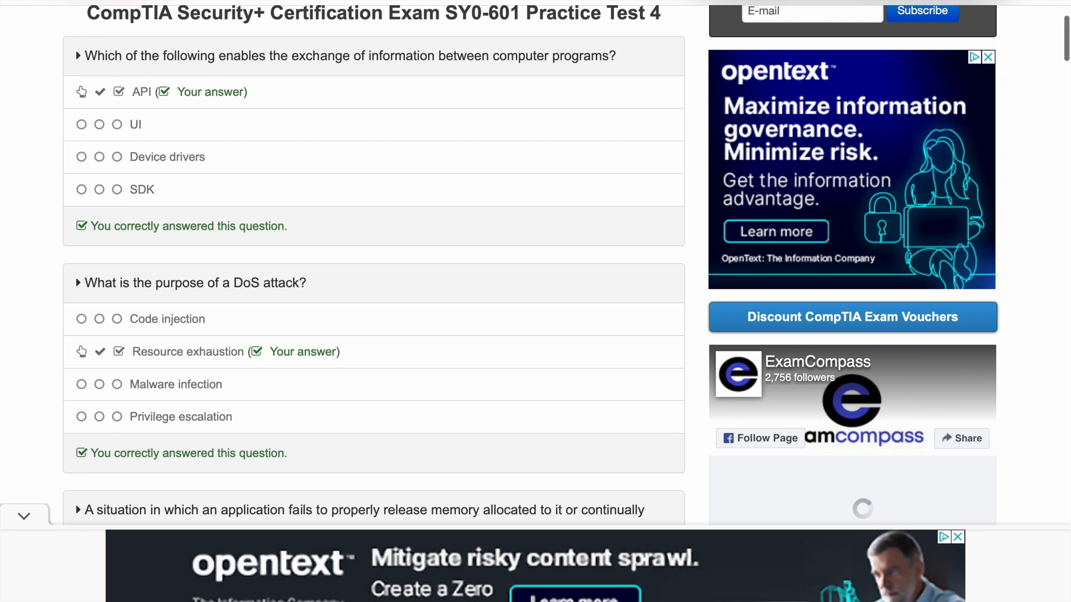
{"action": "scroll", "scroll_direction": "up", "scroll_amount": 3}
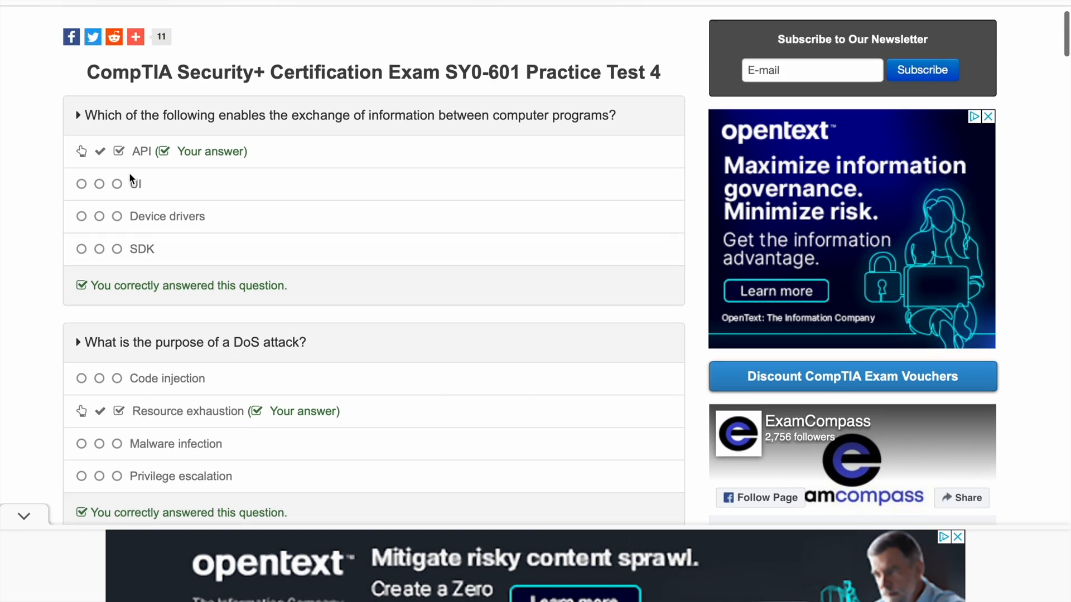
{"action": "mouse_move", "coordinate": [48, 210]}
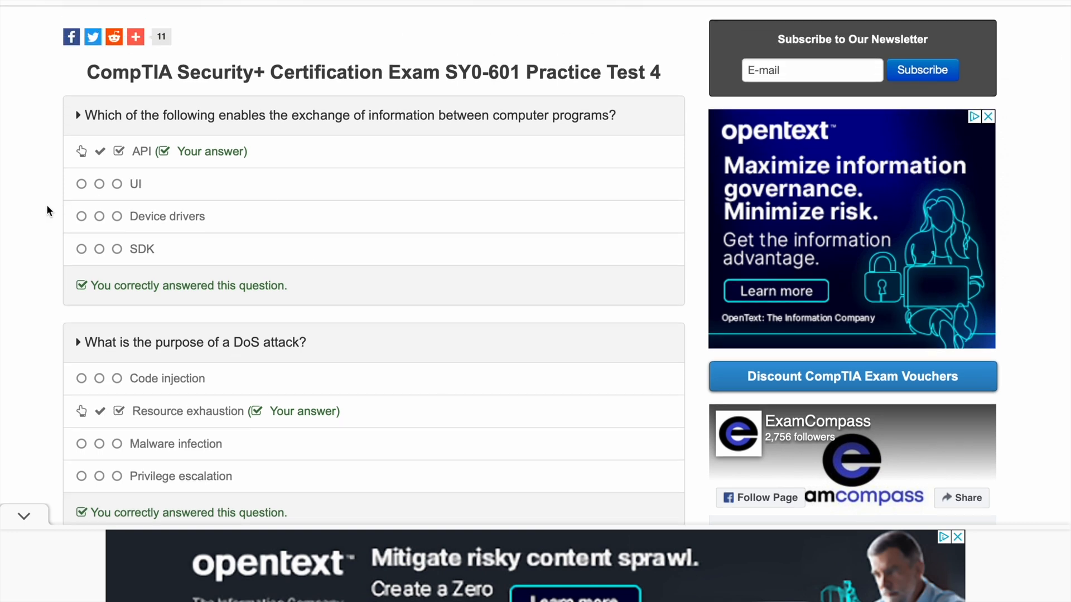
{"action": "scroll", "scroll_direction": "down", "scroll_amount": 3}
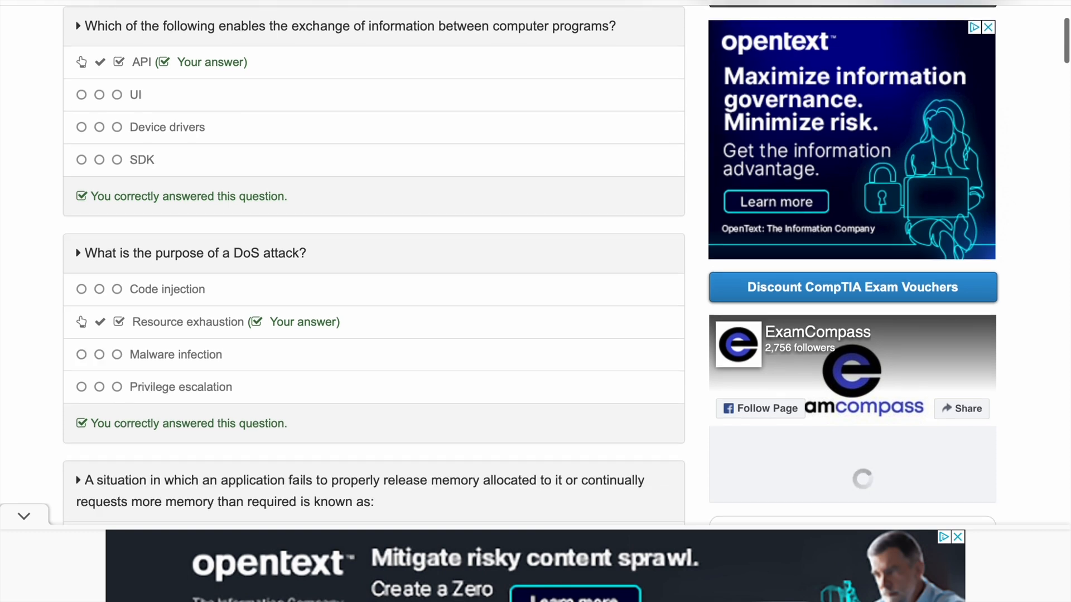
{"action": "scroll", "scroll_direction": "down", "scroll_amount": 3}
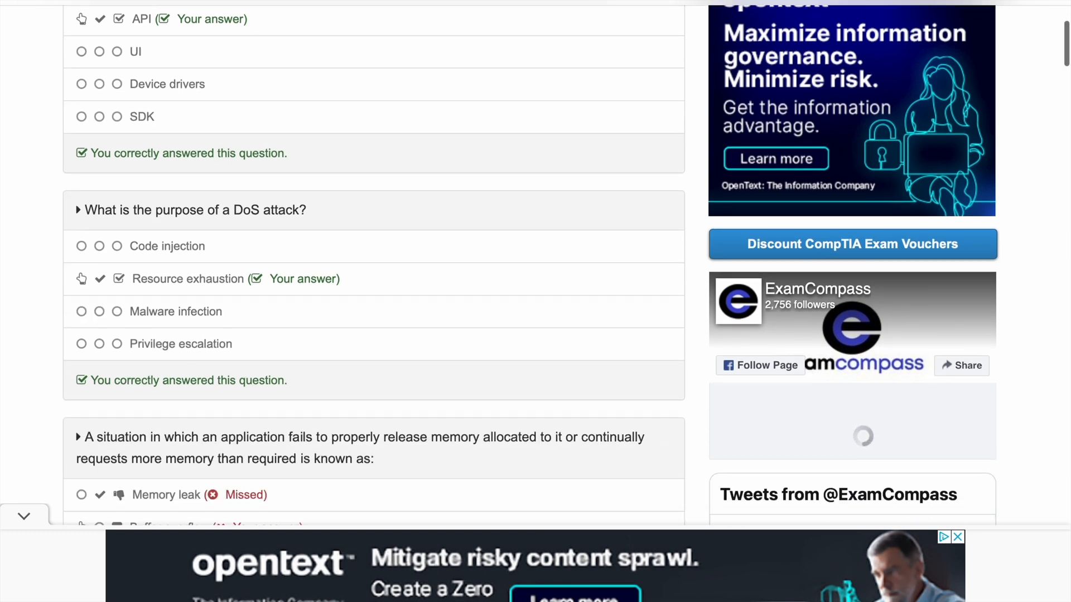
{"action": "scroll", "scroll_direction": "down", "scroll_amount": 3}
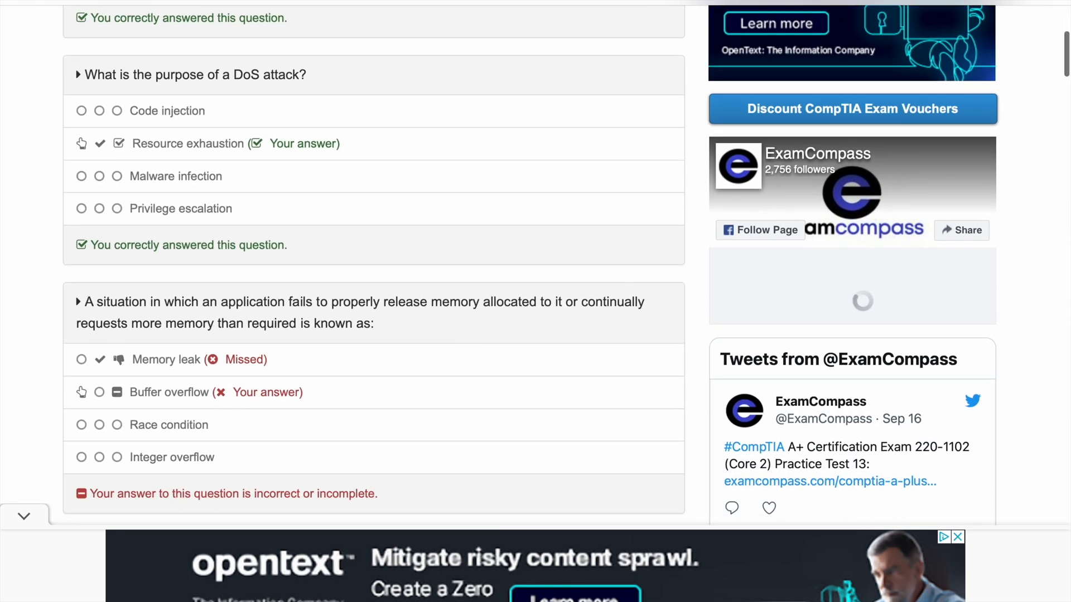
{"action": "scroll", "scroll_direction": "down", "scroll_amount": 3}
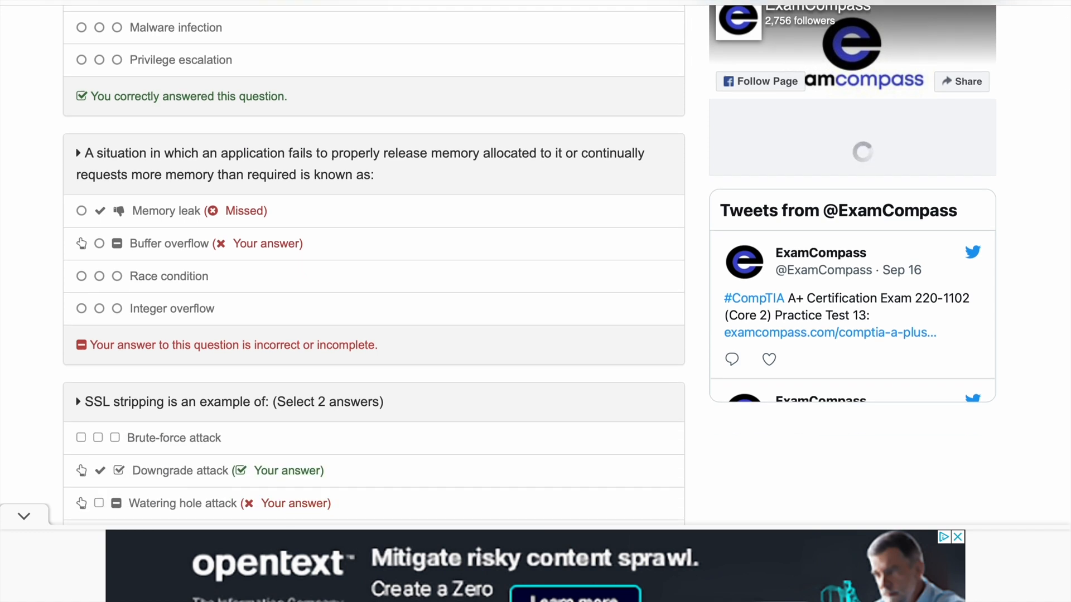
{"action": "scroll", "scroll_direction": "down", "scroll_amount": 3}
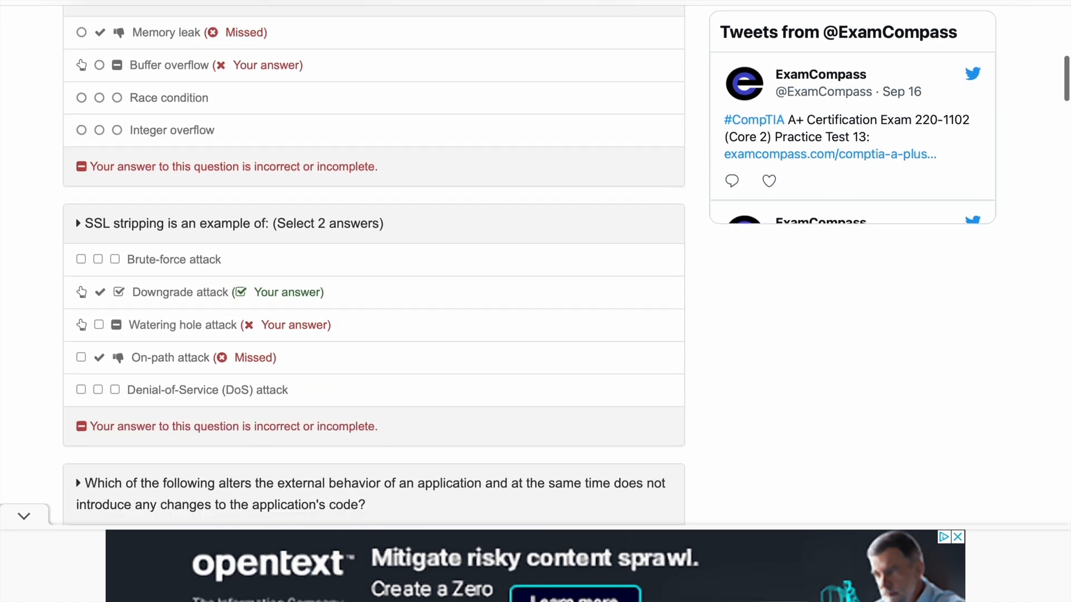
{"action": "scroll", "scroll_direction": "down", "scroll_amount": 3}
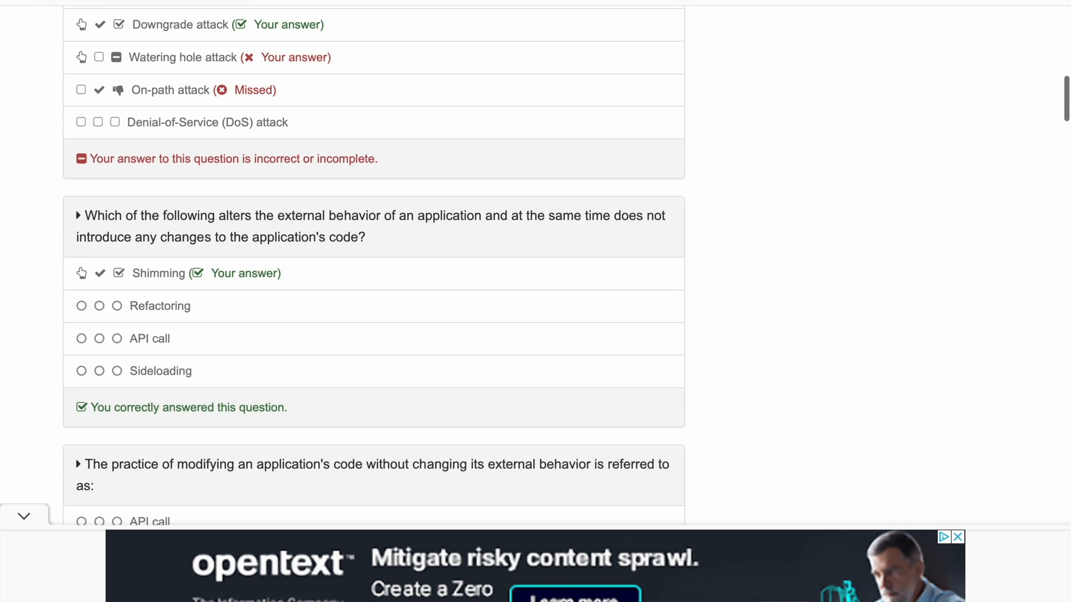
{"action": "scroll", "scroll_direction": "down", "scroll_amount": 3}
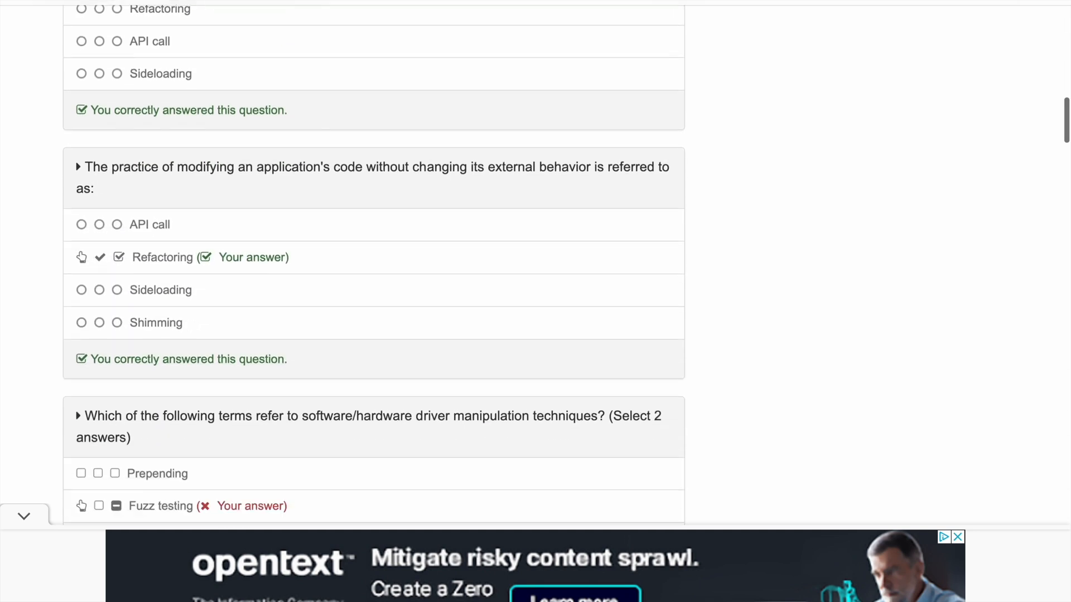
{"action": "scroll", "scroll_direction": "down", "scroll_amount": 3}
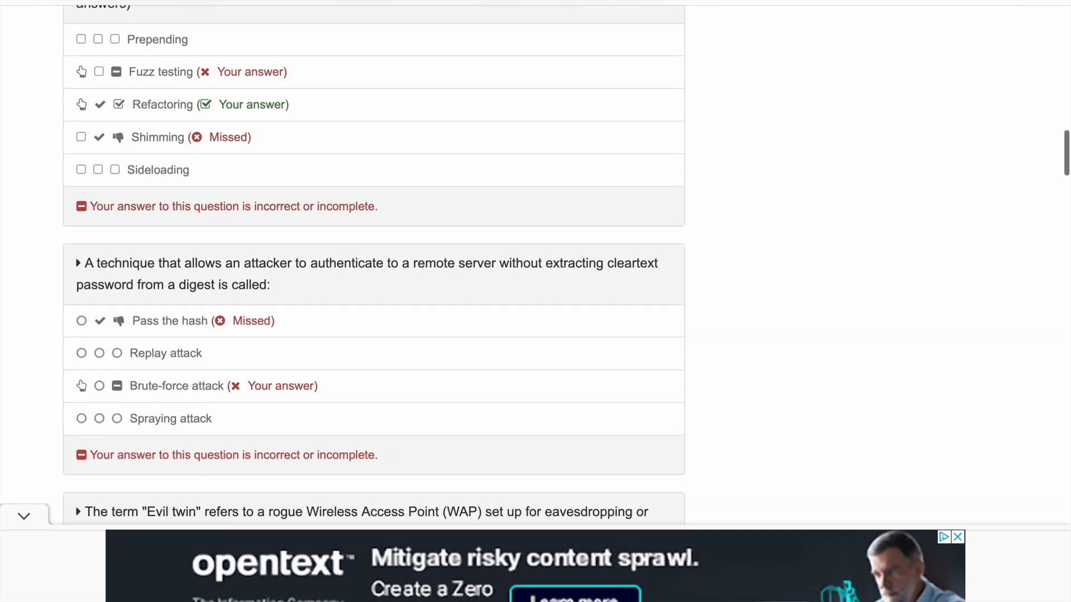
{"action": "scroll", "scroll_direction": "down", "scroll_amount": 3}
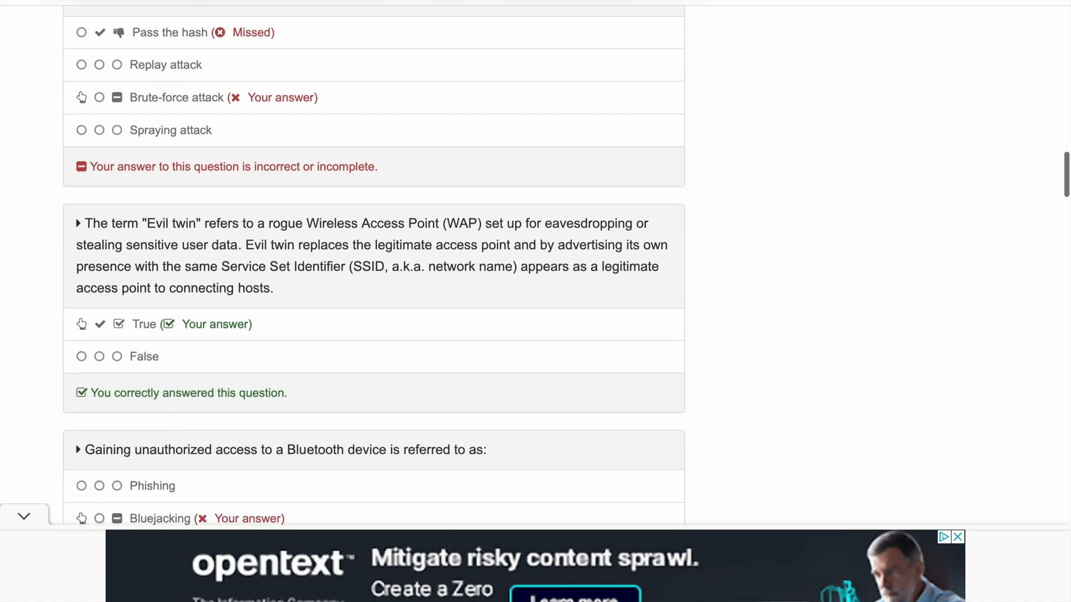
{"action": "scroll", "scroll_direction": "down", "scroll_amount": 3}
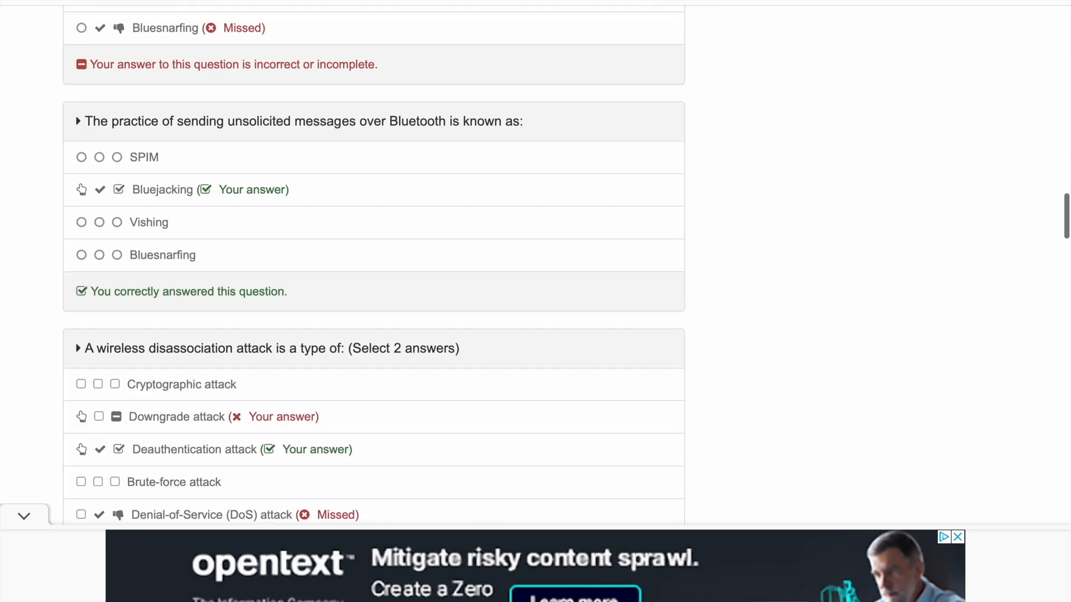
{"action": "scroll", "scroll_direction": "down", "scroll_amount": 3}
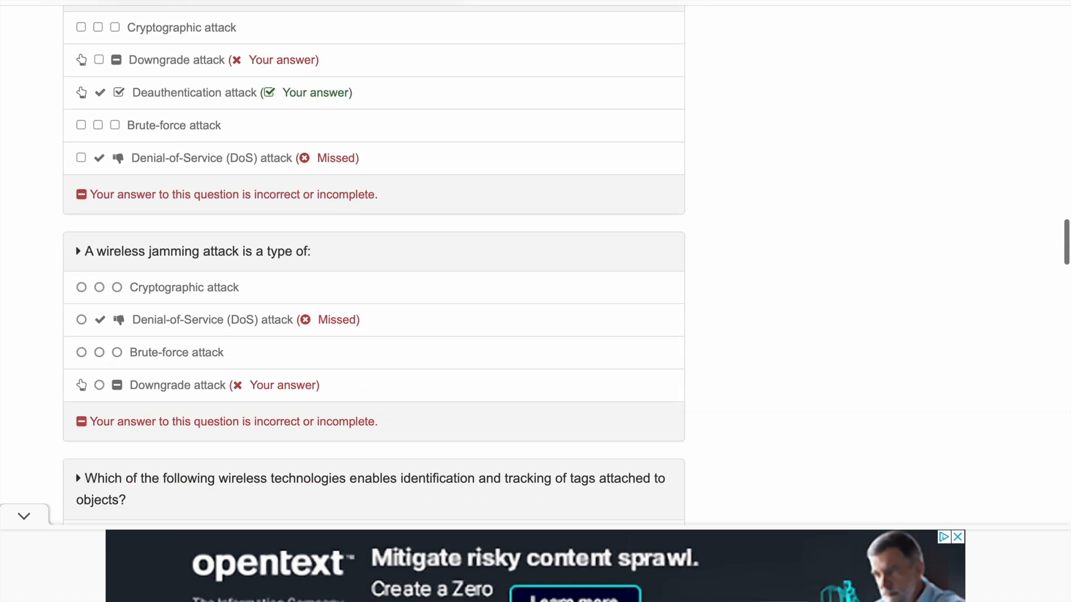
{"action": "scroll", "scroll_direction": "down", "scroll_amount": 3}
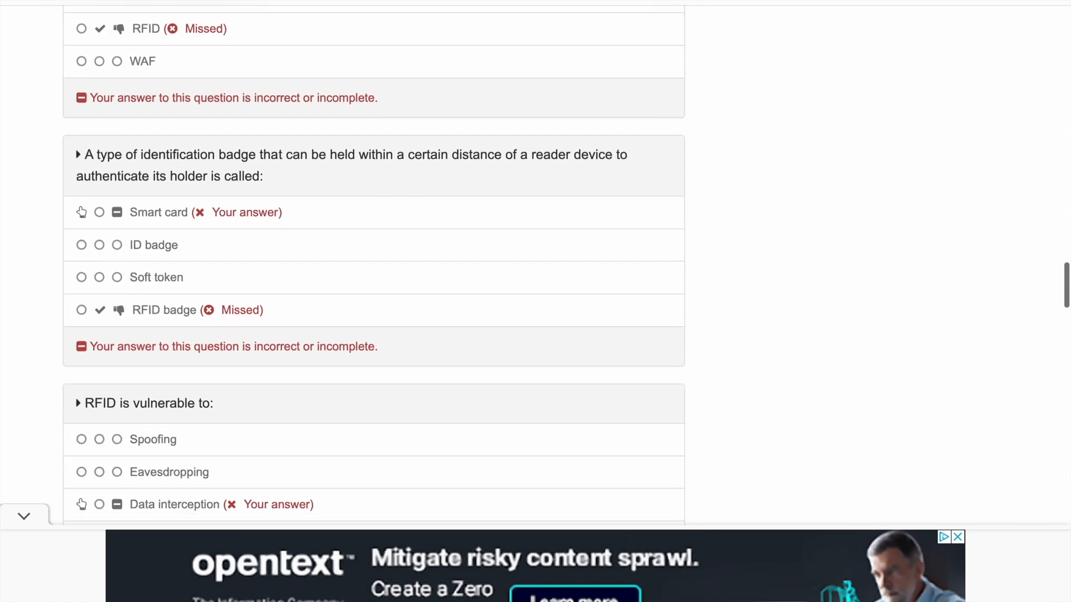
{"action": "scroll", "scroll_direction": "down", "scroll_amount": 3}
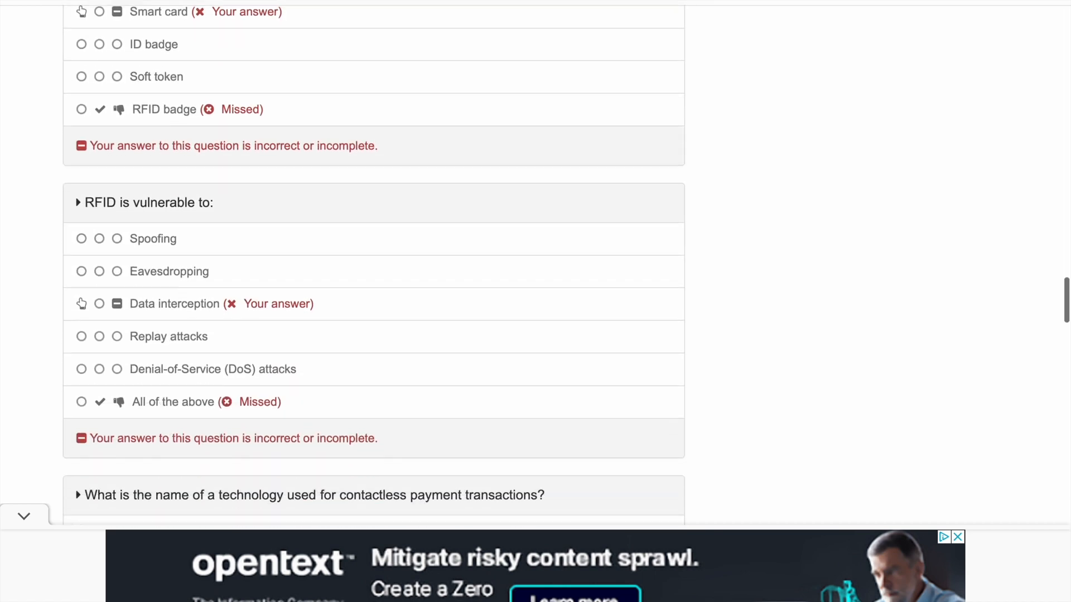
{"action": "scroll", "scroll_direction": "down", "scroll_amount": 3}
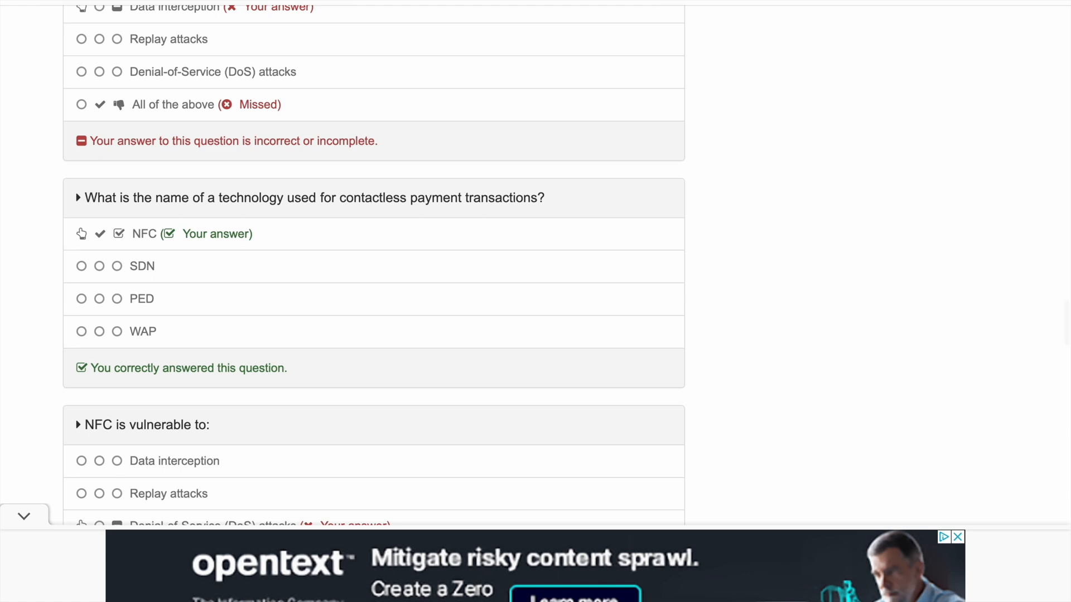
{"action": "mouse_move", "coordinate": [7, 107]}
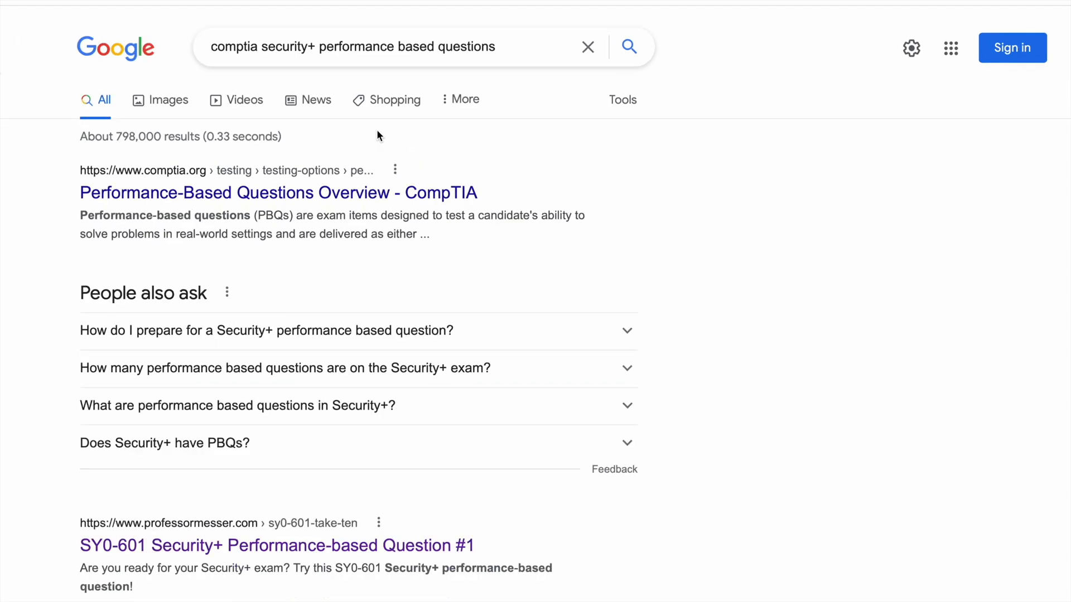
Step: Search Google for 'comptia security+ performance based questions' and open the getcertified4less PDF
{"action": "left_click", "coordinate": [375, 46]}
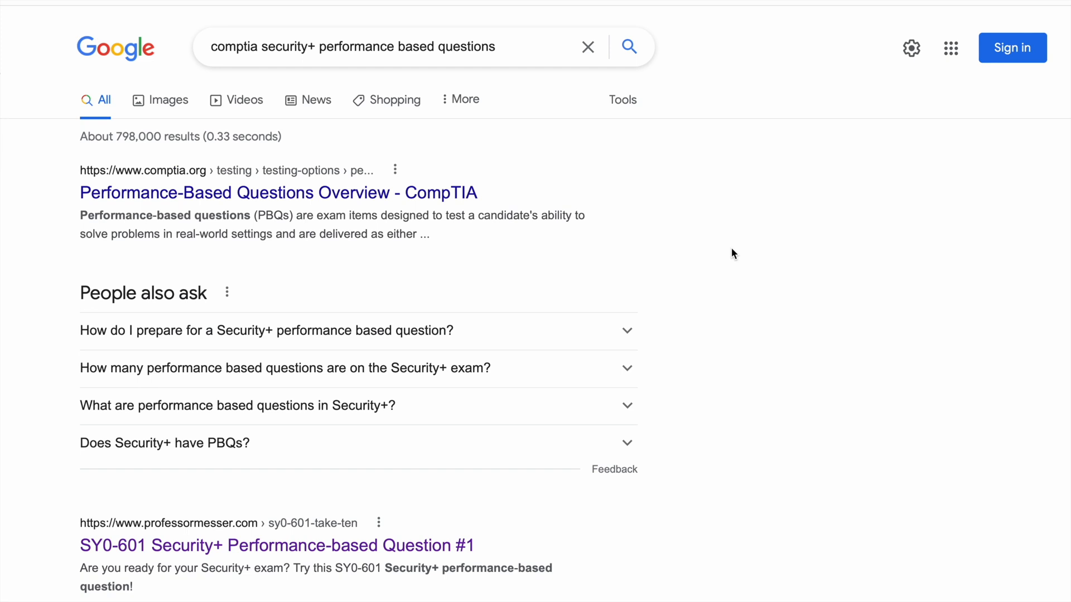
{"action": "scroll", "scroll_direction": "down", "scroll_amount": 3}
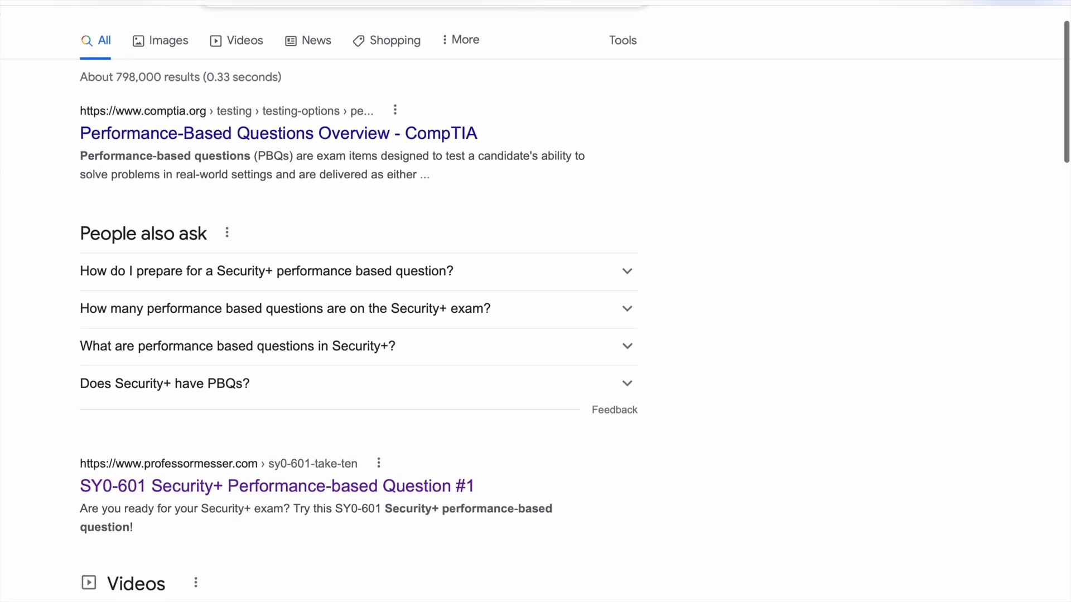
{"action": "scroll", "scroll_direction": "down", "scroll_amount": 3}
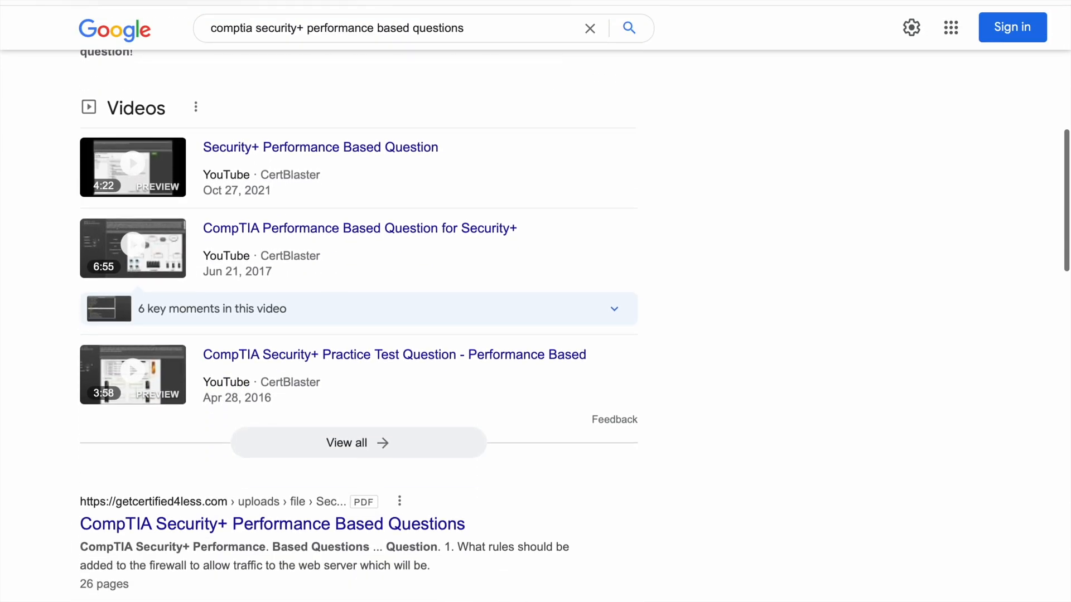
{"action": "scroll", "scroll_direction": "down", "scroll_amount": 3}
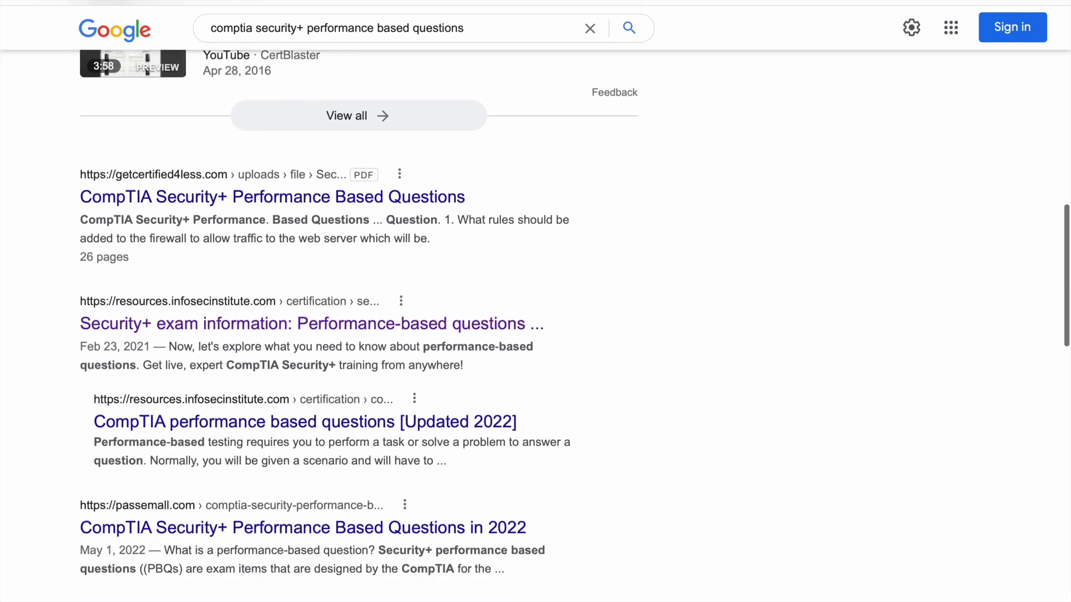
{"action": "mouse_move", "coordinate": [374, 210]}
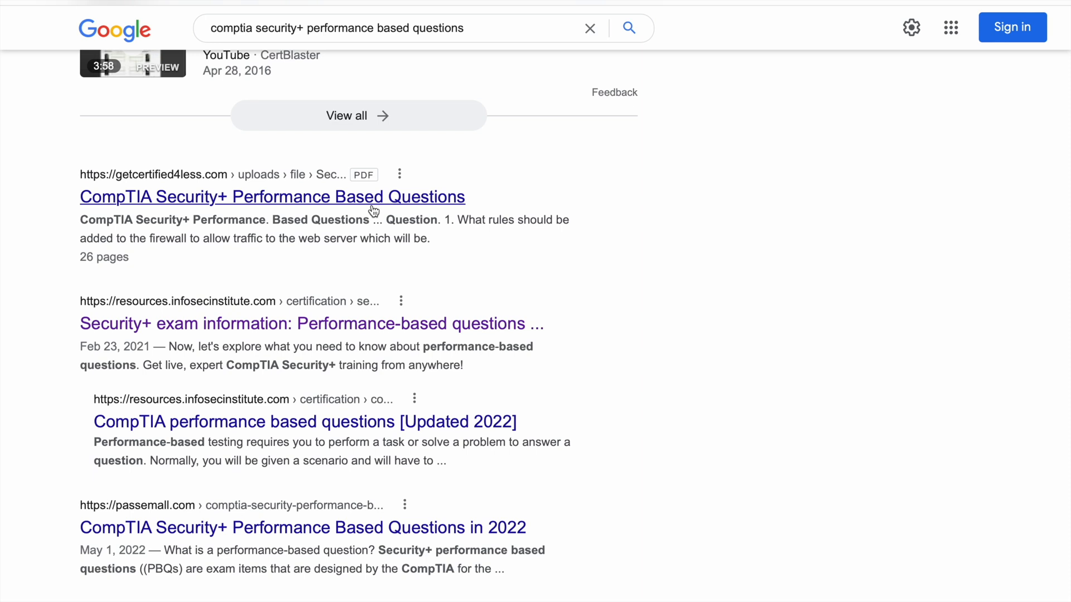
{"action": "left_click", "coordinate": [272, 197]}
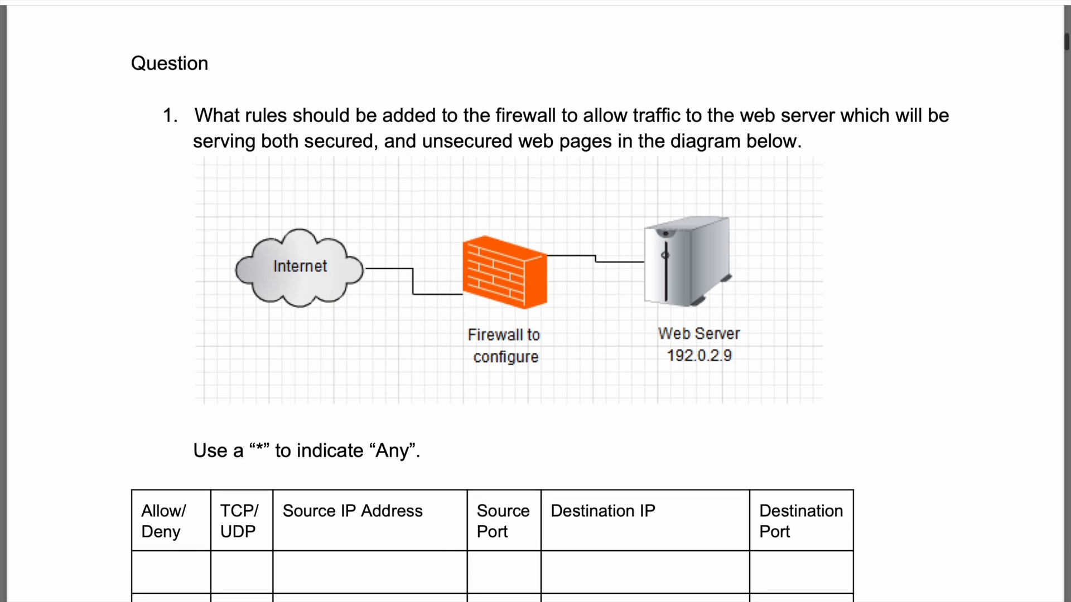
{"action": "scroll", "scroll_direction": "up", "scroll_amount": 3}
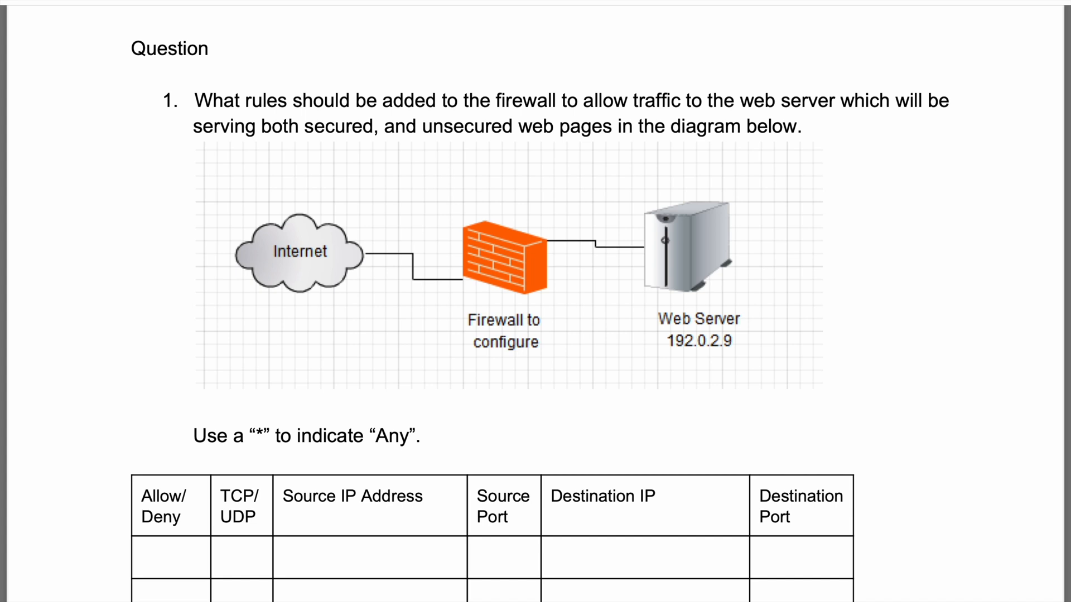
{"action": "scroll", "scroll_direction": "down", "scroll_amount": 3}
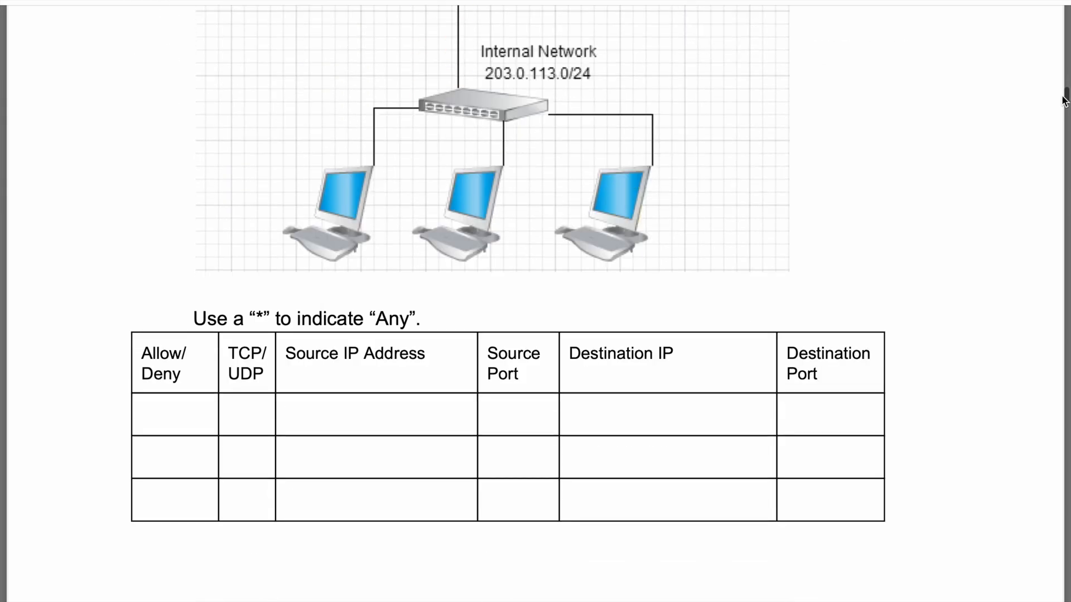
{"action": "scroll", "scroll_direction": "down", "scroll_amount": 3}
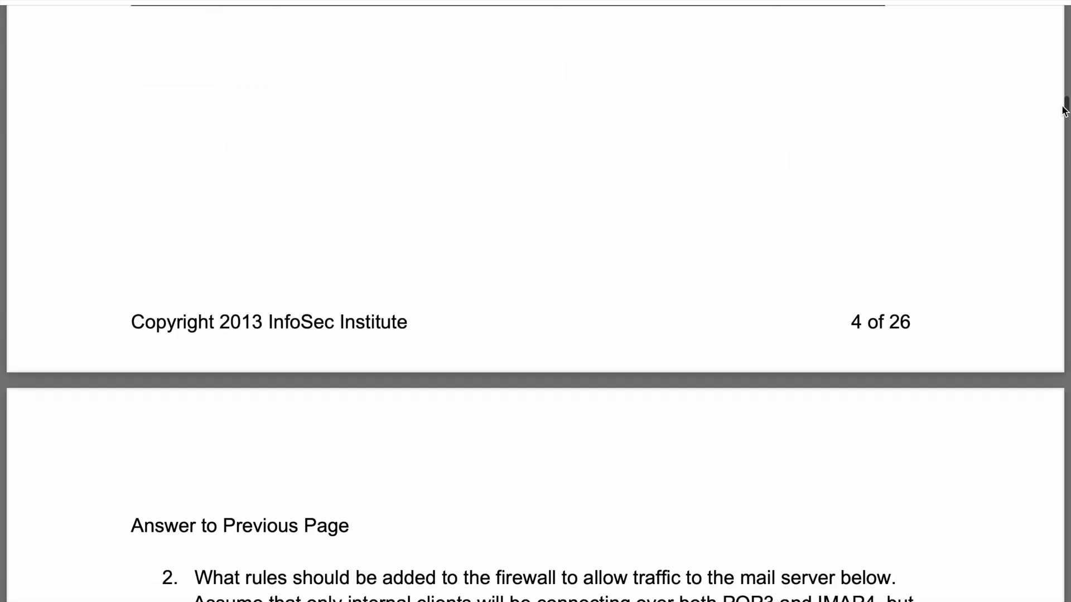
{"action": "scroll", "scroll_direction": "down", "scroll_amount": 3}
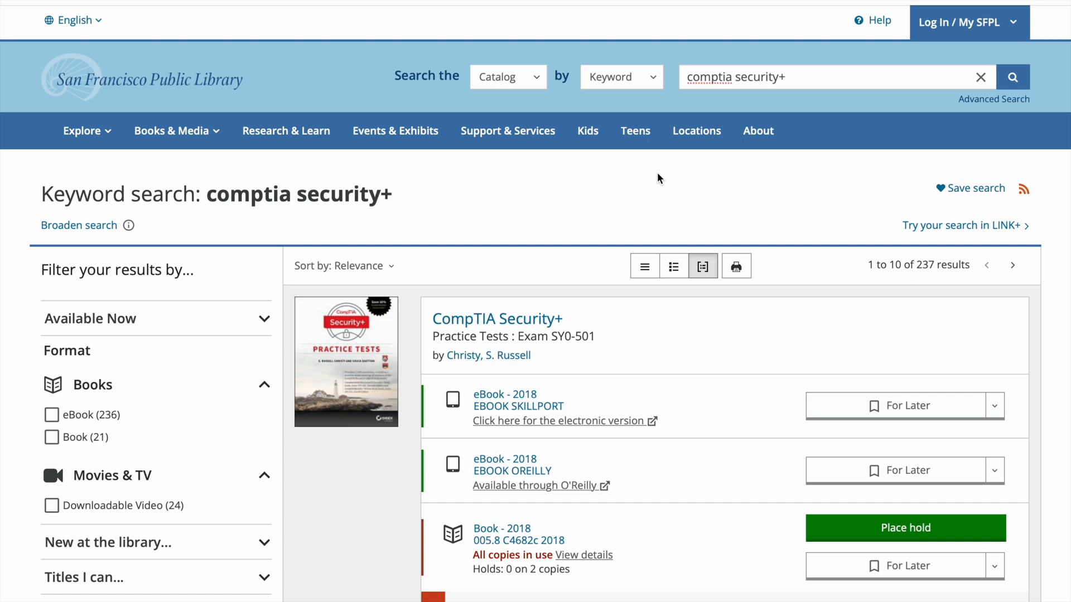
Step: Scroll the SFPL keyword results for 'comptia security+' to see available study books
{"action": "scroll", "scroll_direction": "down", "scroll_amount": 3}
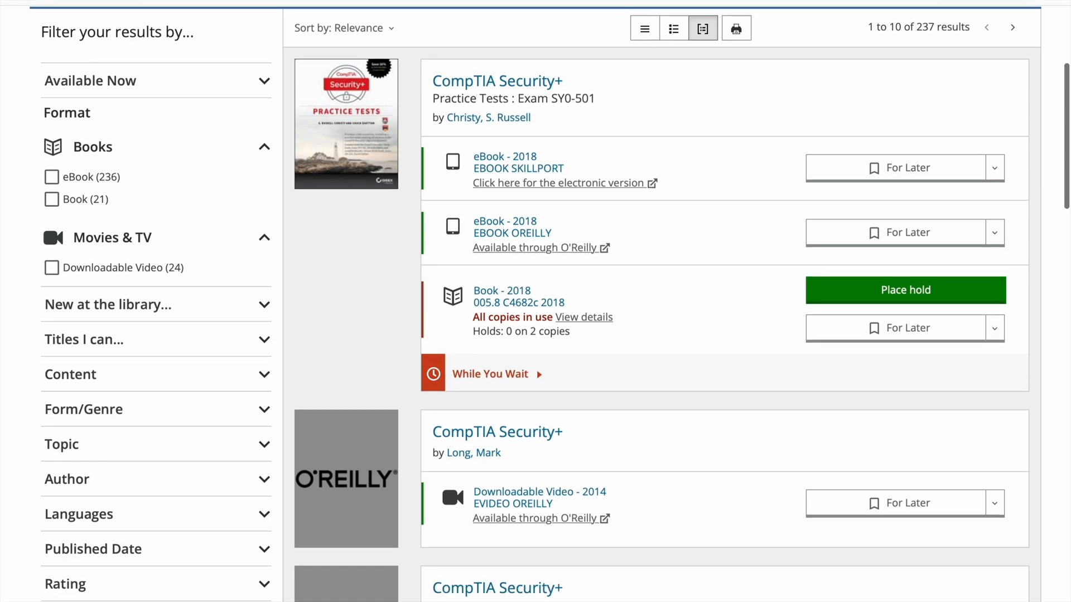
{"action": "scroll", "scroll_direction": "down", "scroll_amount": 3}
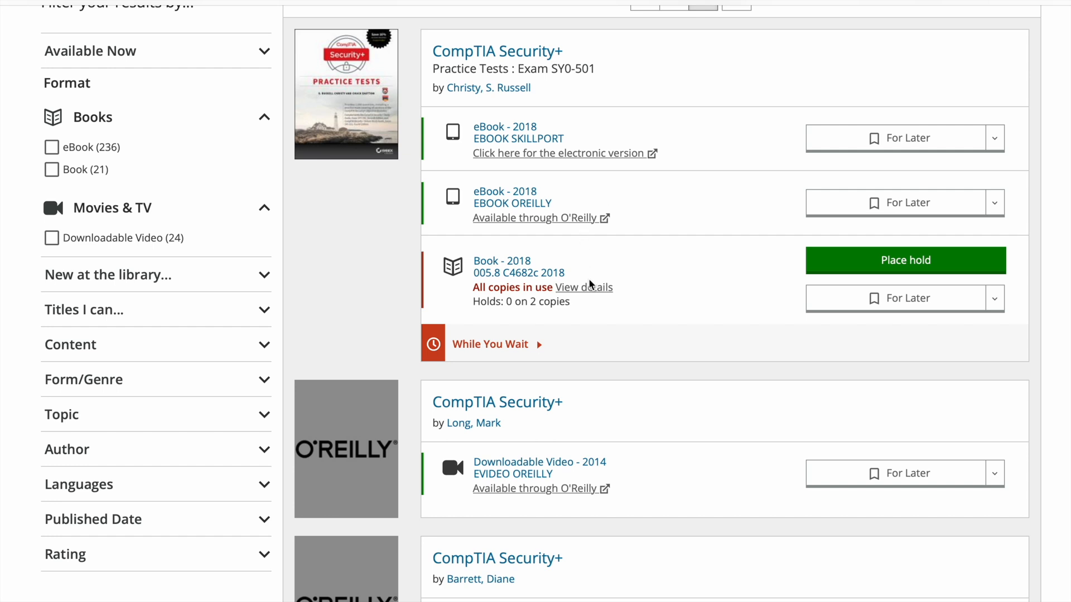
{"action": "mouse_move", "coordinate": [593, 295]}
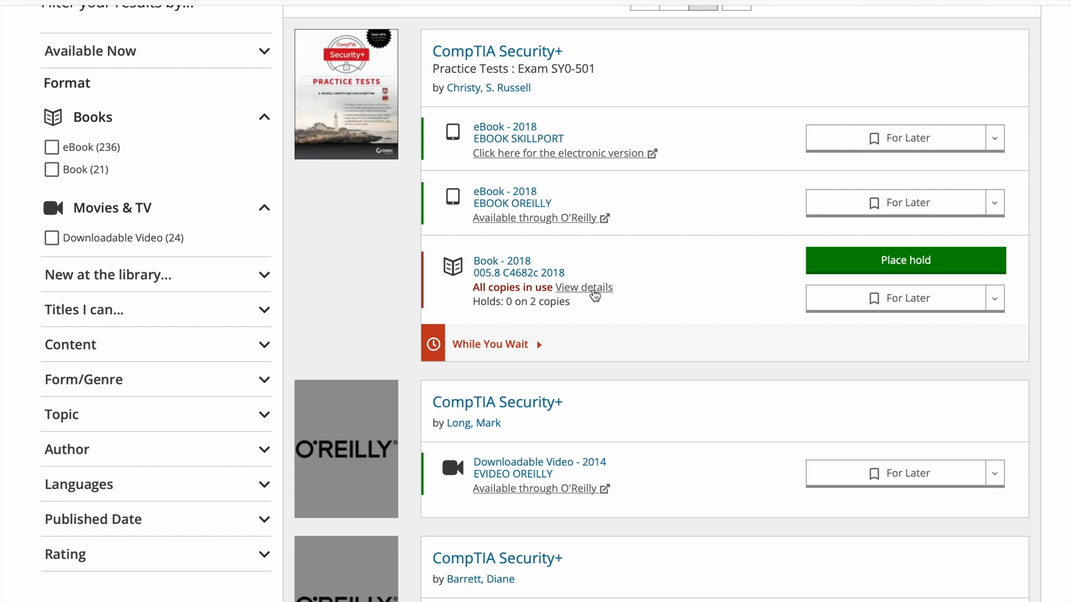
{"action": "mouse_move", "coordinate": [624, 268]}
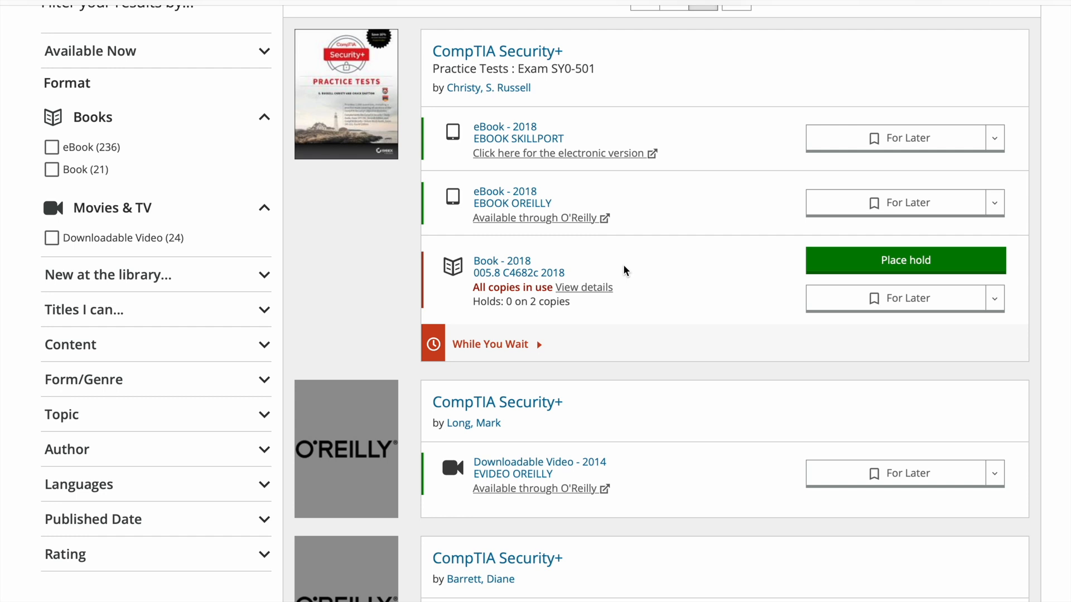
{"action": "scroll", "scroll_direction": "down", "scroll_amount": 3}
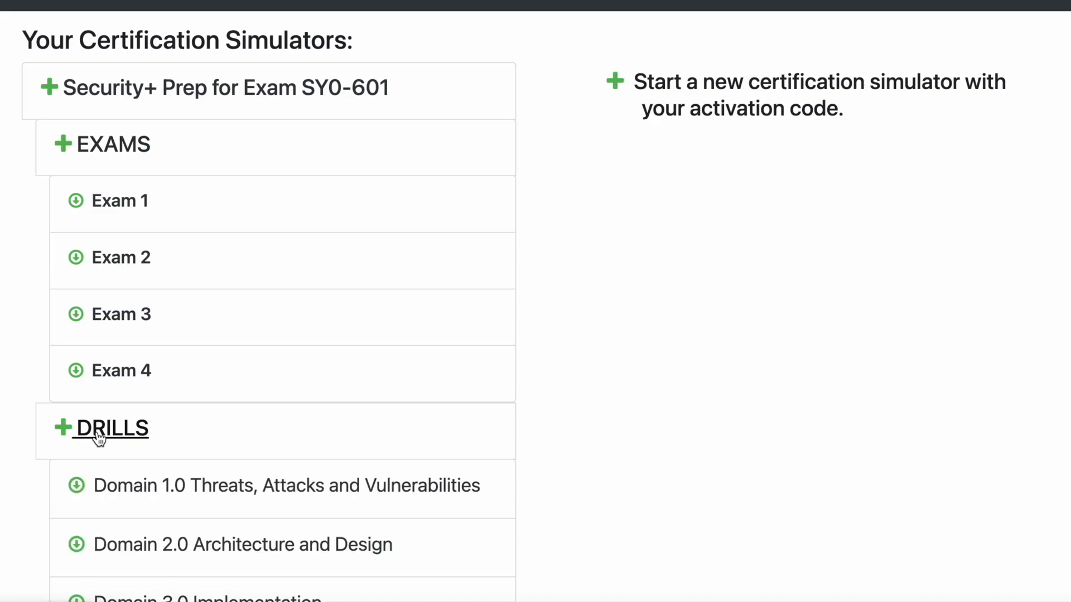
Step: Scroll the Security+ SY0-601 simulator to its five domain drills, 1.0–5.0
{"action": "scroll", "scroll_direction": "down", "scroll_amount": 3}
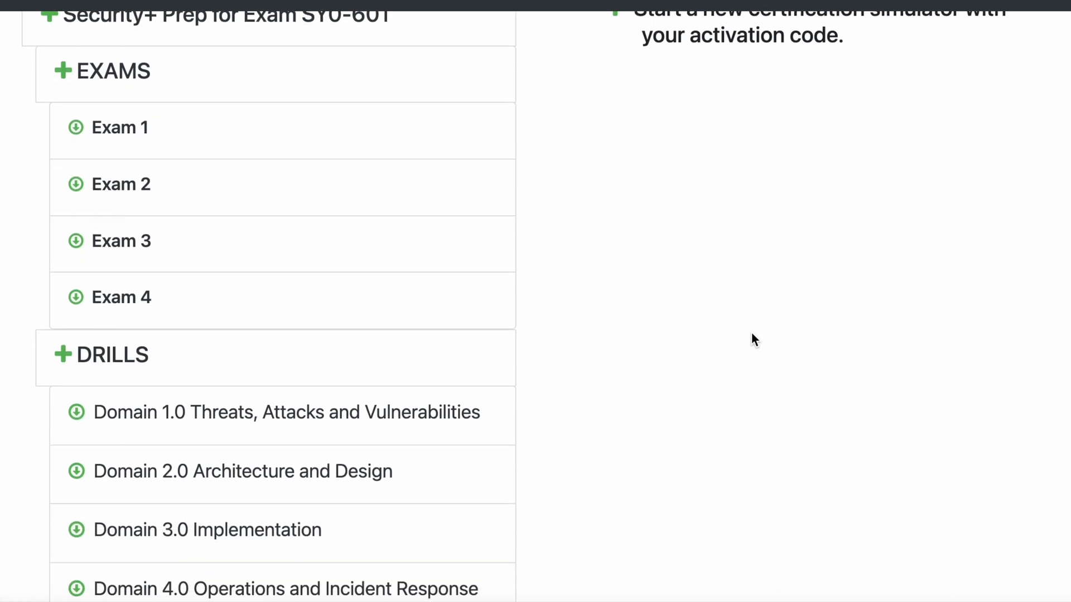
{"action": "scroll", "scroll_direction": "down", "scroll_amount": 3}
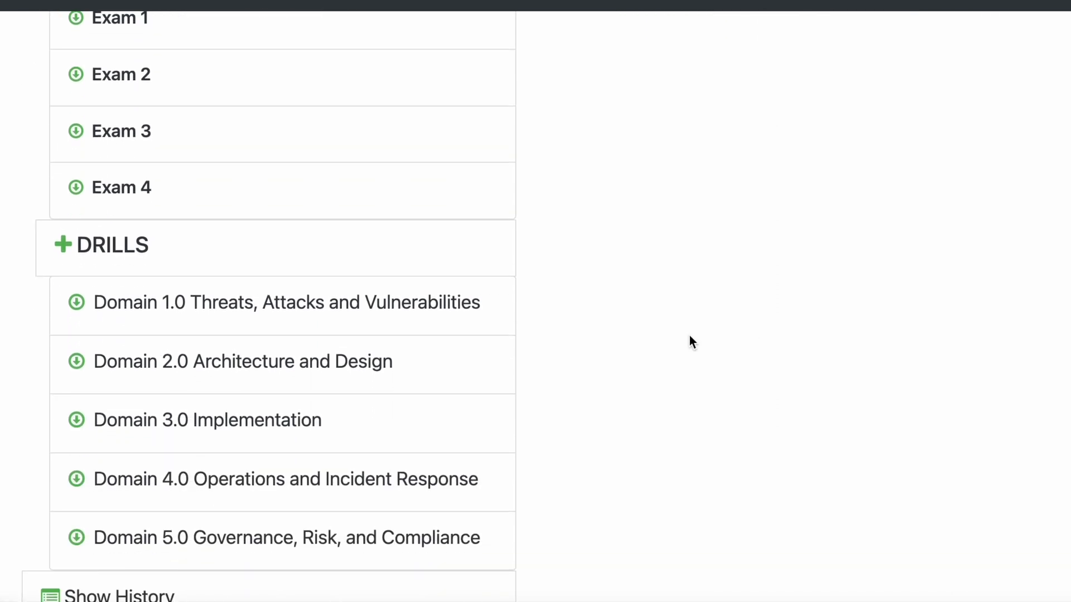
{"action": "mouse_move", "coordinate": [106, 324]}
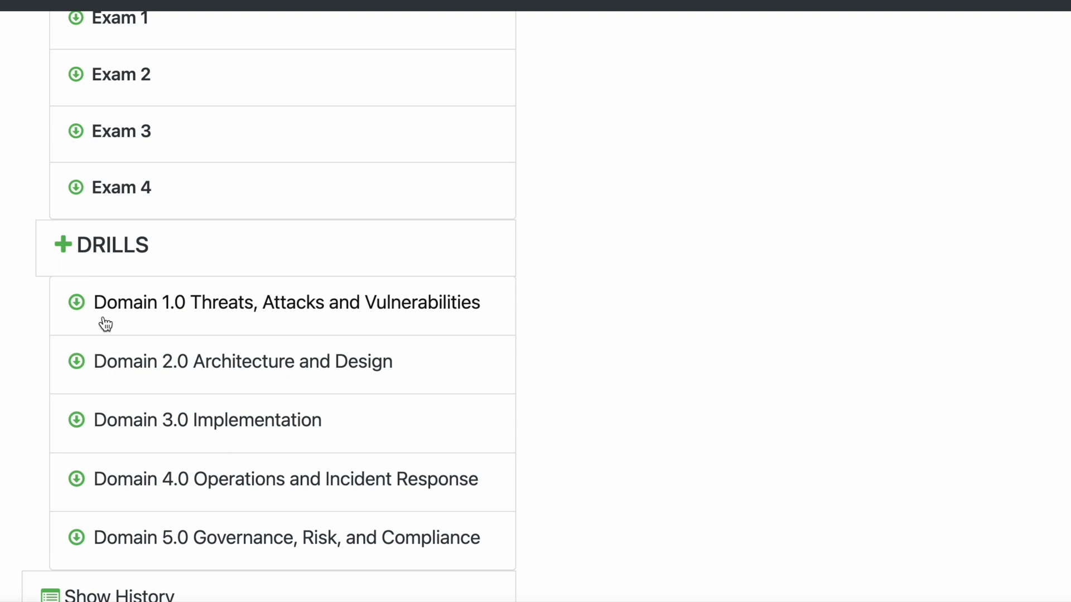
{"action": "mouse_move", "coordinate": [101, 363]}
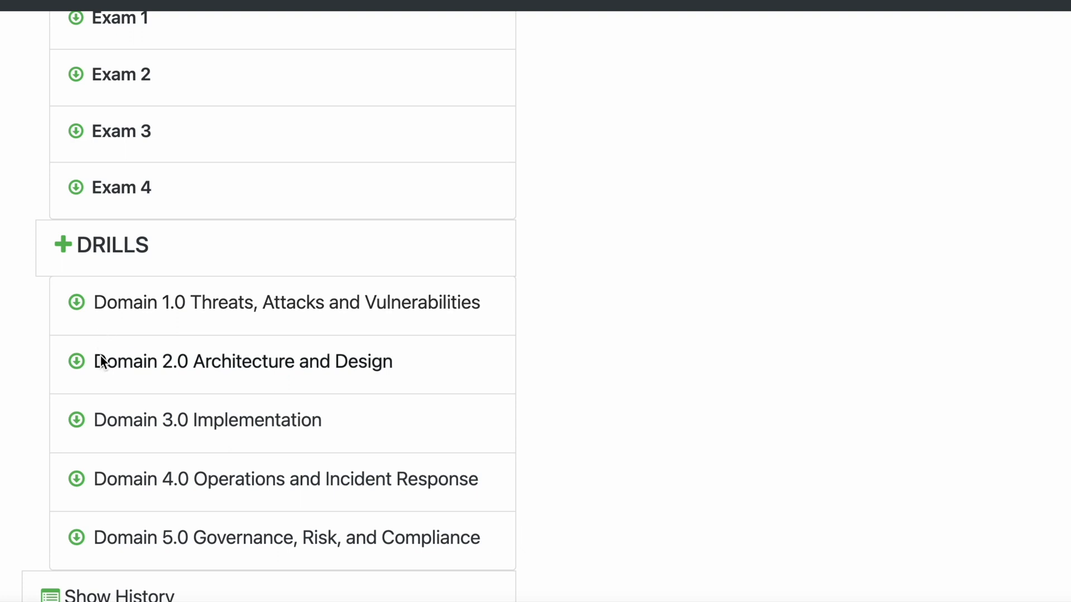
{"action": "mouse_move", "coordinate": [206, 285]}
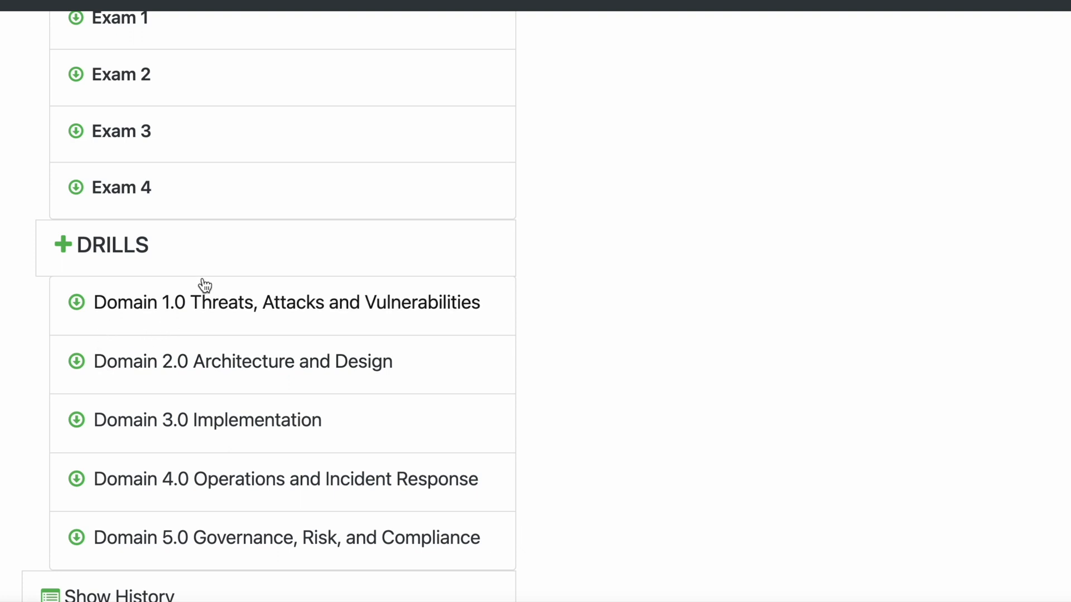
{"action": "mouse_move", "coordinate": [140, 313]}
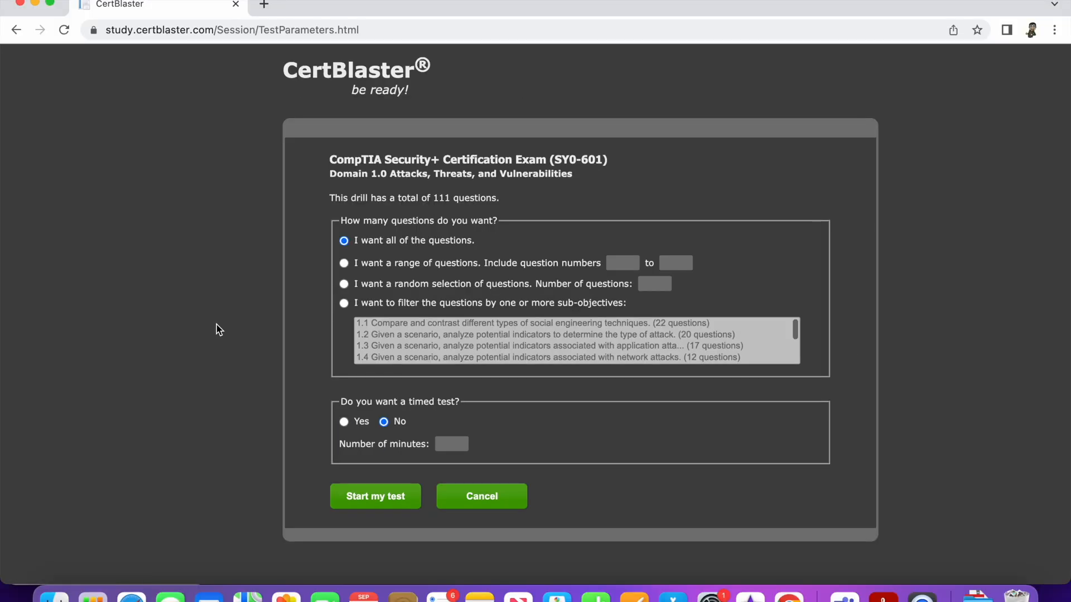
{"action": "mouse_move", "coordinate": [322, 219]}
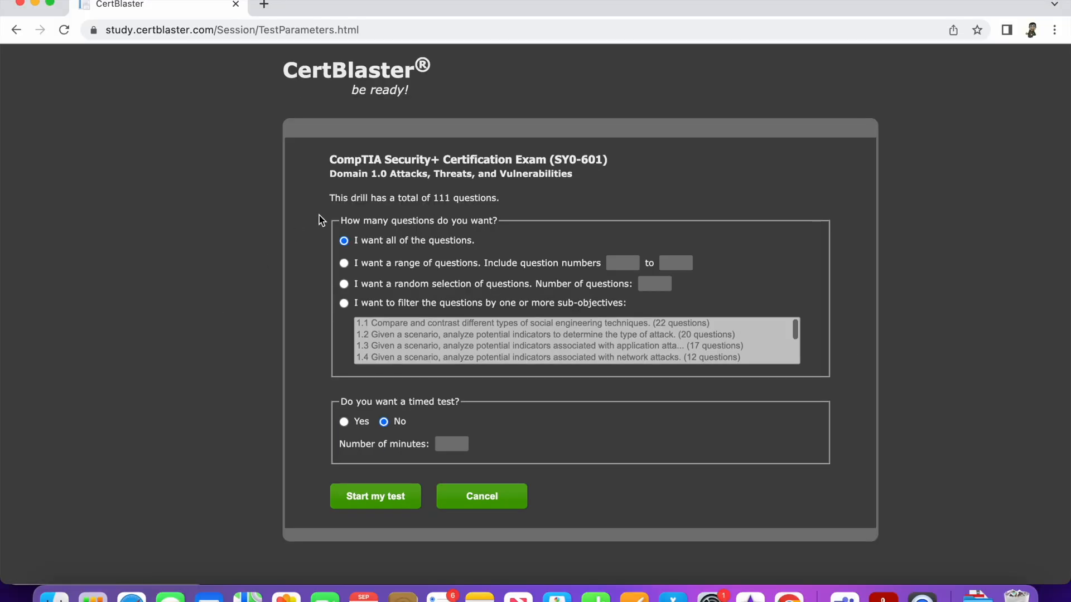
{"action": "mouse_move", "coordinate": [447, 208]}
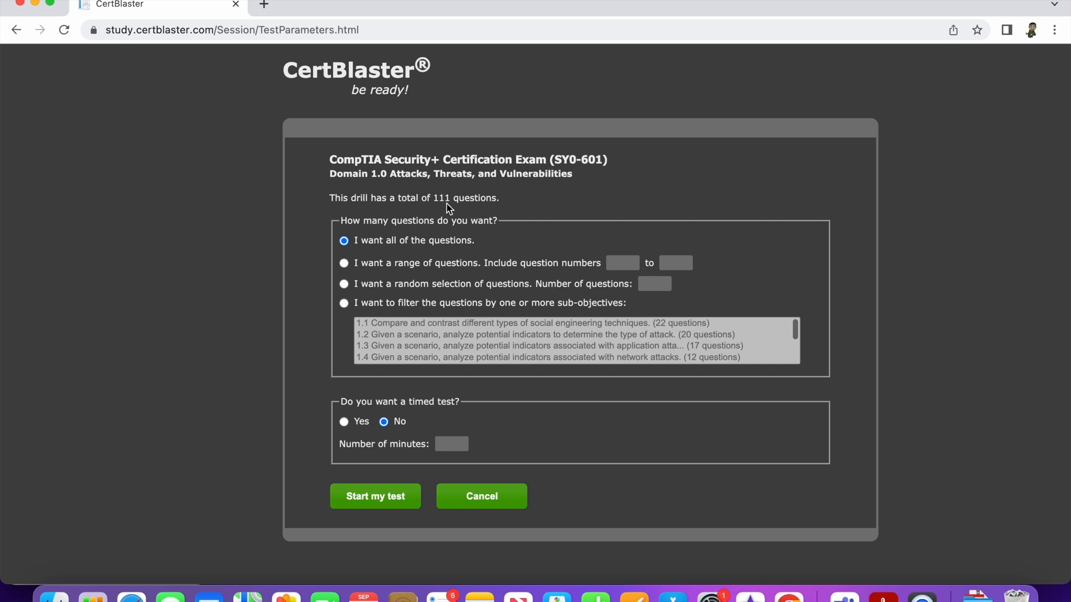
Step: Set the Domain 1.0 drill to a random selection of 10 questions
{"action": "left_click", "coordinate": [344, 284]}
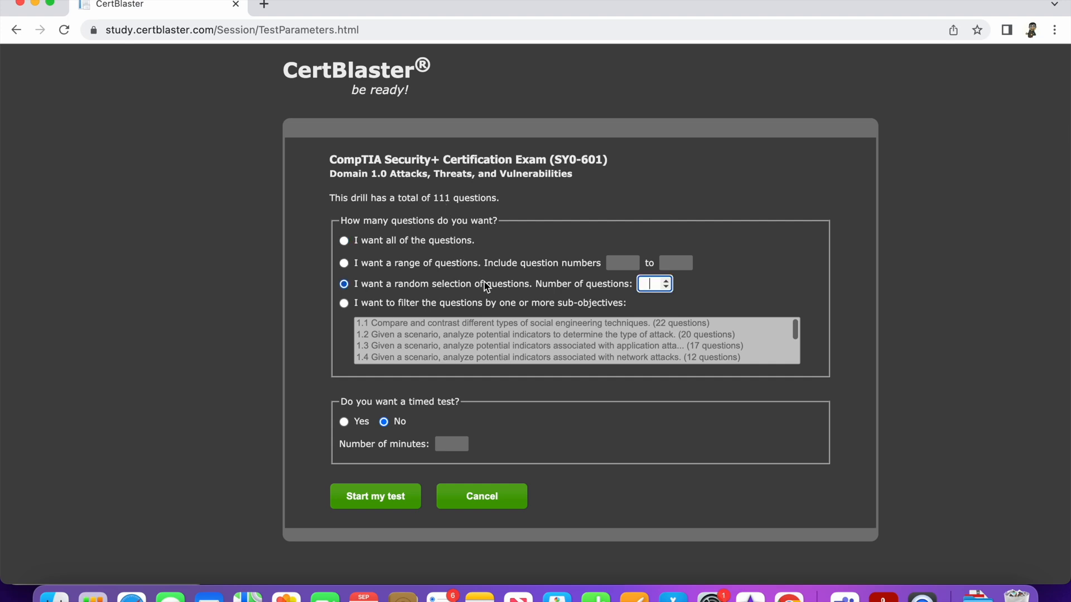
{"action": "type", "text": "1"}
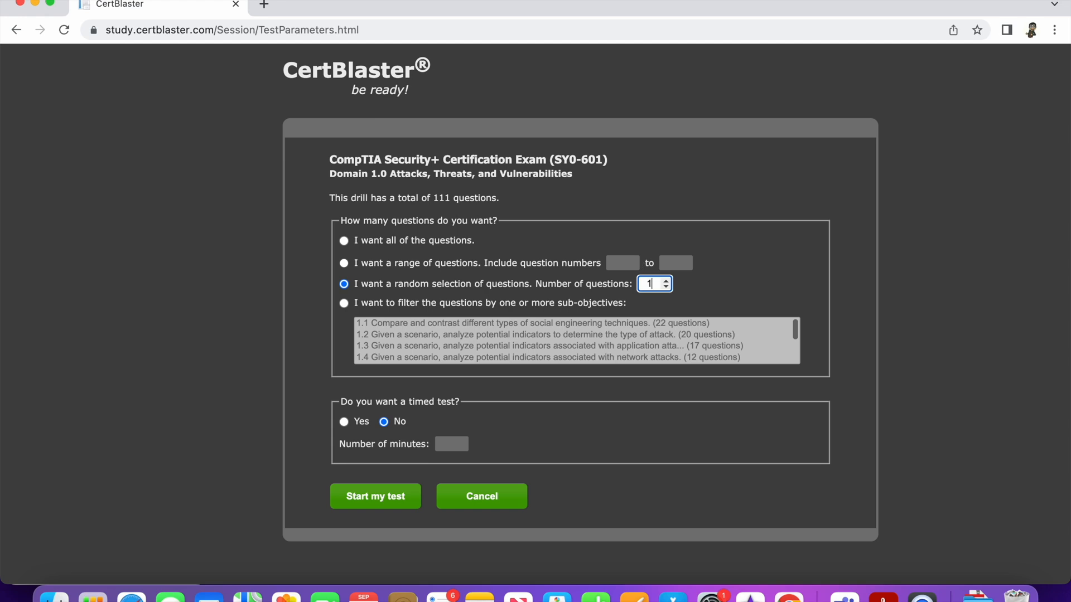
{"action": "type", "text": "0"}
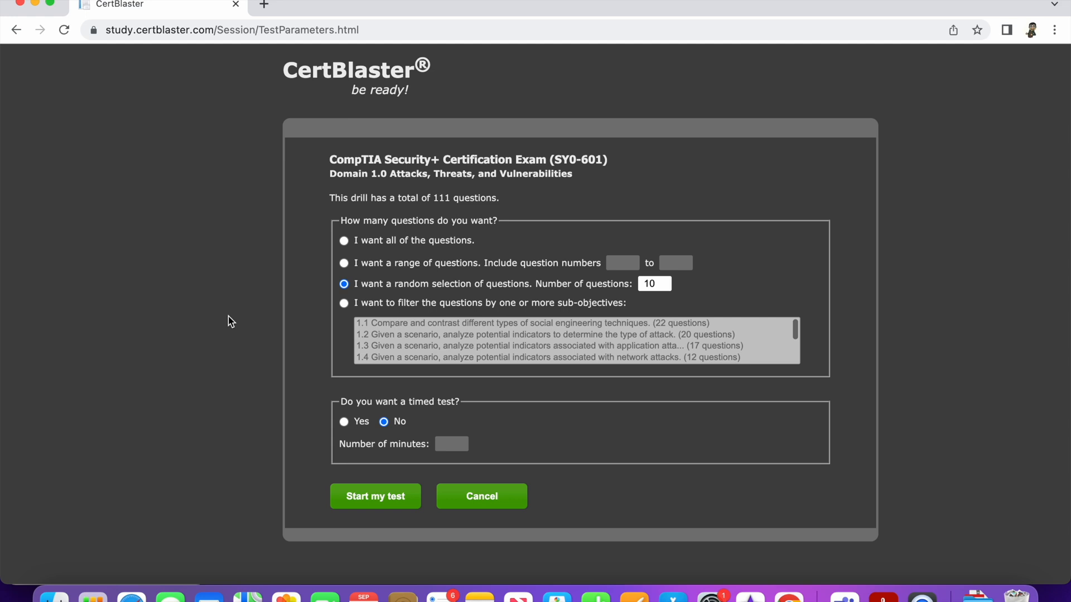
{"action": "mouse_move", "coordinate": [25, 30]}
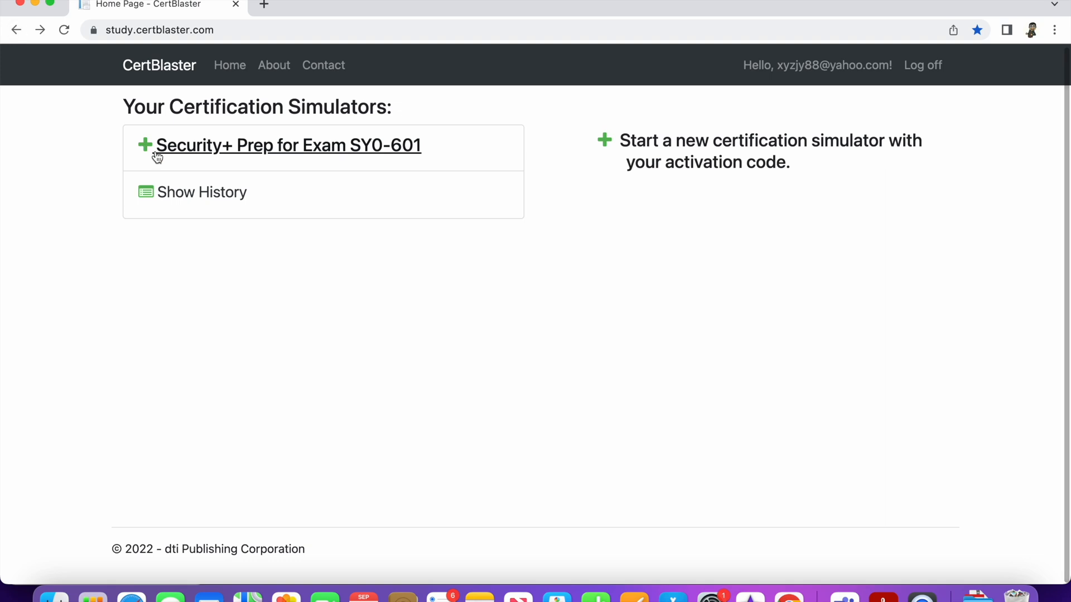
Step: Set up Security+ SY0-601 Exam 1 in Study mode with a random selection of 10 questions
{"action": "left_click", "coordinate": [287, 145]}
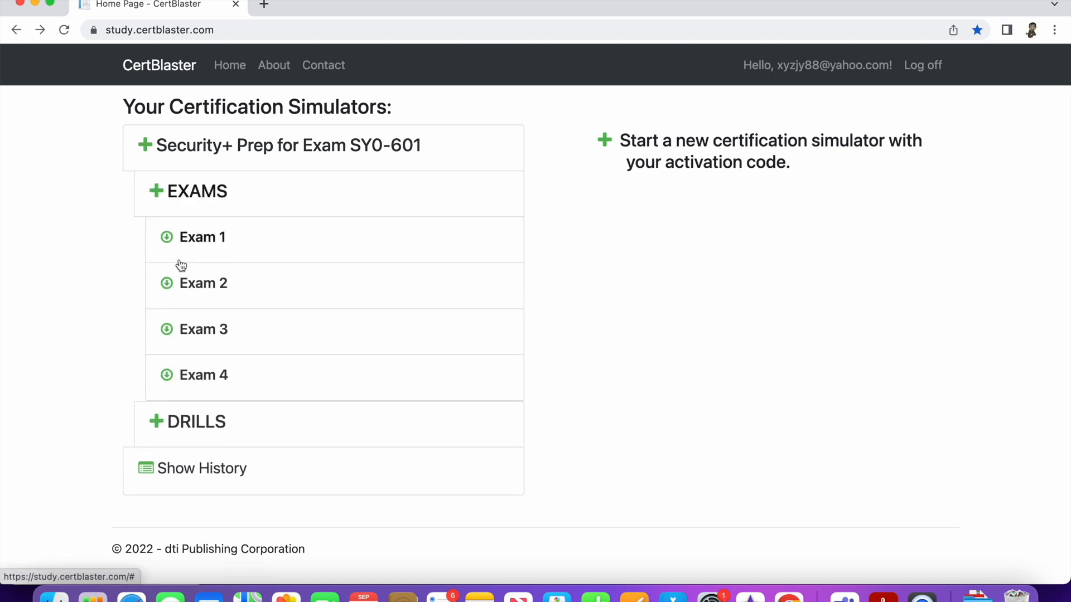
{"action": "mouse_move", "coordinate": [178, 240]}
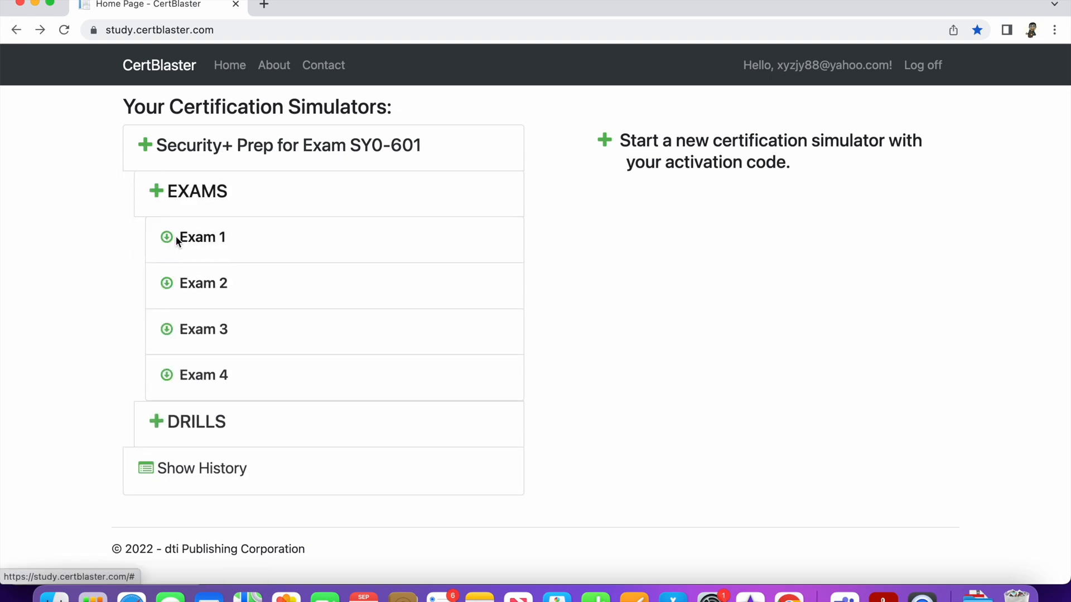
{"action": "left_click", "coordinate": [202, 237]}
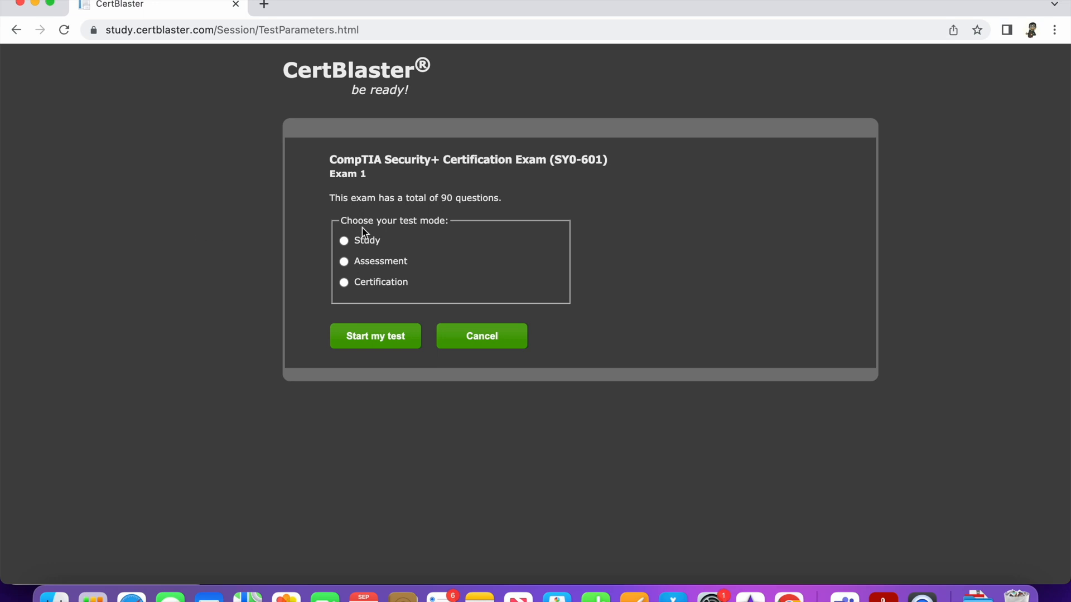
{"action": "left_click", "coordinate": [344, 241]}
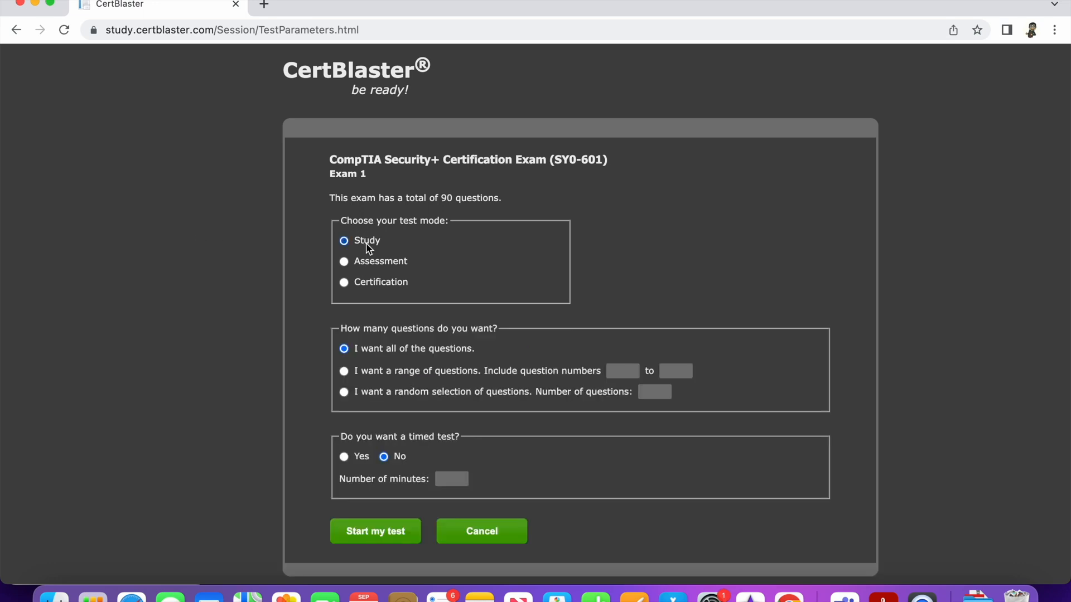
{"action": "mouse_move", "coordinate": [260, 334]}
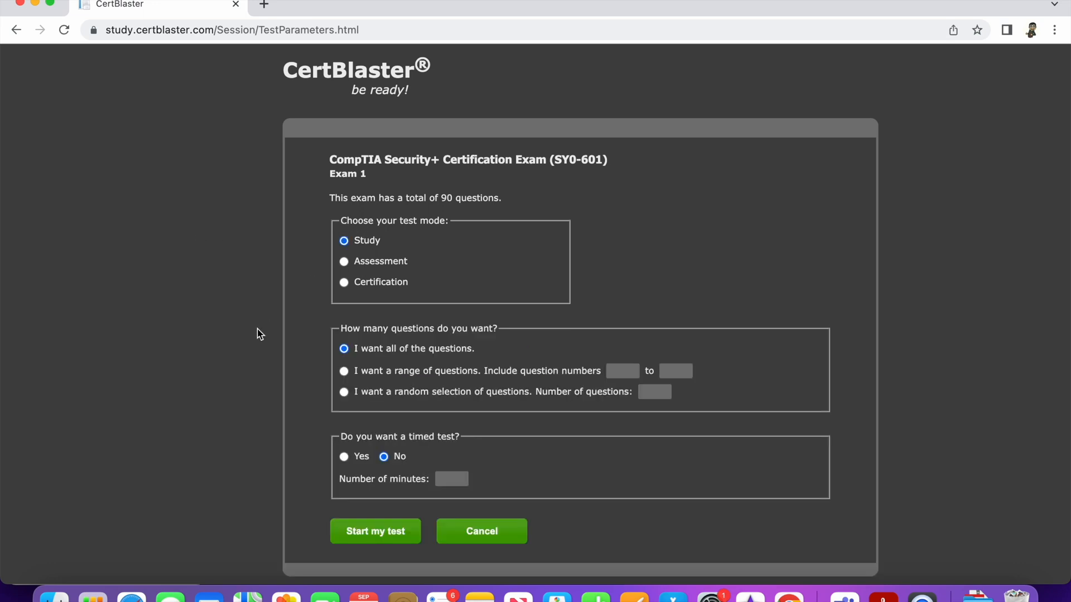
{"action": "left_click", "coordinate": [344, 371]}
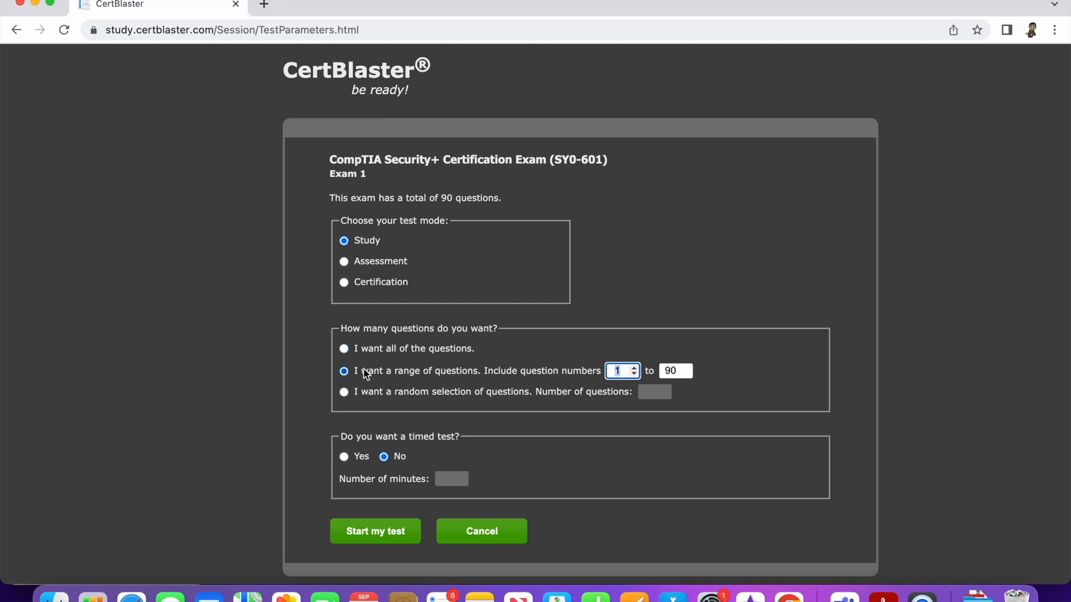
{"action": "left_click", "coordinate": [344, 392]}
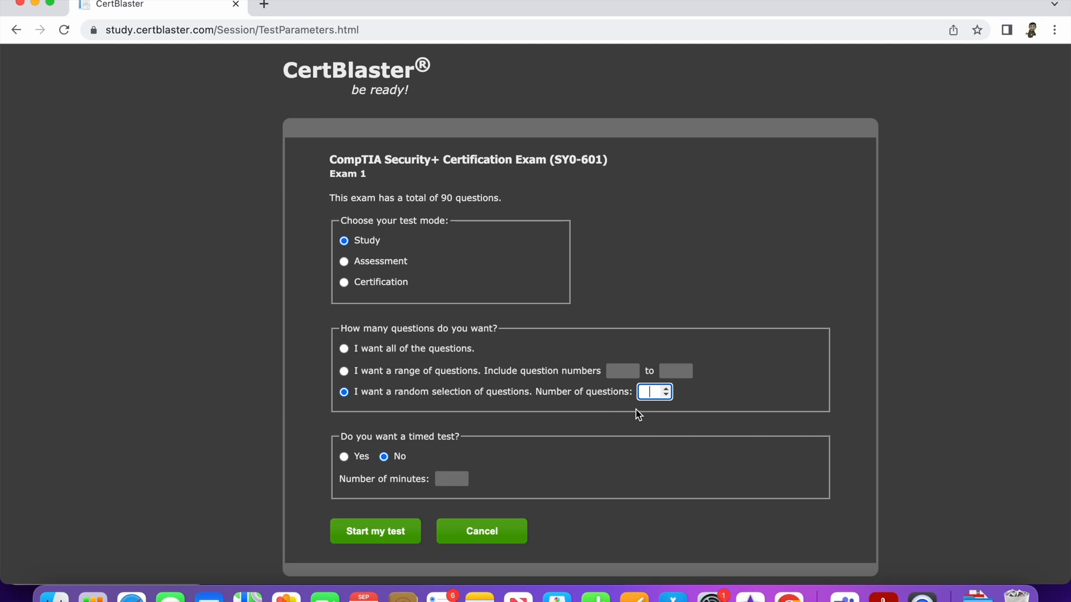
{"action": "type", "text": "10"}
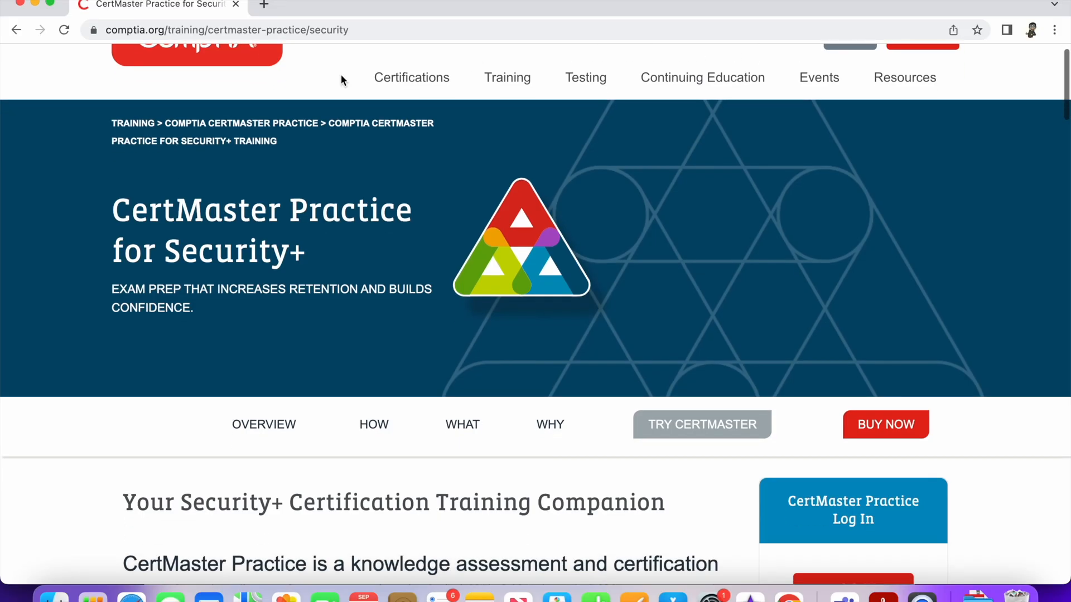
Step: Scroll through the Overview, How, What and Why sections to the free-trial sign-up form
{"action": "scroll", "scroll_direction": "down", "scroll_amount": 3}
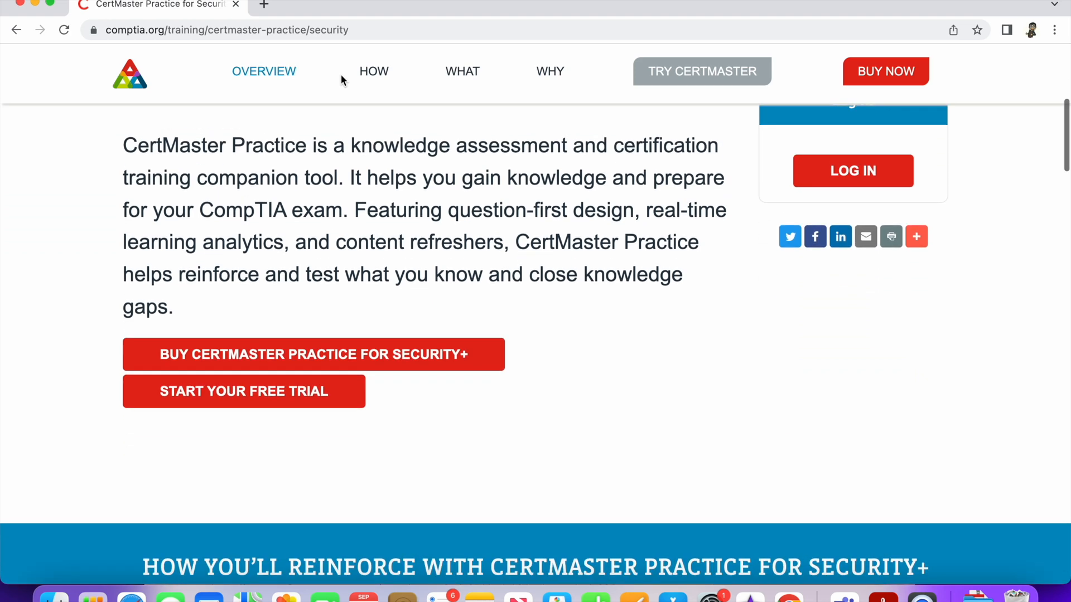
{"action": "mouse_move", "coordinate": [332, 229]}
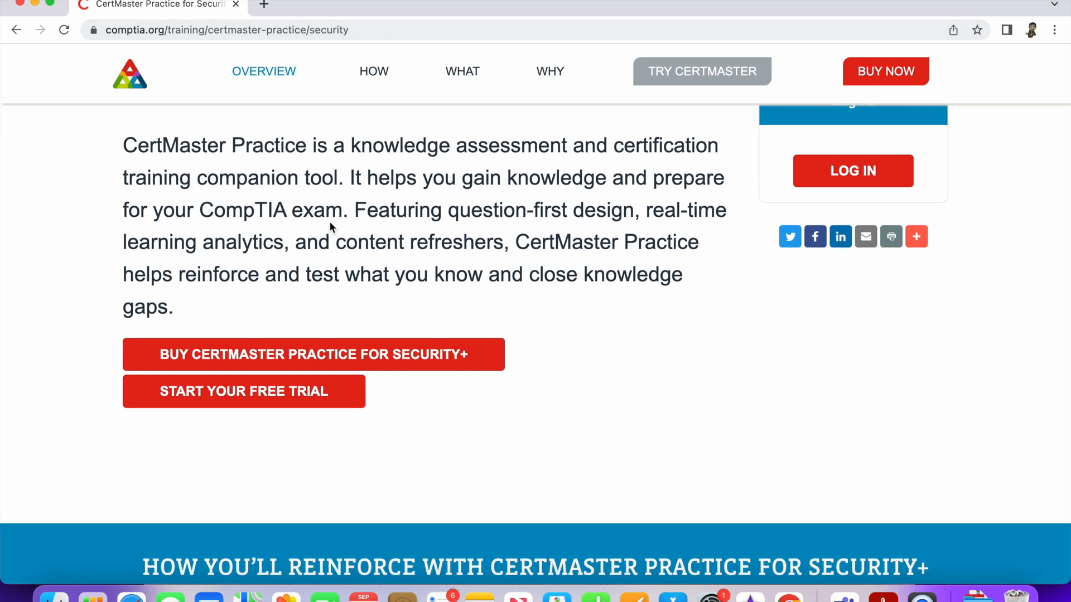
{"action": "mouse_move", "coordinate": [312, 321]}
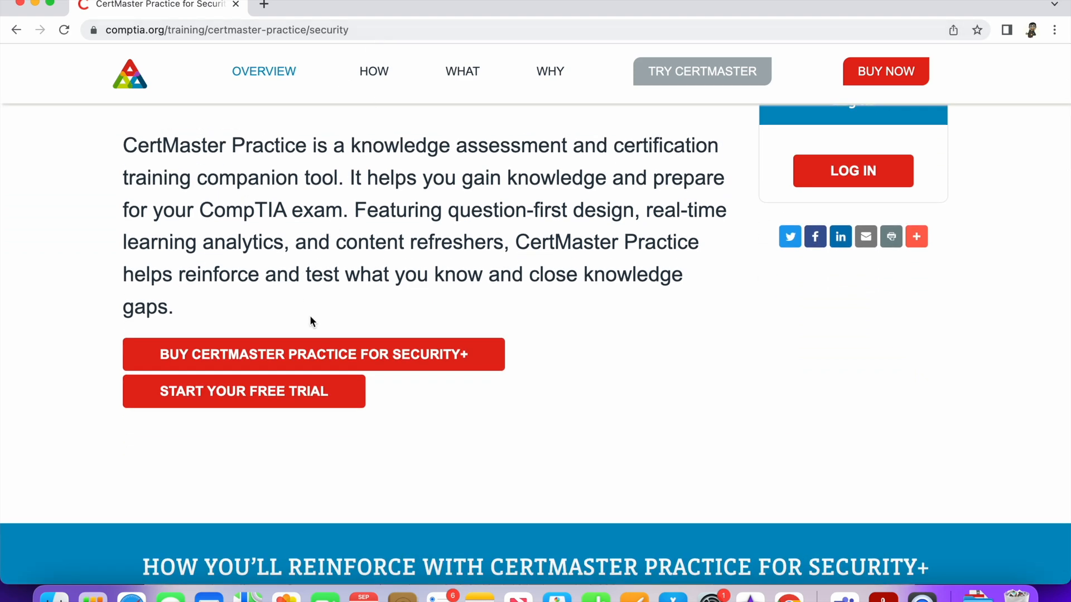
{"action": "scroll", "scroll_direction": "down", "scroll_amount": 3}
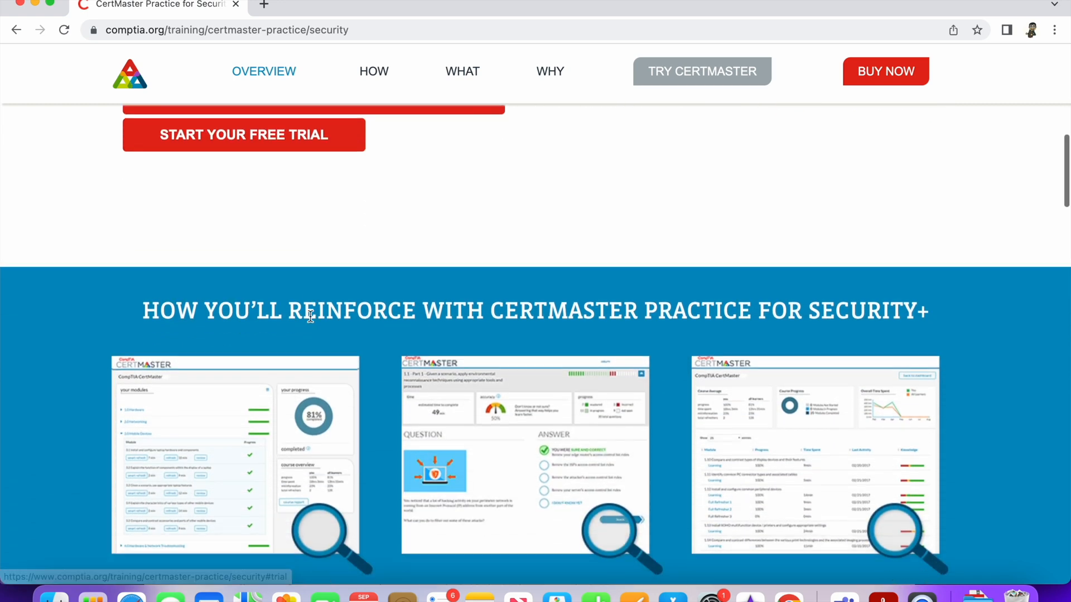
{"action": "scroll", "scroll_direction": "down", "scroll_amount": 3}
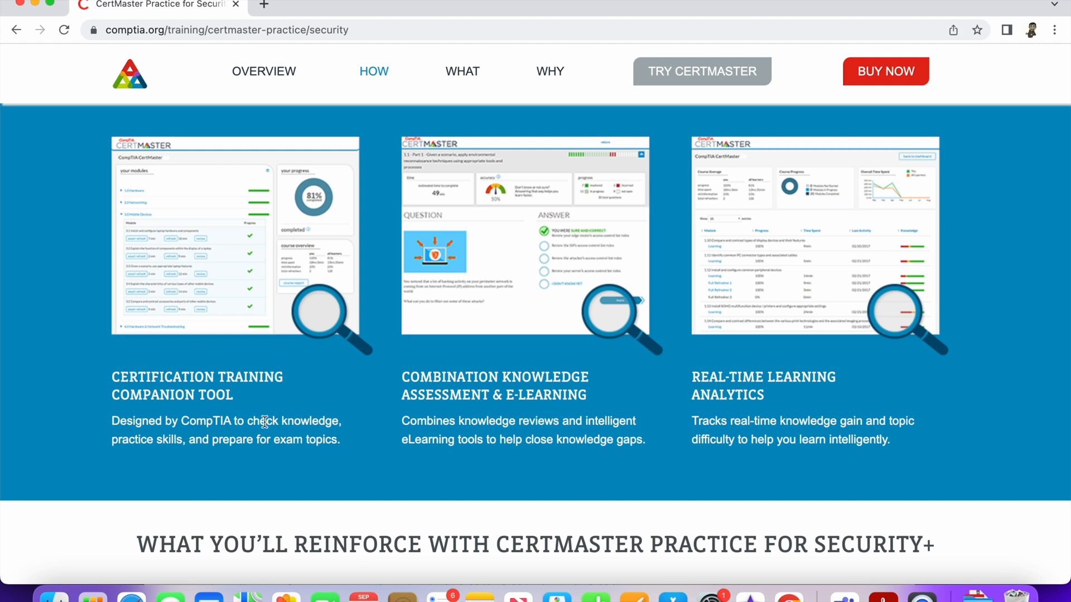
{"action": "mouse_move", "coordinate": [244, 470]}
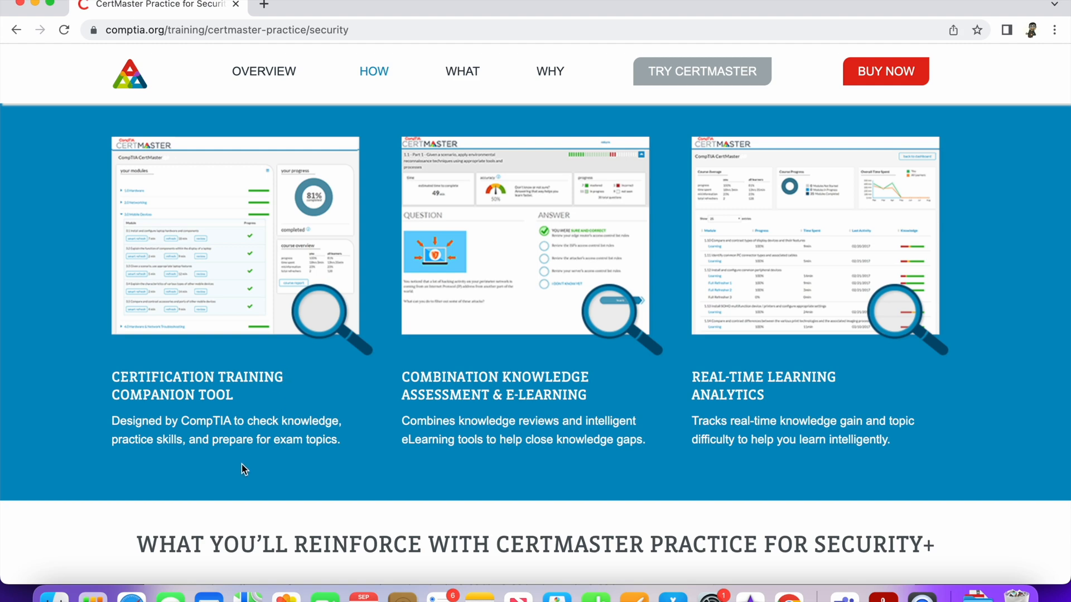
{"action": "scroll", "scroll_direction": "down", "scroll_amount": 3}
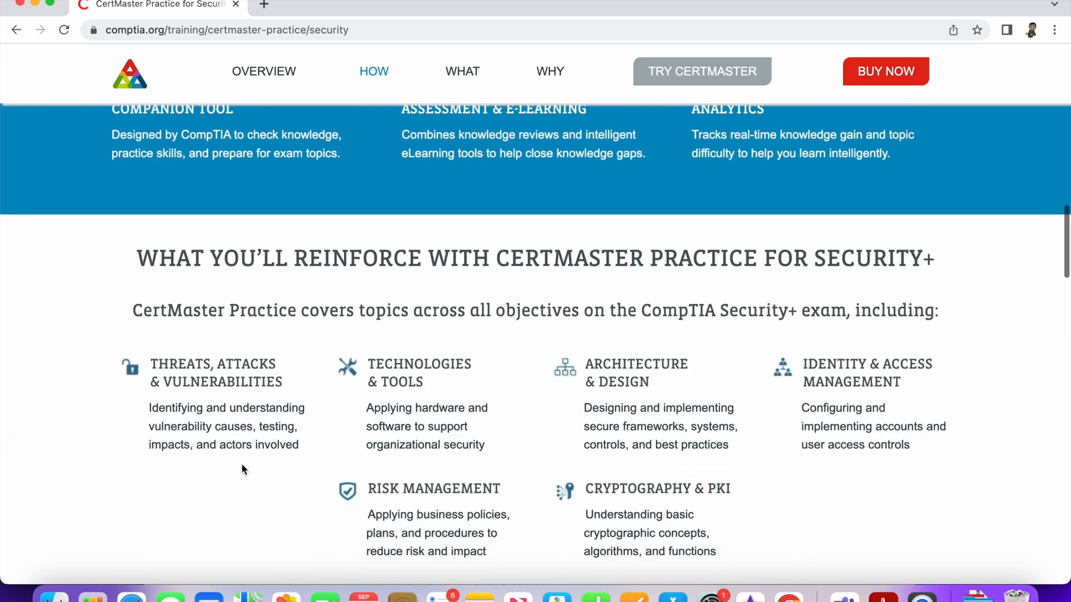
{"action": "scroll", "scroll_direction": "down", "scroll_amount": 3}
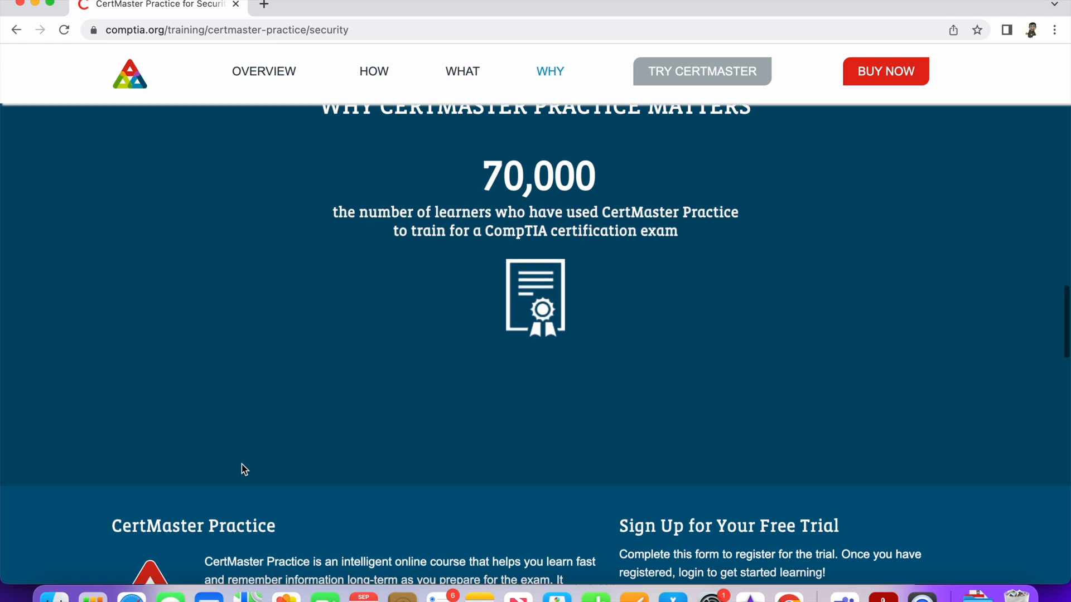
{"action": "scroll", "scroll_direction": "down", "scroll_amount": 3}
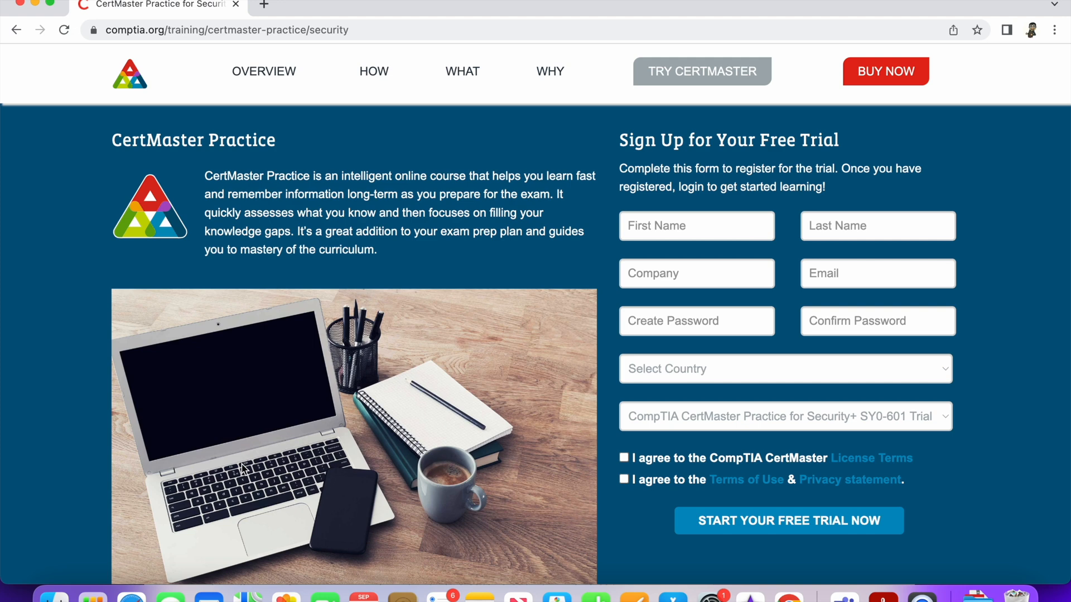
{"action": "scroll", "scroll_direction": "down", "scroll_amount": 3}
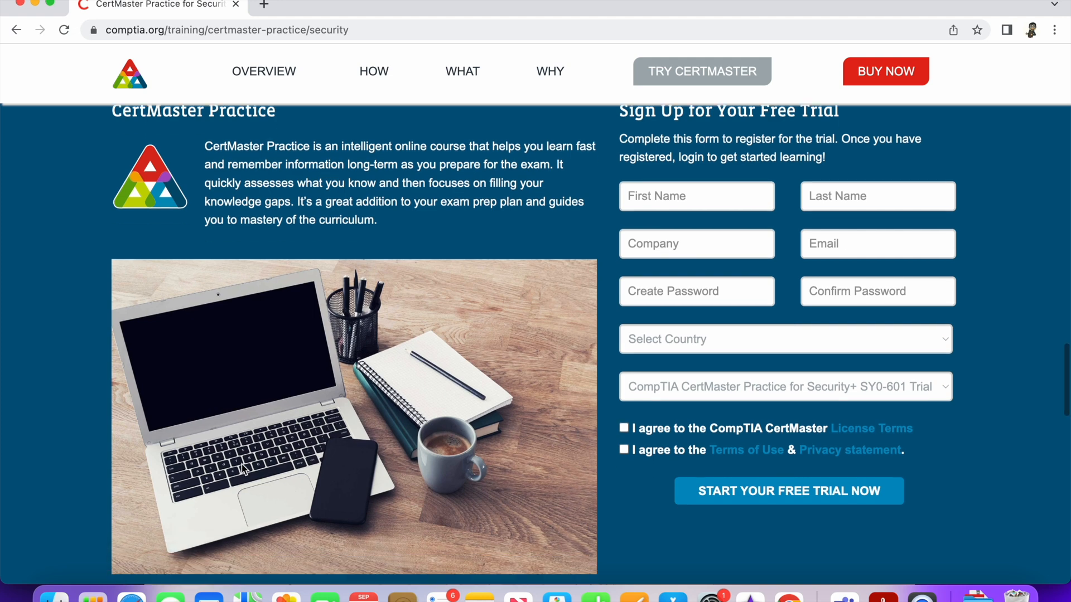
{"action": "scroll", "scroll_direction": "up", "scroll_amount": 3}
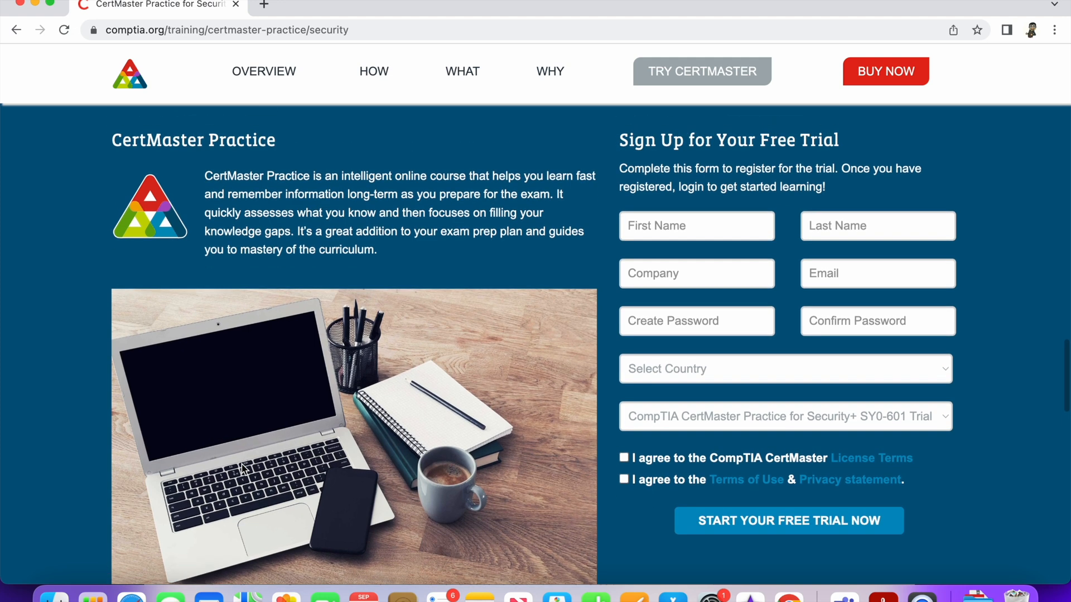